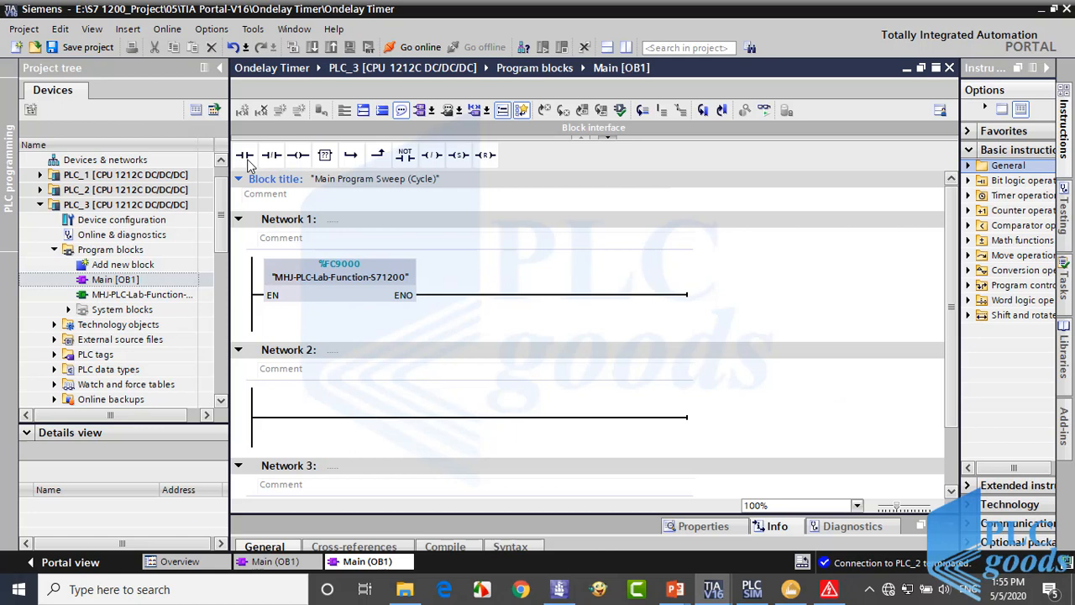
Step: Add a normally open contact on %I0.0 in Network 2 and rename its tag to 'start'
{"action": "left_click", "coordinate": [469, 417]}
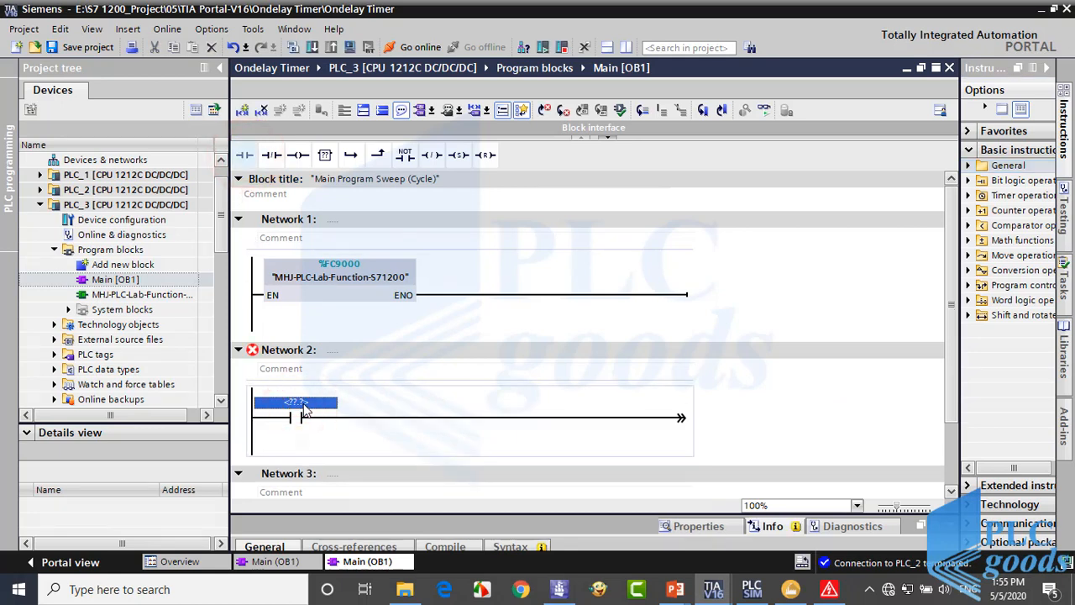
{"action": "type", "text": "i0.0"}
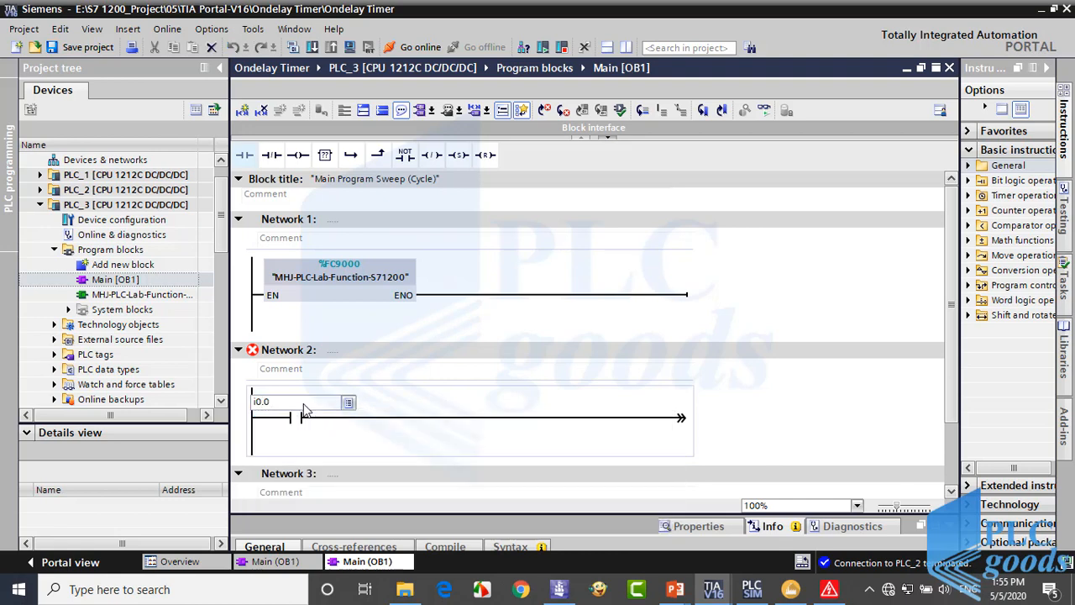
{"action": "left_click", "coordinate": [294, 410]}
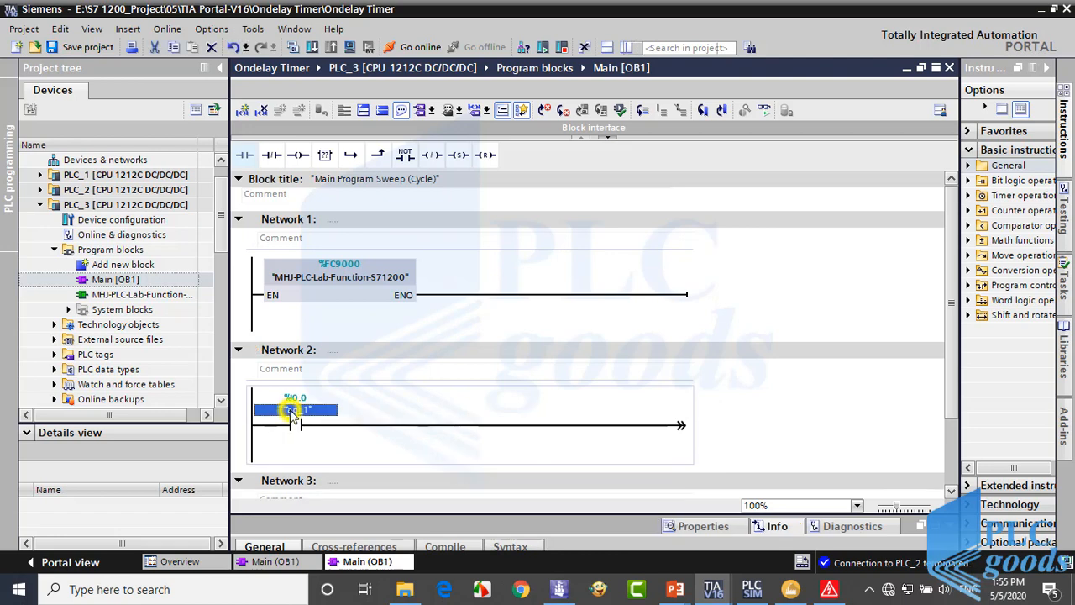
{"action": "right_click", "coordinate": [294, 410]}
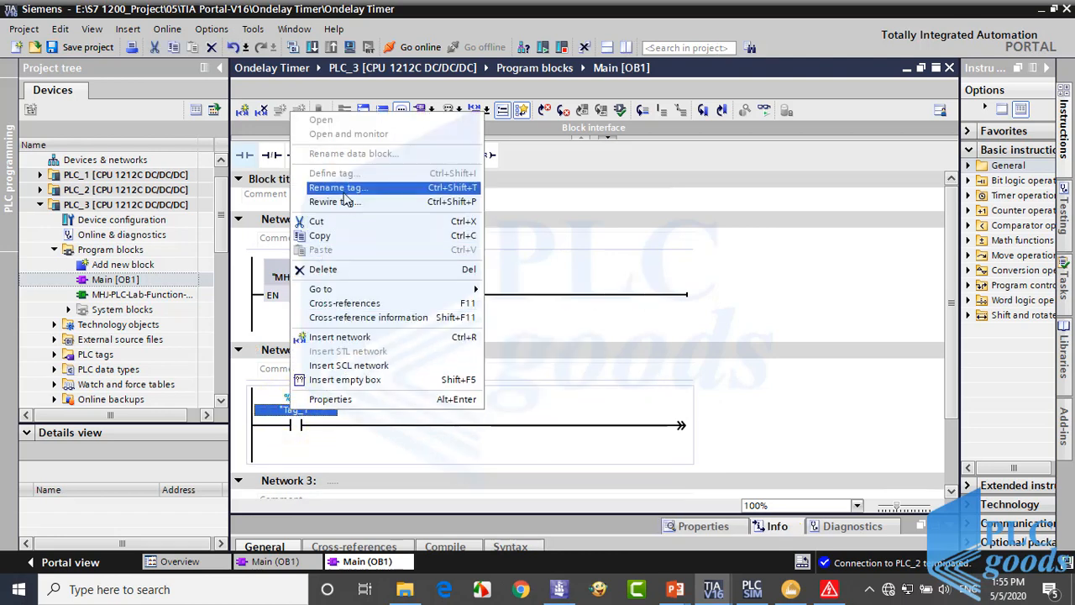
{"action": "left_click", "coordinate": [339, 187]}
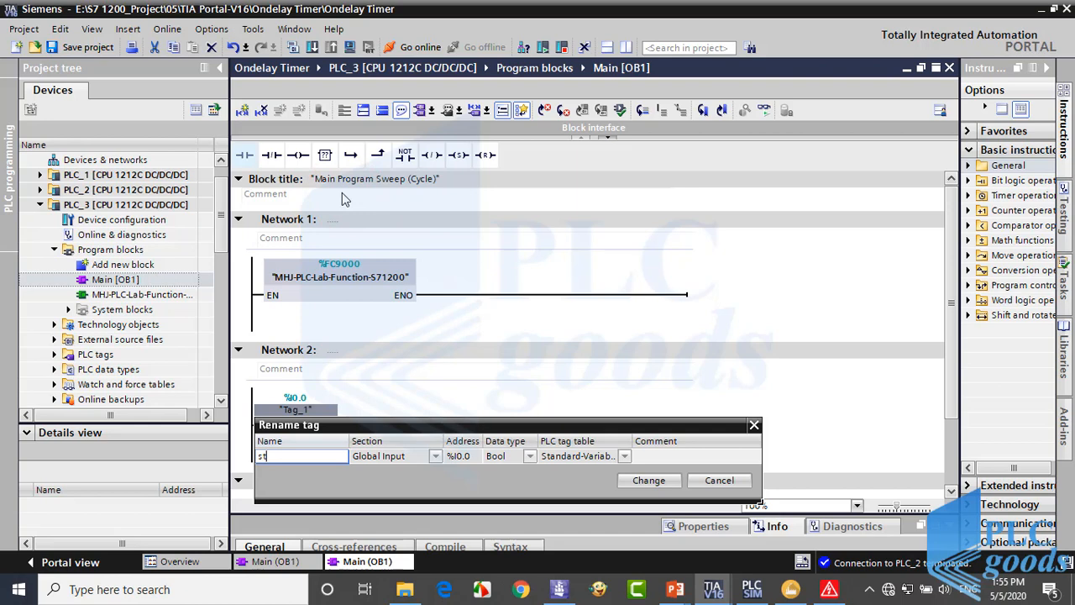
{"action": "type", "text": "art"}
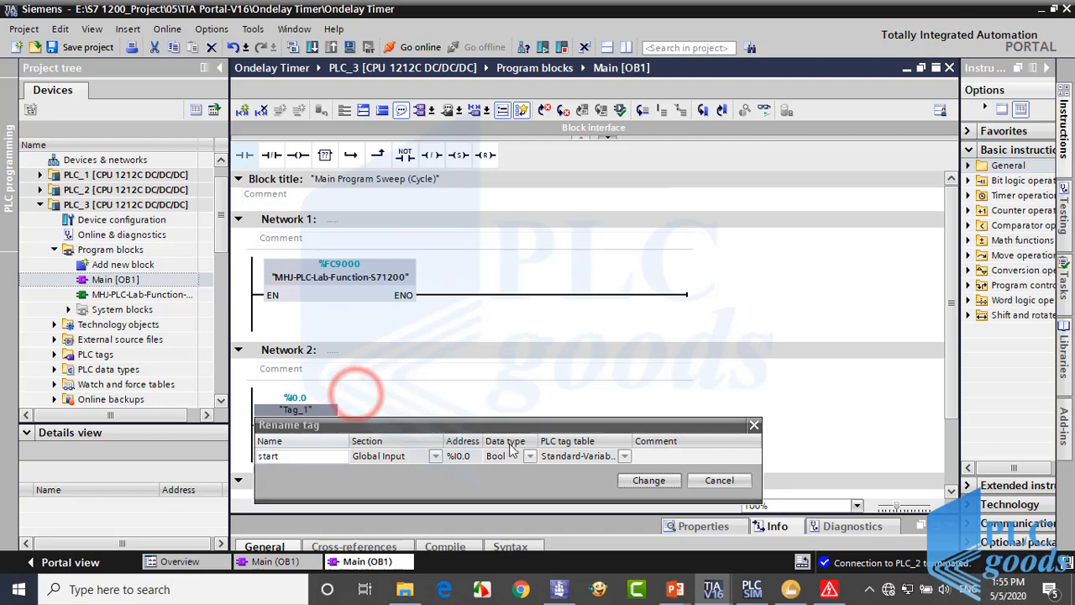
{"action": "left_click", "coordinate": [649, 480]}
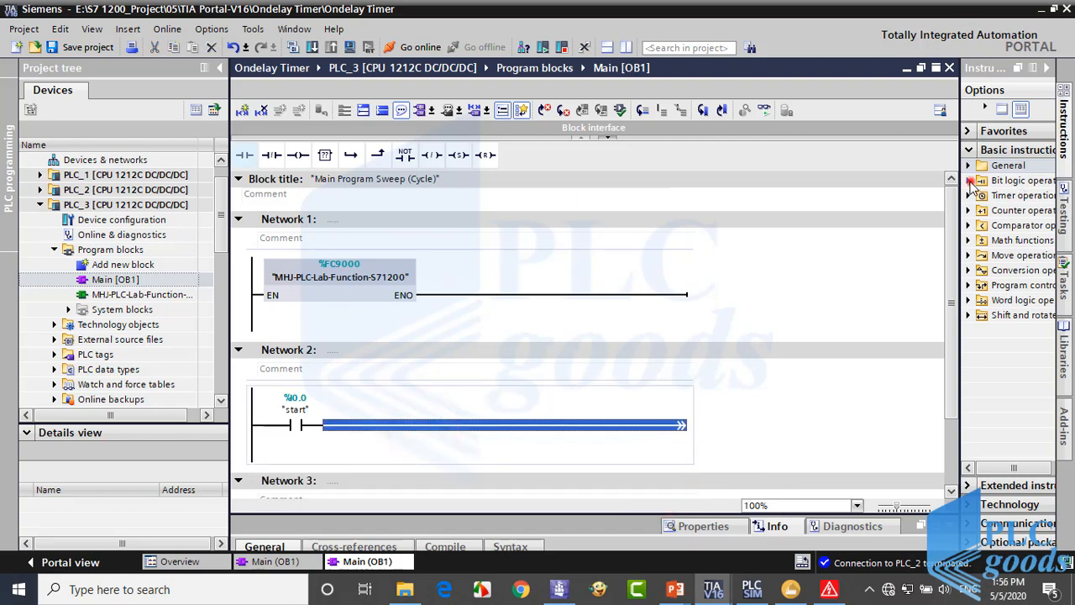
Step: Insert a TP timer (IEC_Timer_0_DB, PT 5 s) after the start contact, followed by an output coil
{"action": "left_click", "coordinate": [969, 180]}
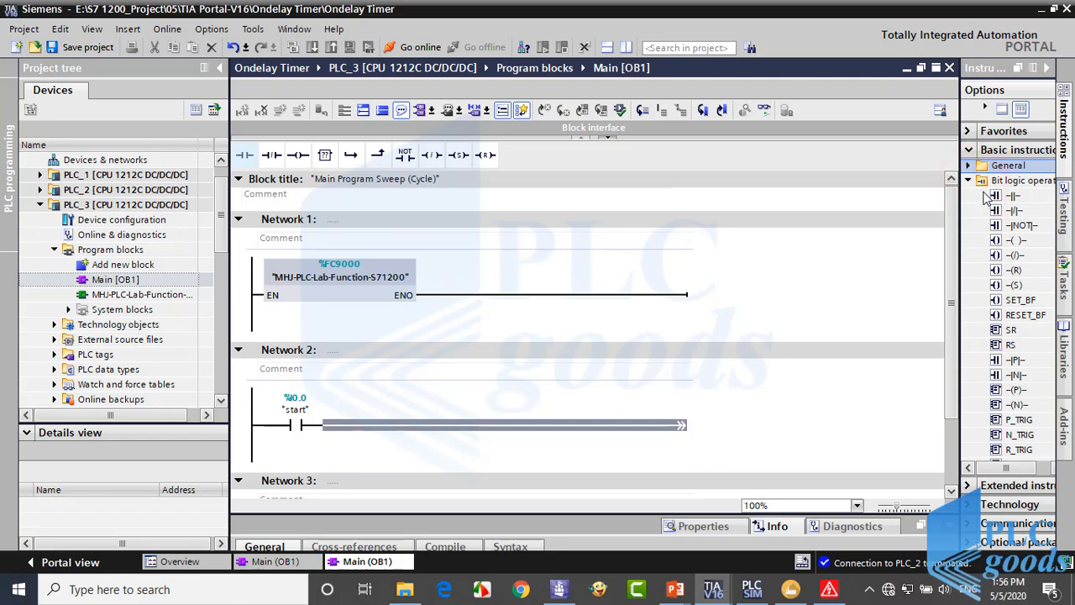
{"action": "left_click", "coordinate": [969, 180]}
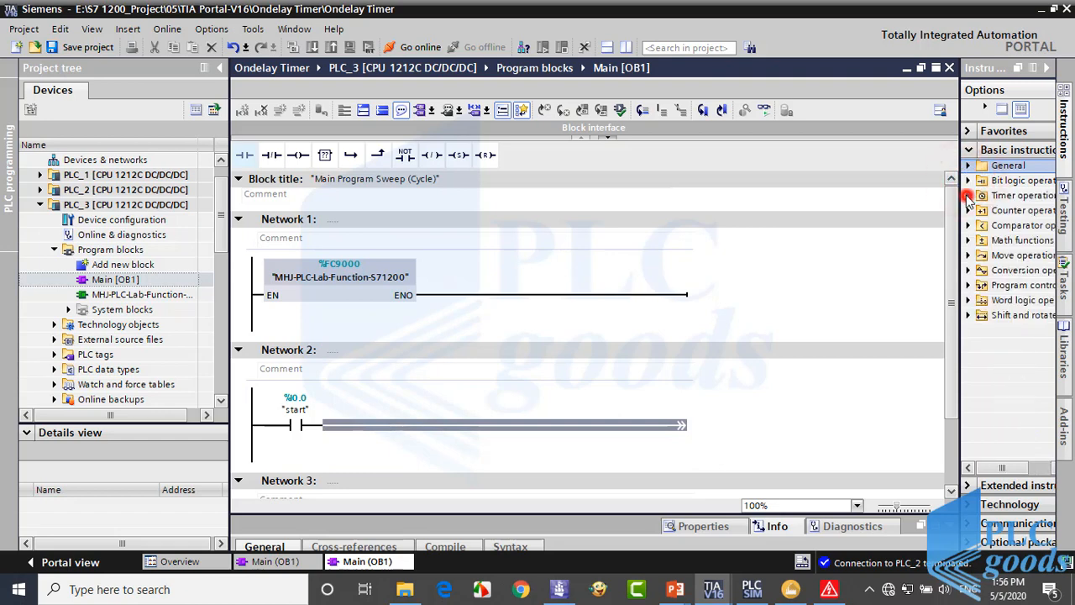
{"action": "left_click", "coordinate": [968, 196]}
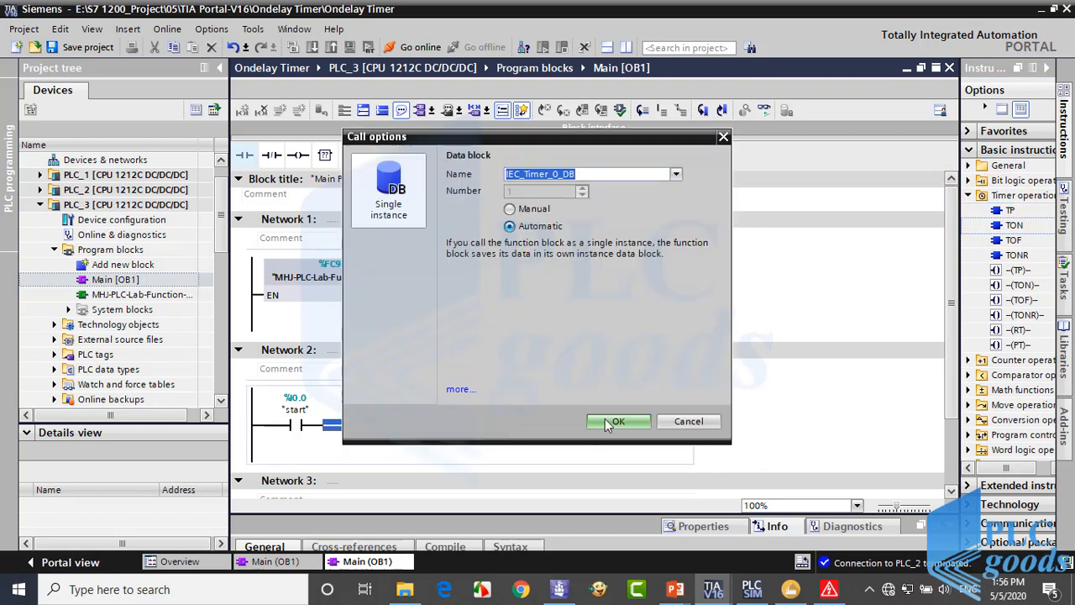
{"action": "left_click", "coordinate": [617, 421]}
{"action": "type", "text": "5"}
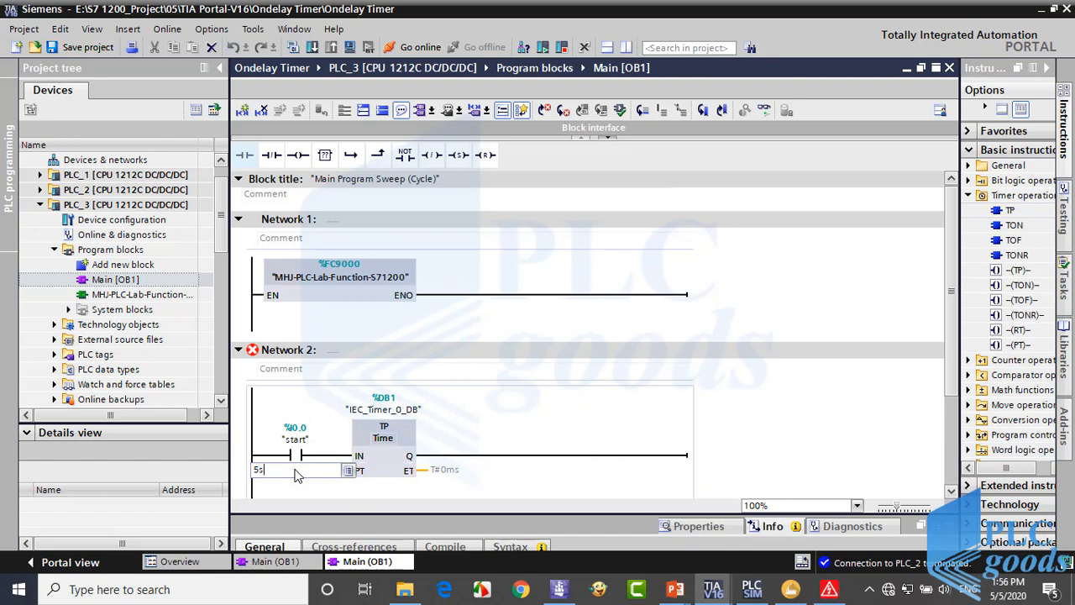
{"action": "key", "text": "Return"}
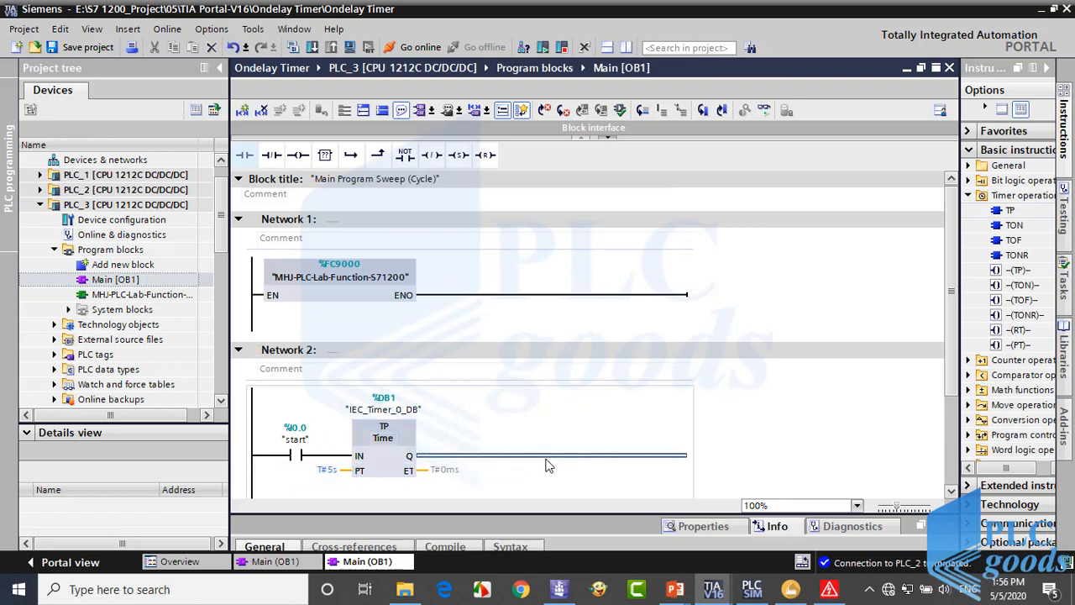
{"action": "left_click", "coordinate": [298, 154]}
{"action": "type", "text": "%Q0.2"}
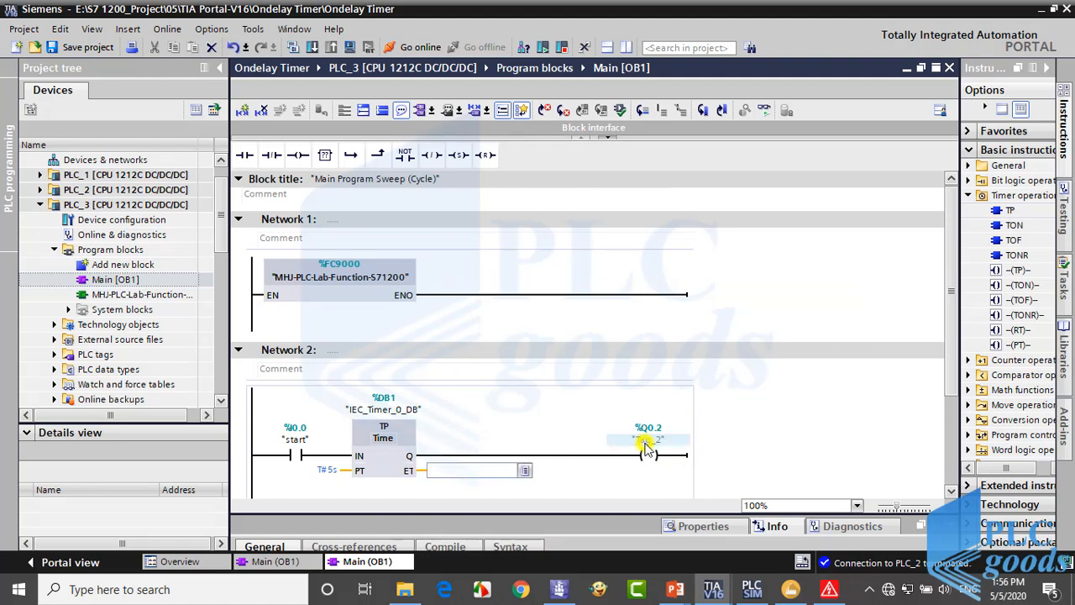
Step: Rename the %Q0.2 coil's tag to 'Alarm_Siren'
{"action": "double_click", "coordinate": [649, 439]}
{"action": "type", "text": "A"}
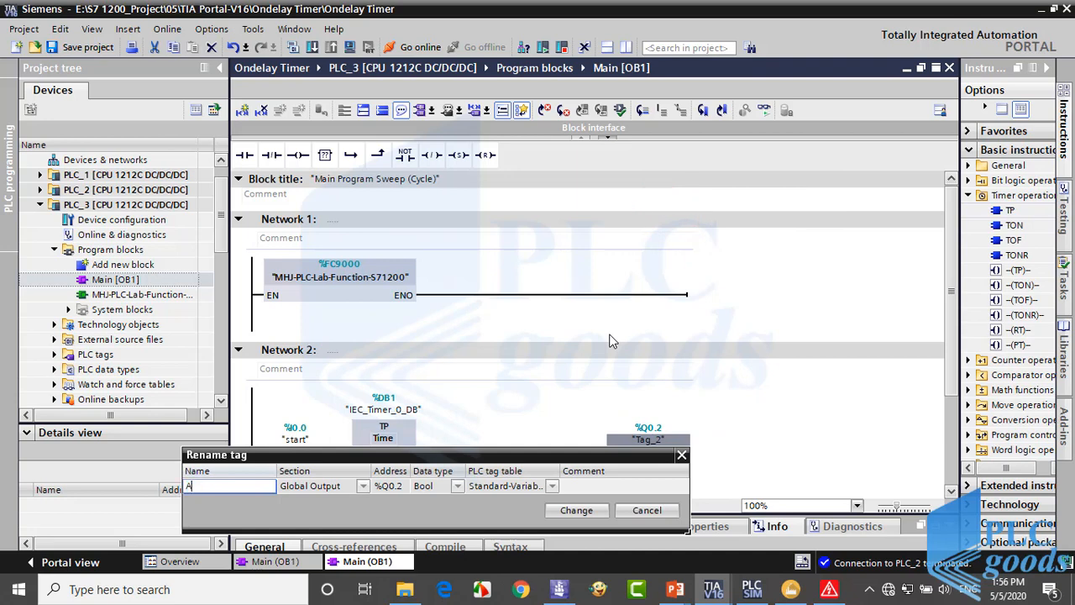
{"action": "type", "text": "larm_S"}
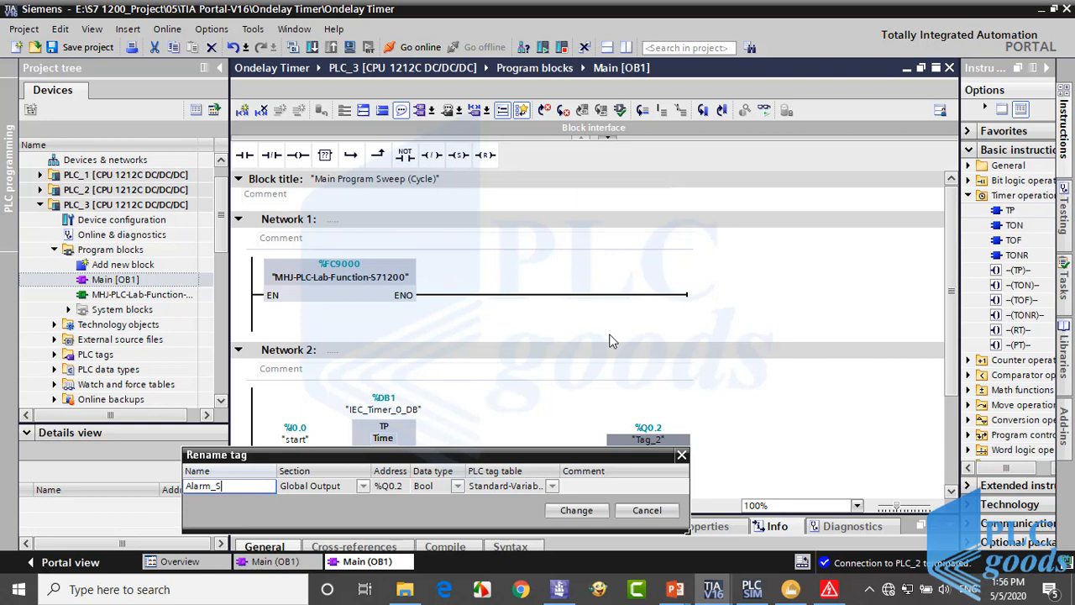
{"action": "type", "text": "i"}
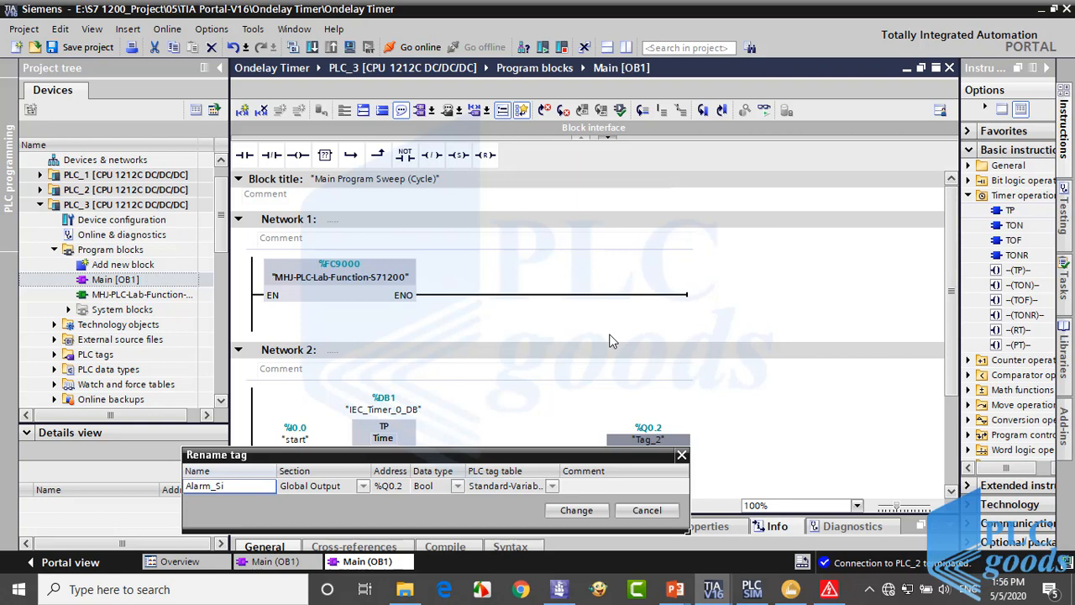
{"action": "type", "text": "ren"}
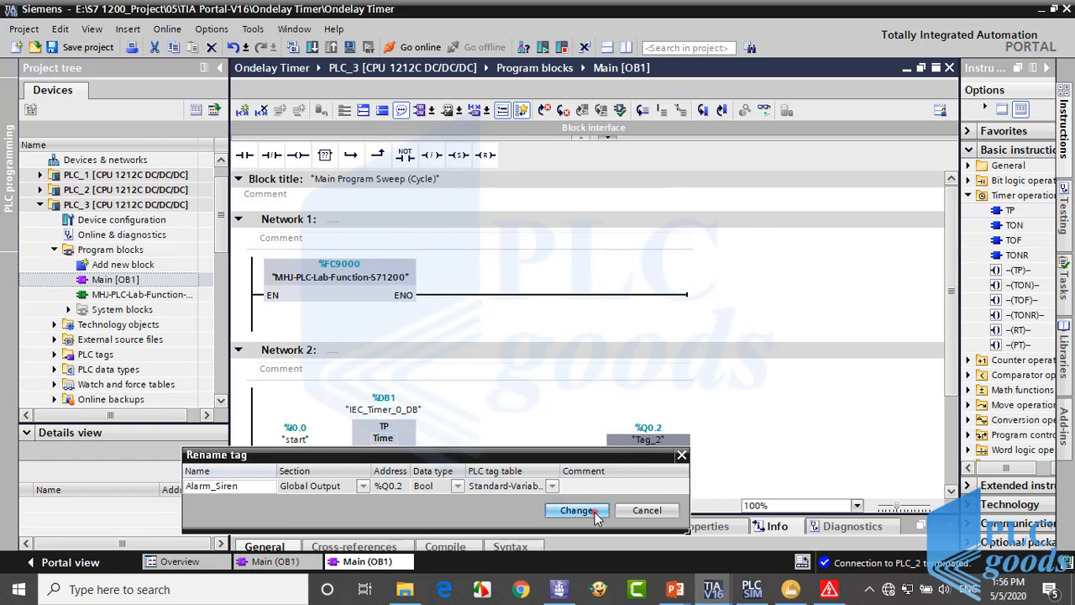
{"action": "left_click", "coordinate": [576, 510]}
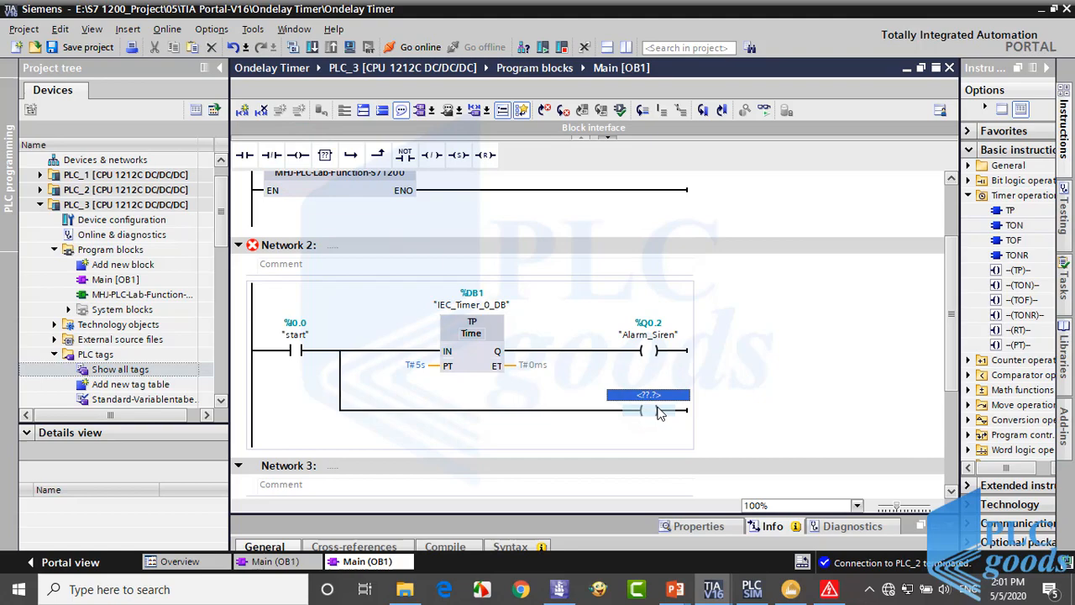
Step: Address the parallel-branch coil as %Q0.1 and rename its tag to 'Alarm Light'
{"action": "key", "text": "alt+tab"}
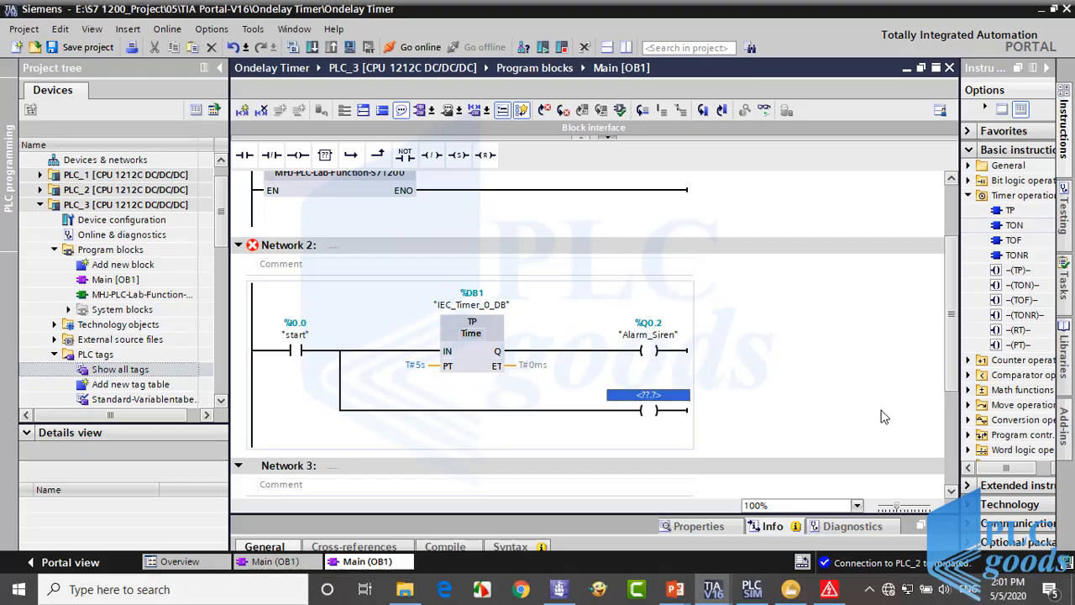
{"action": "double_click", "coordinate": [648, 395]}
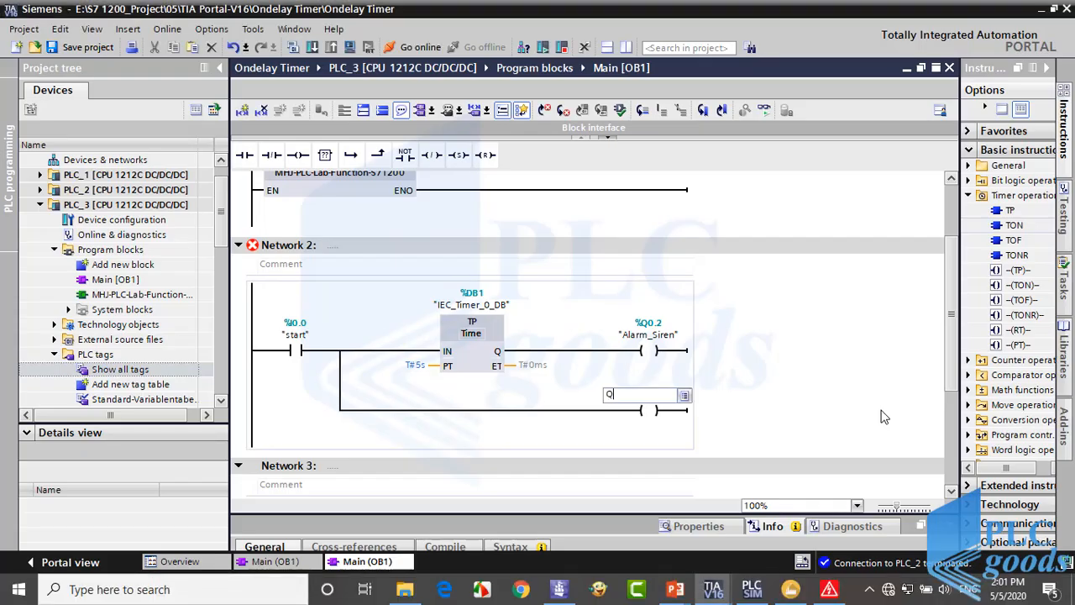
{"action": "type", "text": "0.1"}
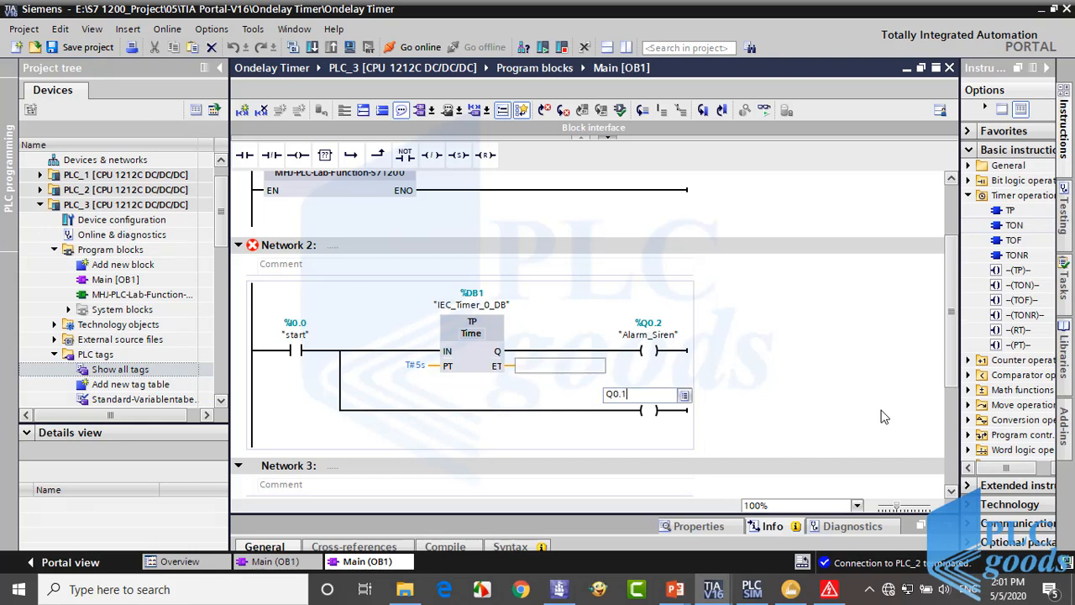
{"action": "right_click", "coordinate": [651, 411]}
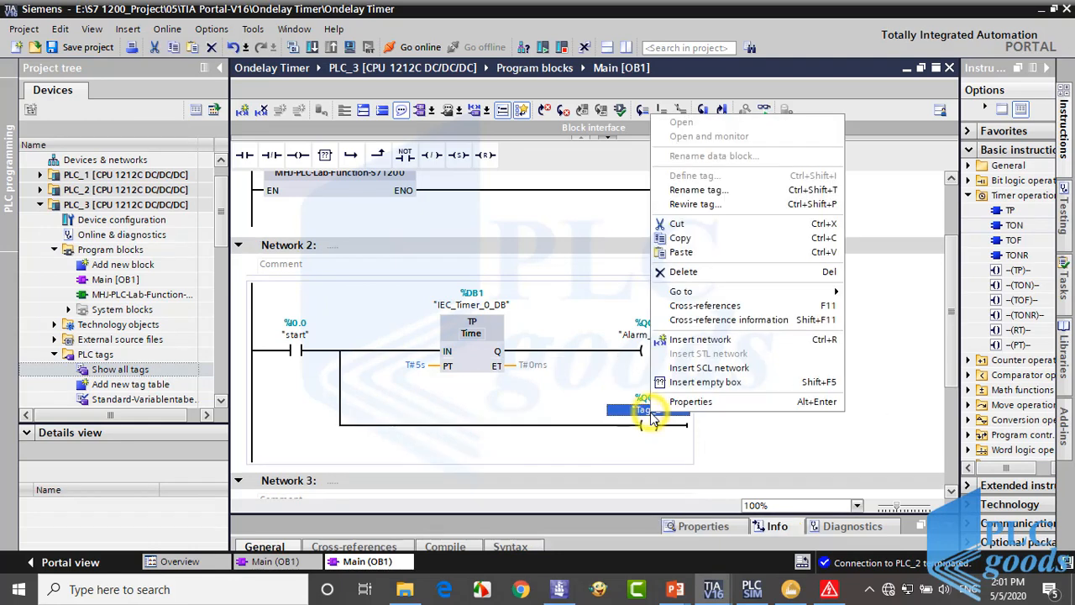
{"action": "left_click", "coordinate": [699, 189]}
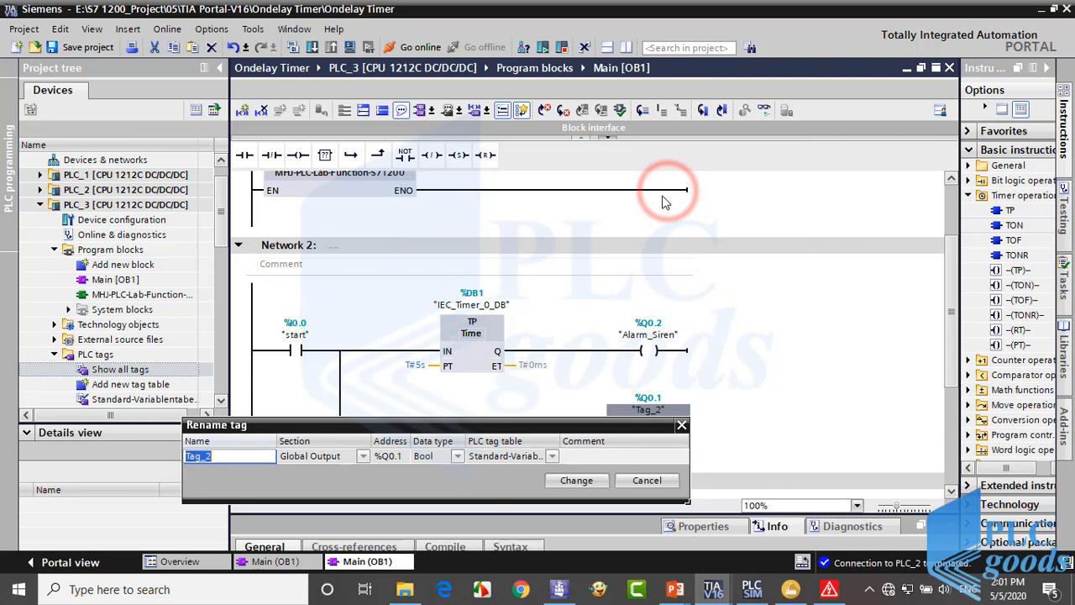
{"action": "type", "text": "Alarm"}
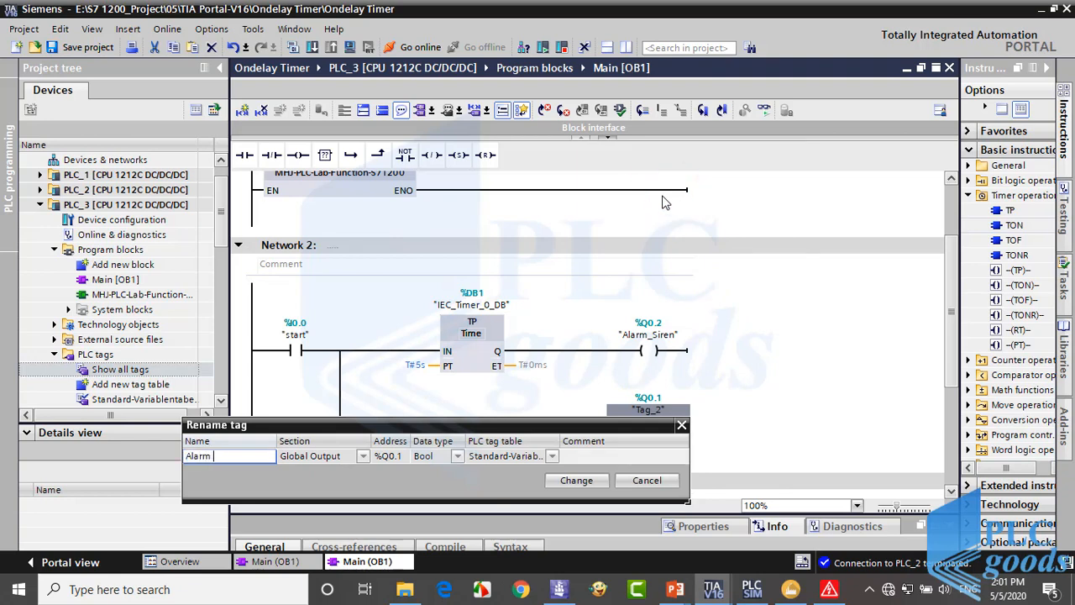
{"action": "type", "text": "Light"}
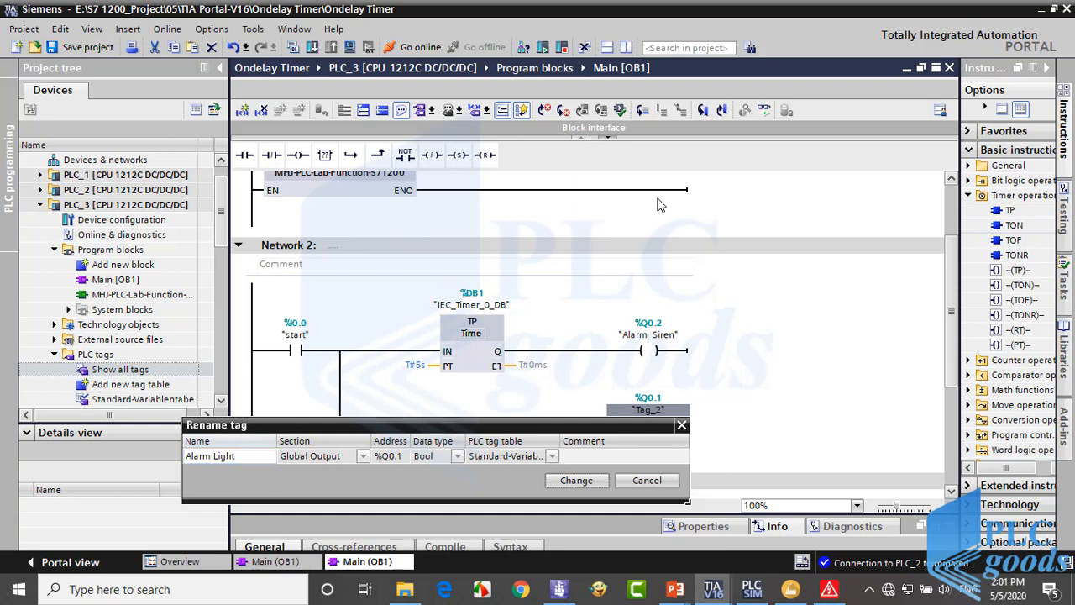
{"action": "left_click", "coordinate": [576, 480]}
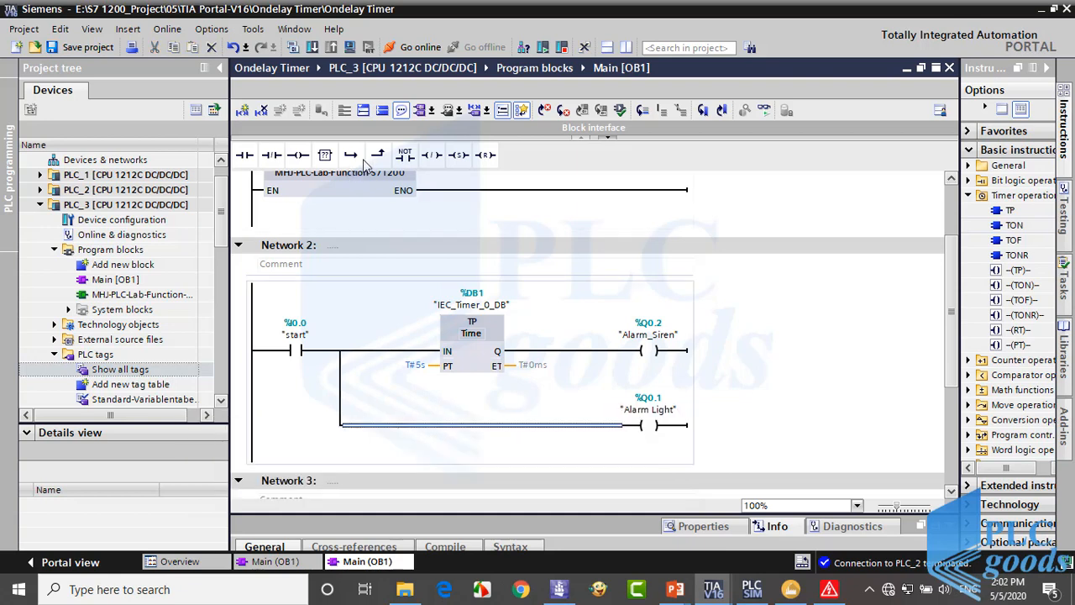
Step: Place a TON timer on the lower branch with the default instance DB and a 5 s preset
{"action": "left_click", "coordinate": [350, 155]}
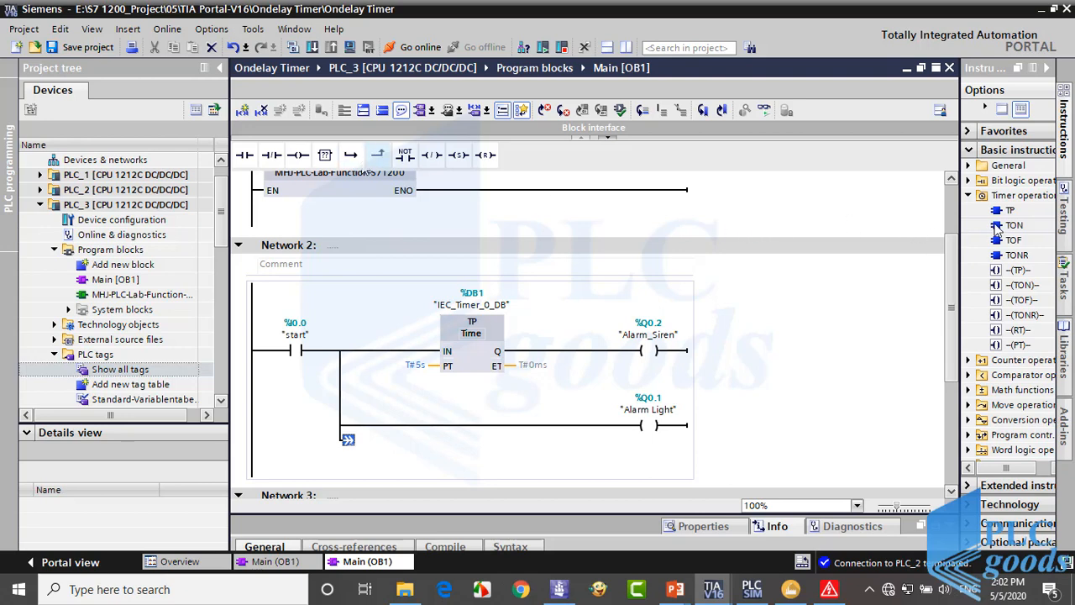
{"action": "left_click", "coordinate": [348, 440]}
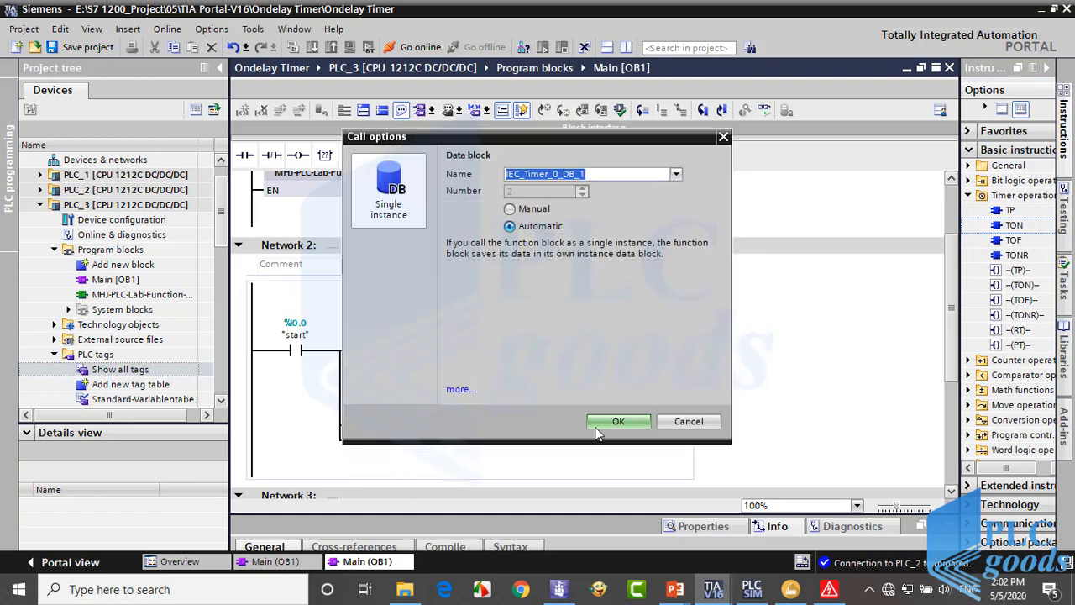
{"action": "left_click", "coordinate": [618, 420]}
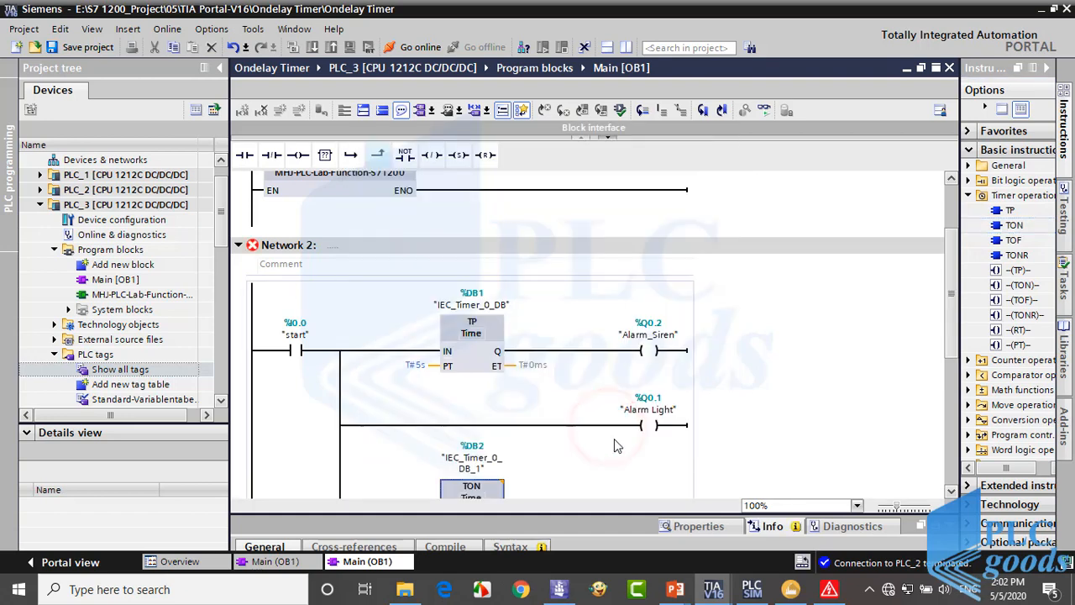
{"action": "scroll", "scroll_direction": "down", "scroll_amount": 3}
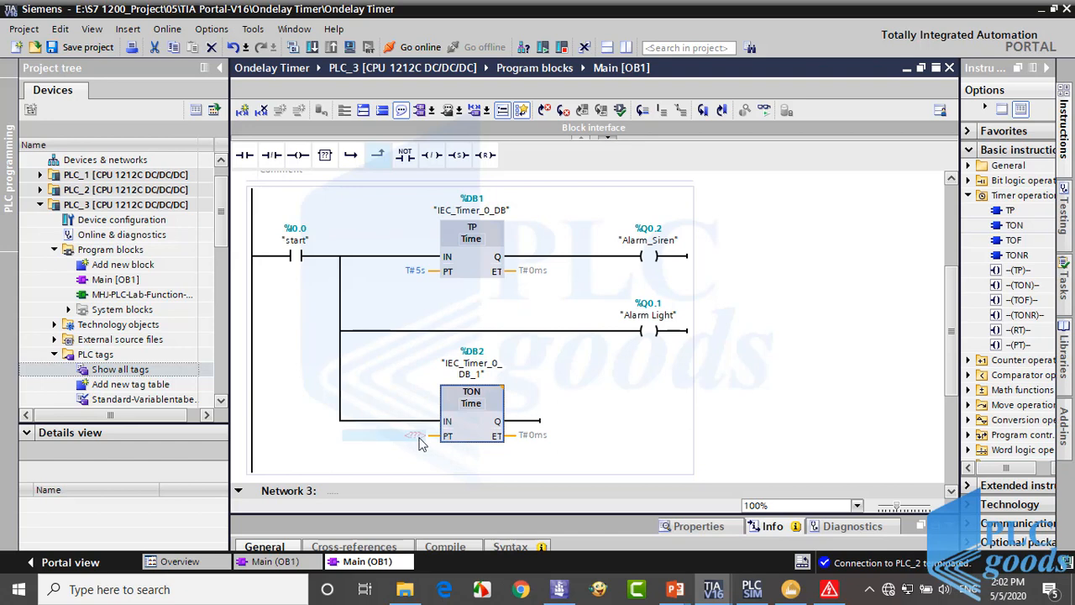
{"action": "left_click", "coordinate": [382, 434]}
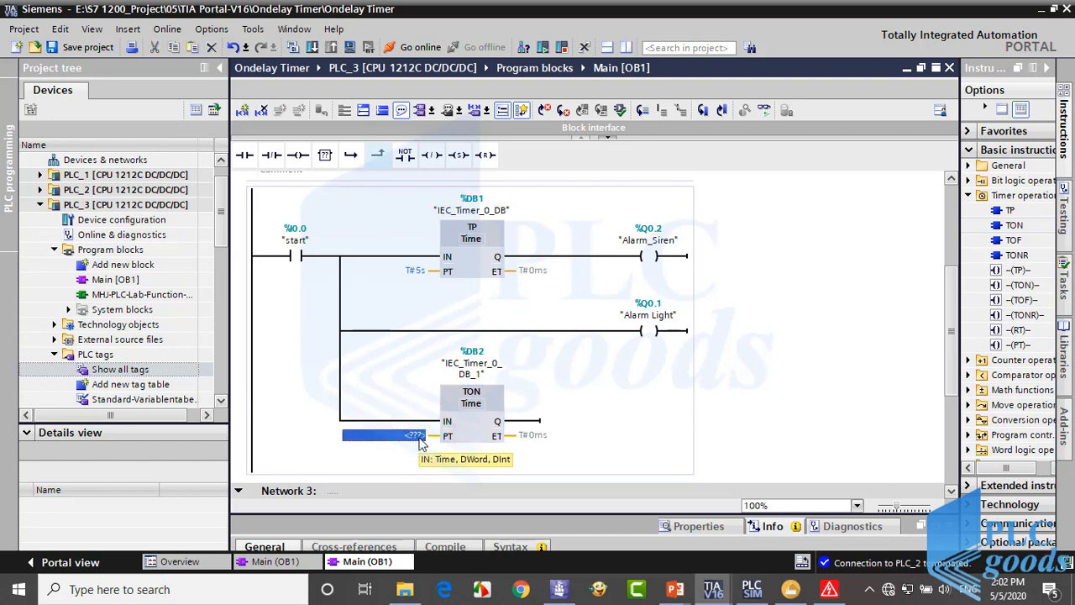
{"action": "type", "text": "5"}
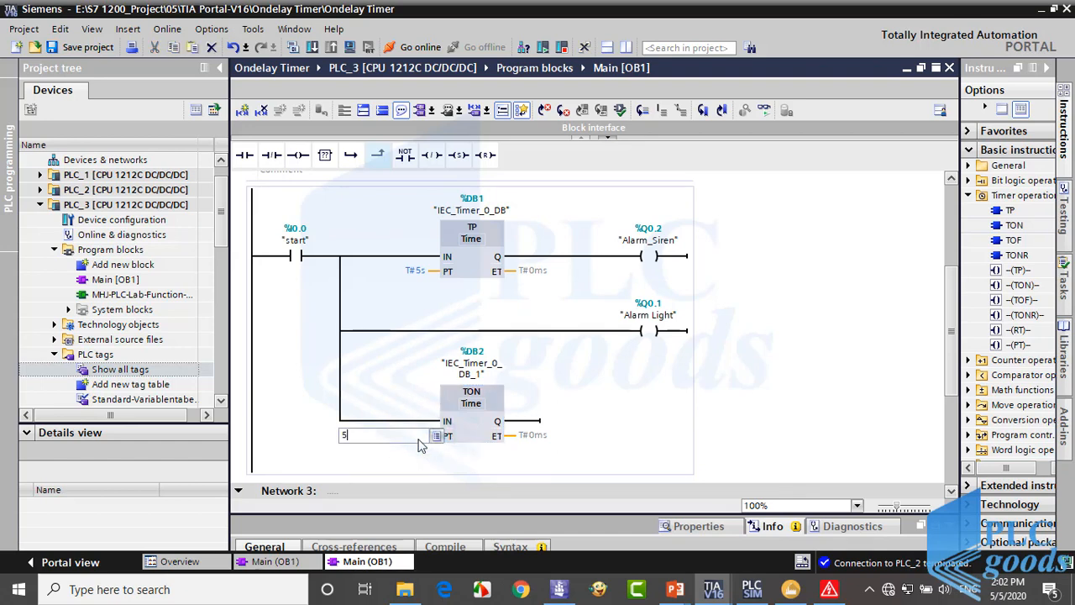
{"action": "type", "text": "s"}
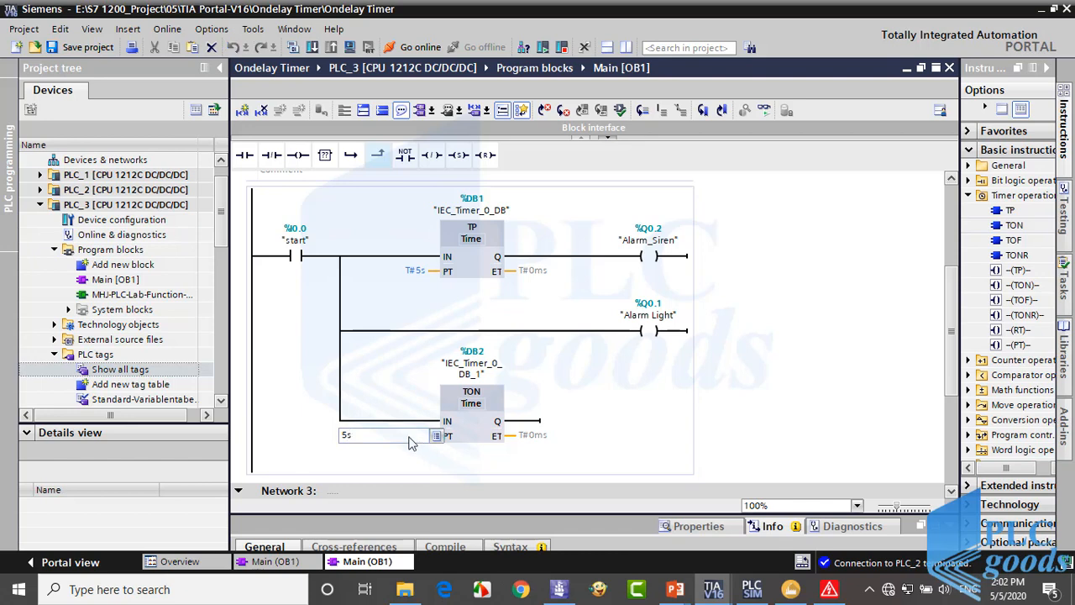
{"action": "left_click", "coordinate": [525, 420]}
{"action": "type", "text": "Q0."}
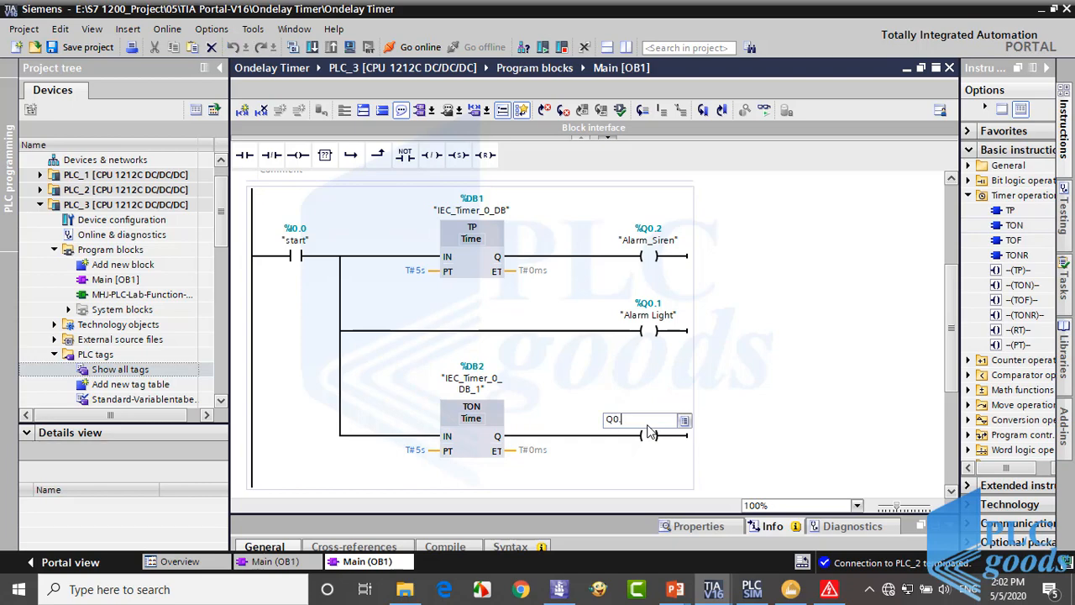
Step: Address the TON output coil as %Q0.0 and rename its tag to 'Conveyor Motor'
{"action": "key", "text": "alt+tab"}
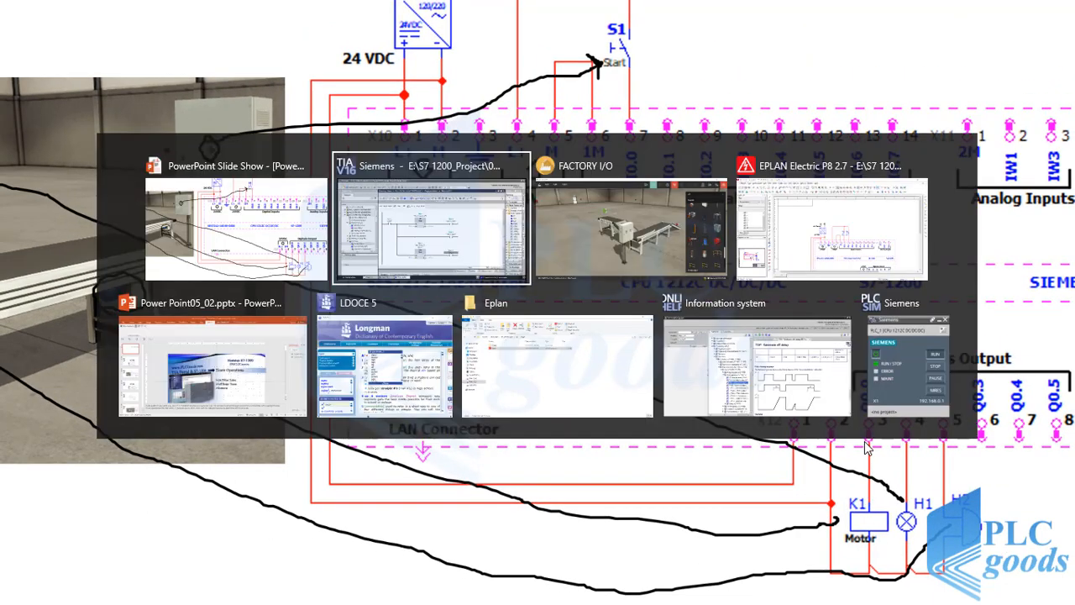
{"action": "left_click", "coordinate": [430, 227]}
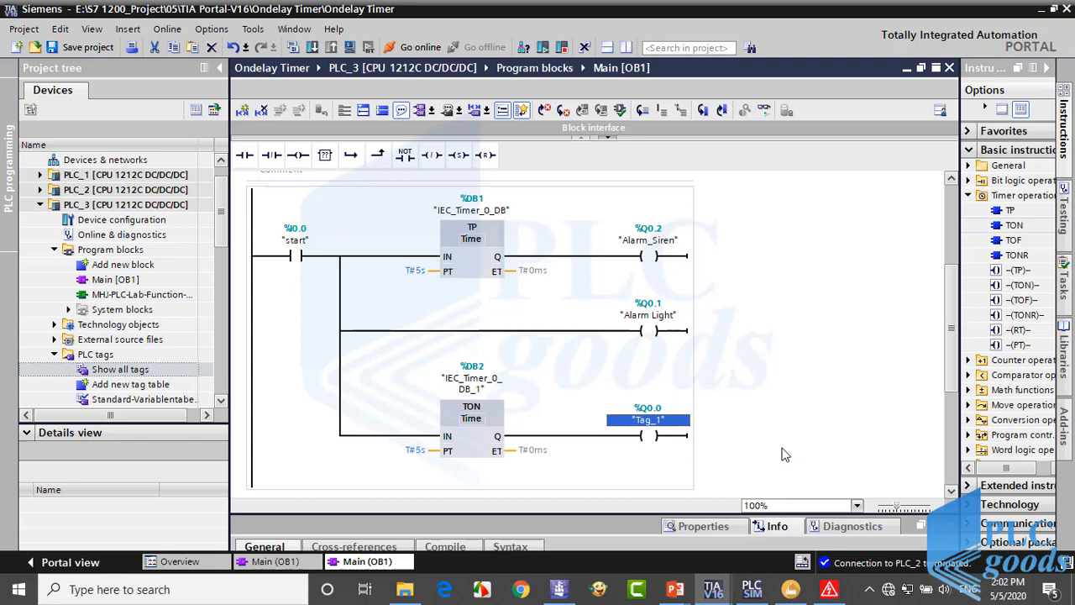
{"action": "right_click", "coordinate": [647, 419]}
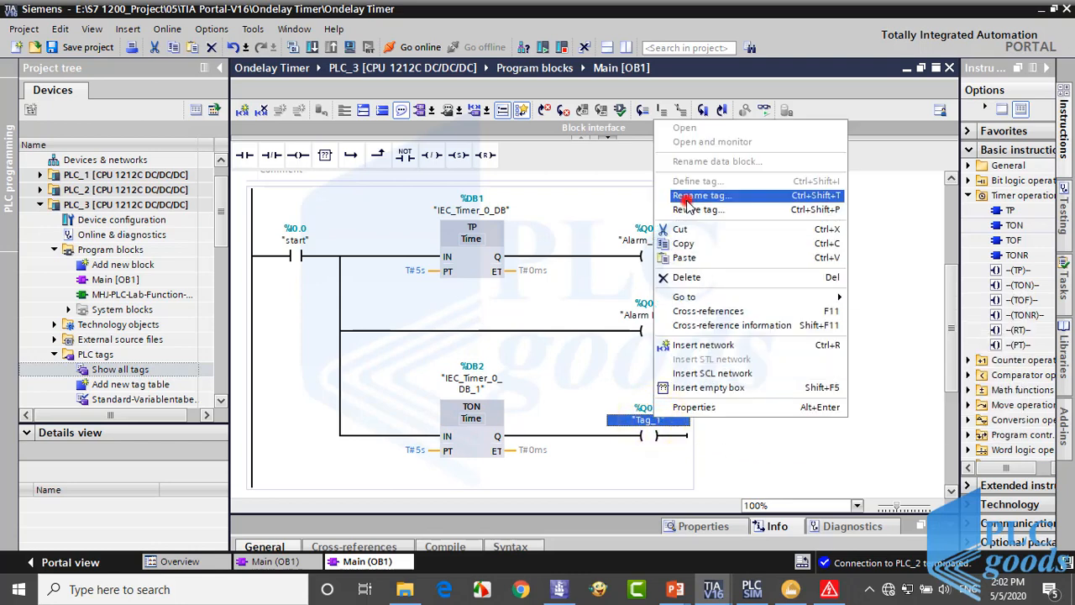
{"action": "left_click", "coordinate": [701, 195]}
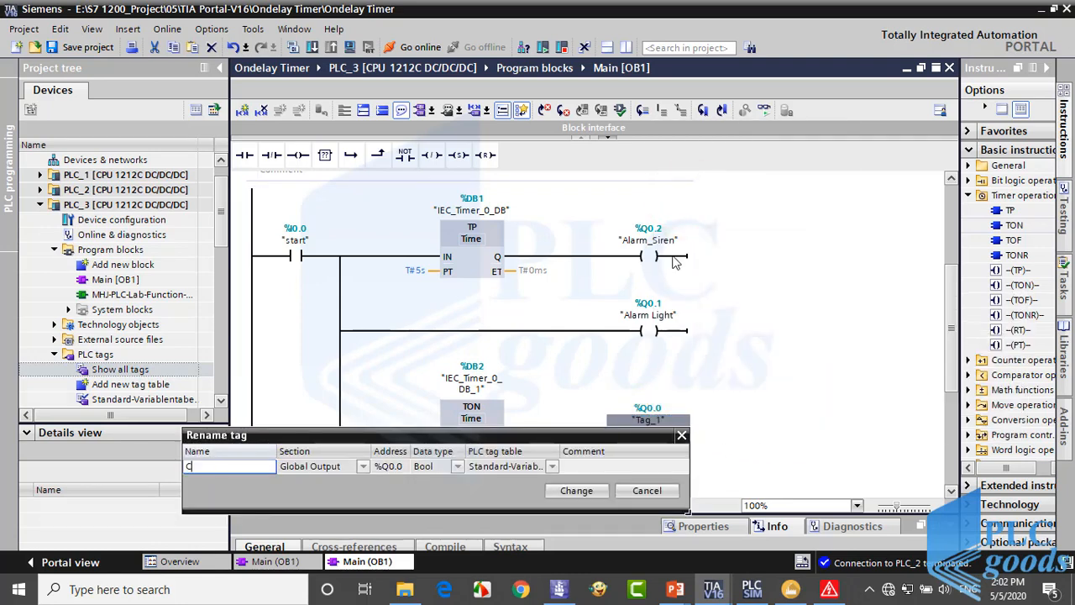
{"action": "type", "text": "onve"}
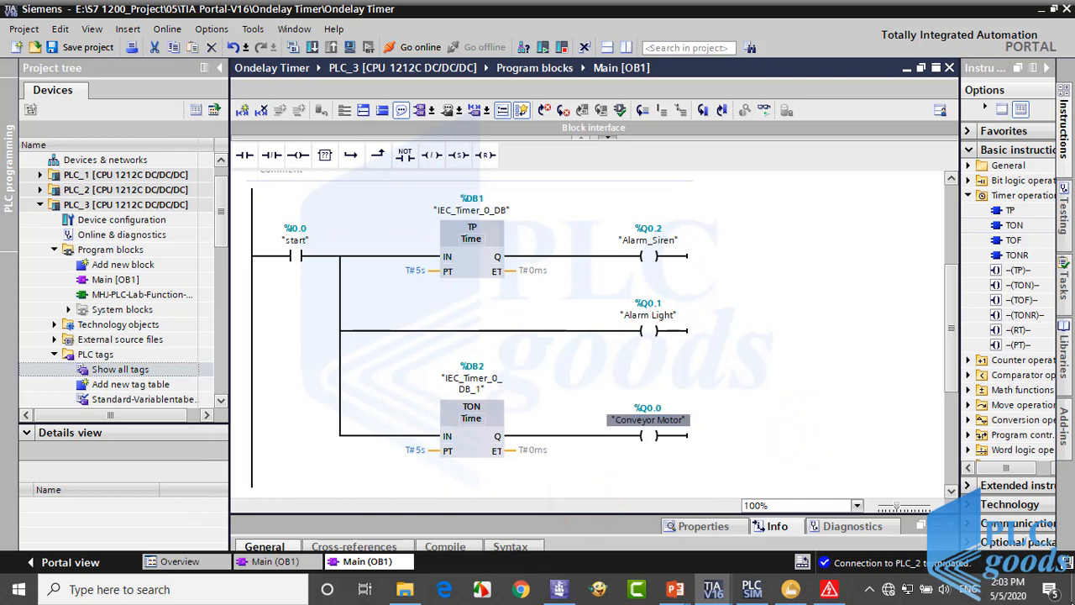
{"action": "mouse_move", "coordinate": [294, 9]}
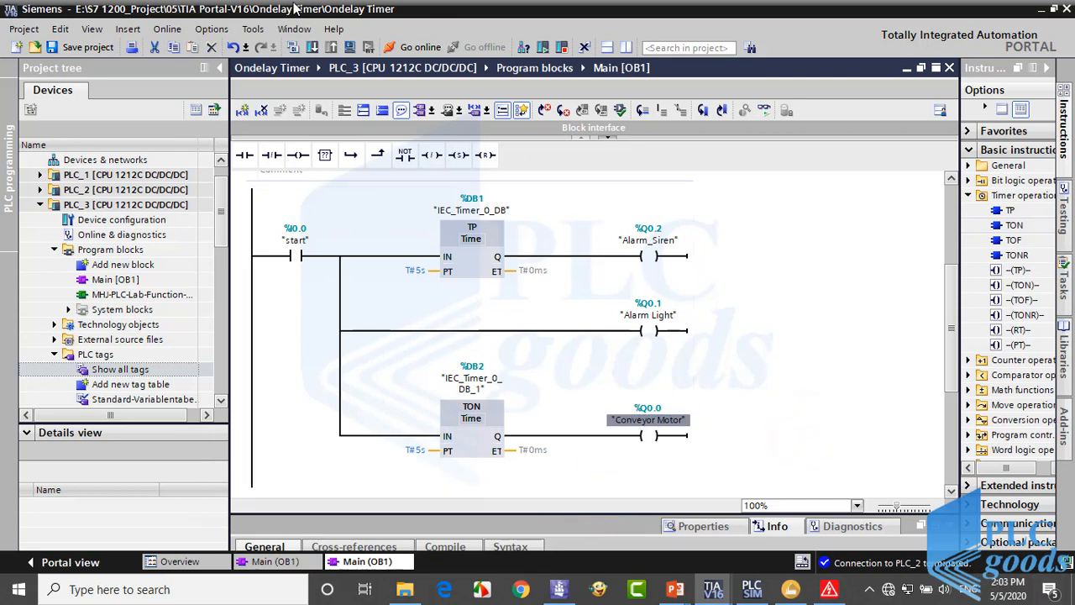
Step: Save and compile the Ondelay Timer project, then launch the PLCSIM simulator
{"action": "left_click", "coordinate": [87, 47]}
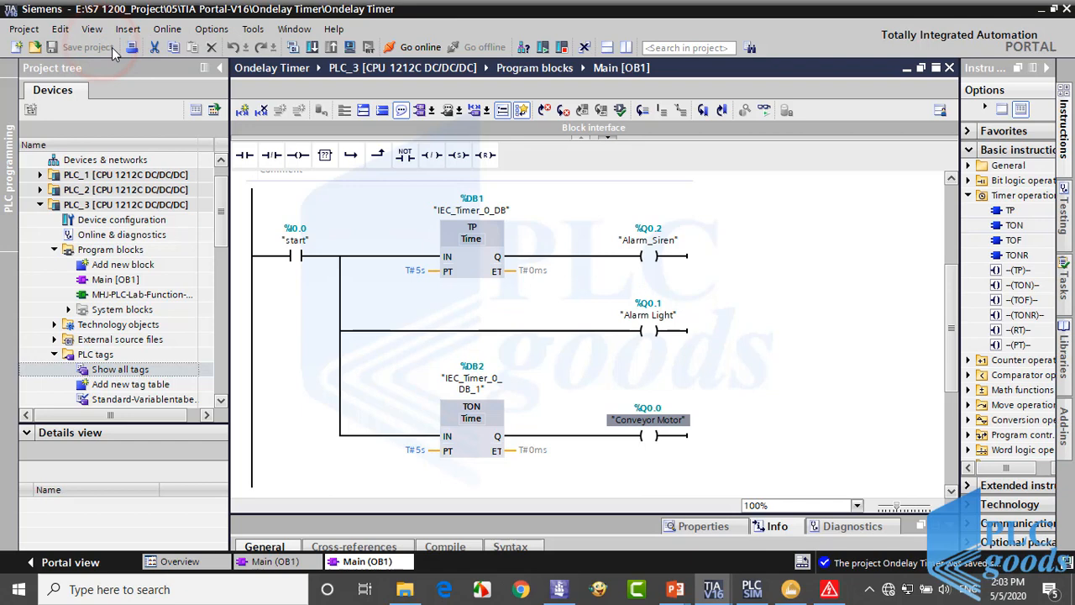
{"action": "left_click", "coordinate": [293, 47]}
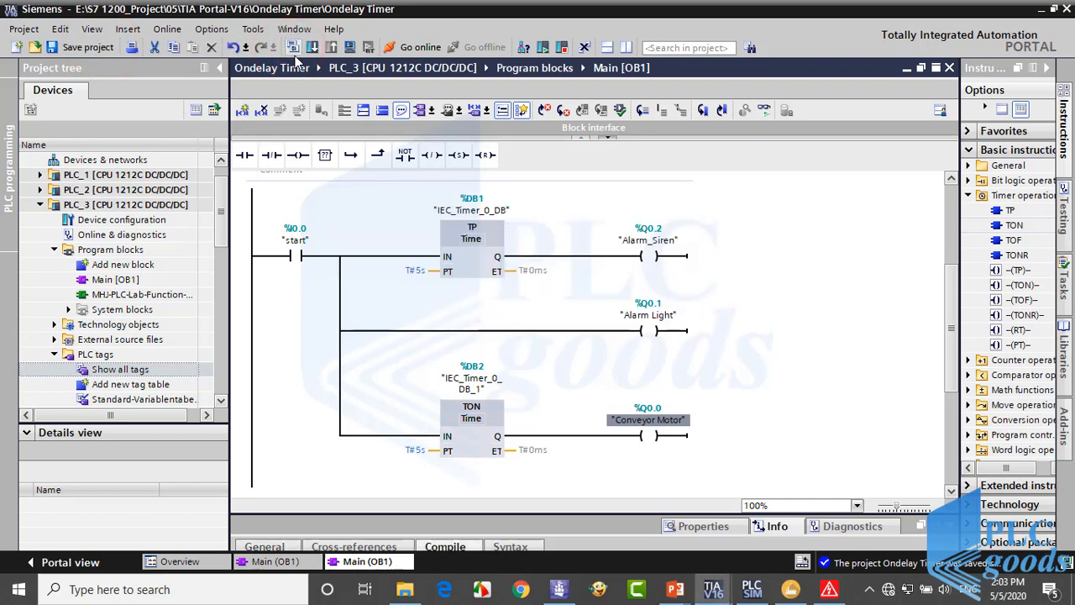
{"action": "left_click", "coordinate": [751, 588]}
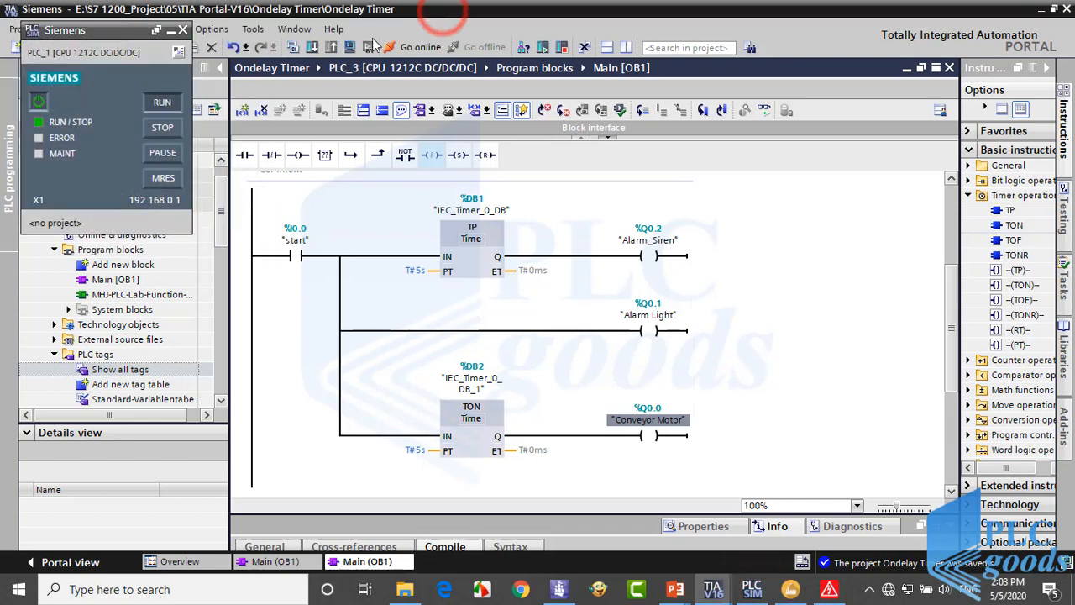
Step: Download the compiled program to the simulated PLC_3 through the Load preview dialog
{"action": "left_click", "coordinate": [313, 47]}
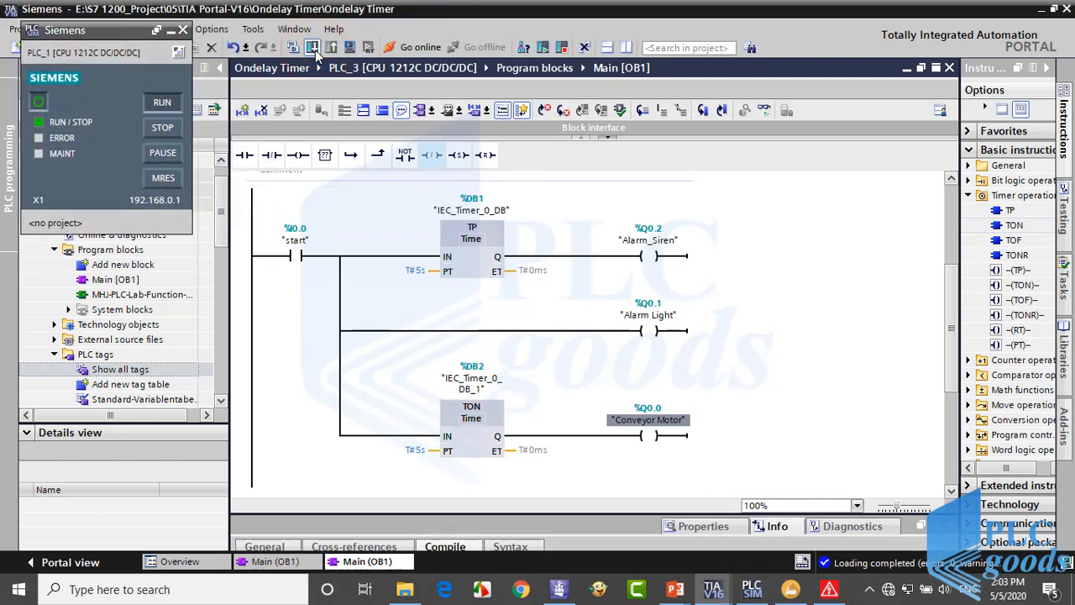
{"action": "left_click", "coordinate": [311, 47]}
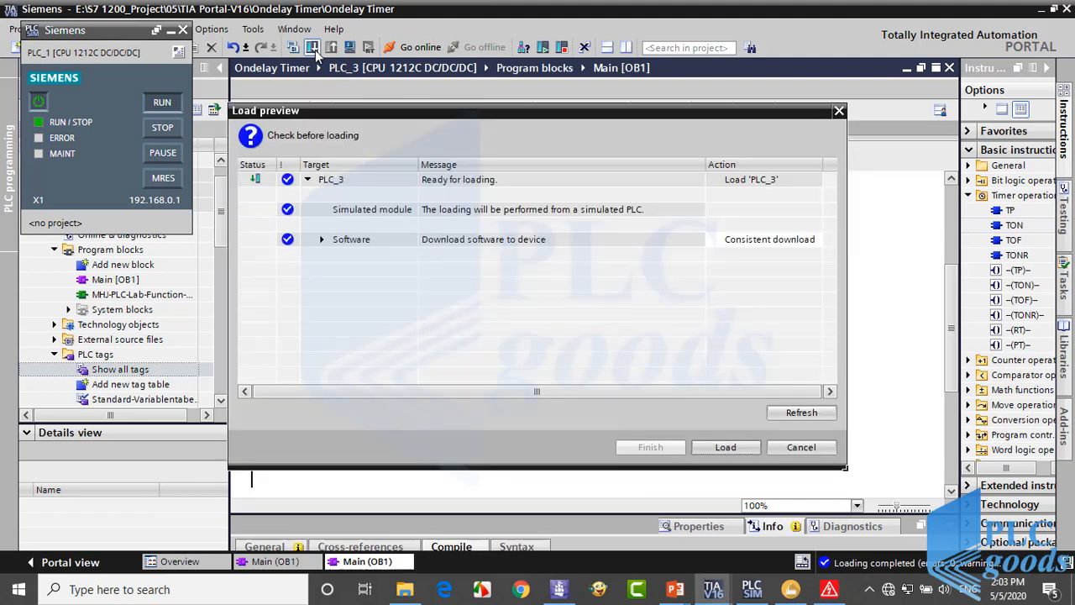
{"action": "left_click", "coordinate": [726, 446]}
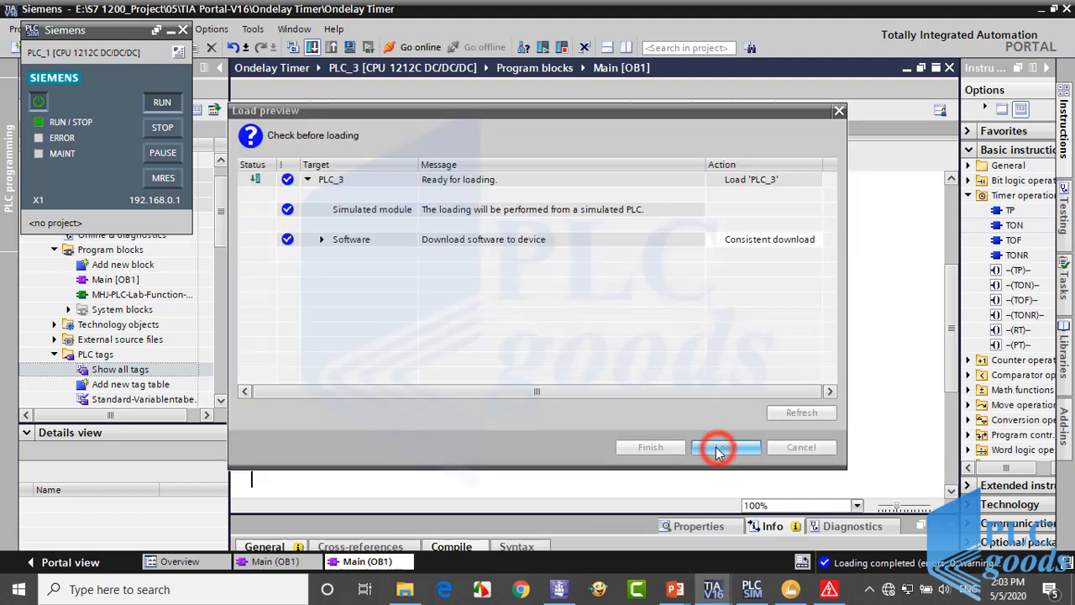
{"action": "left_click", "coordinate": [727, 447]}
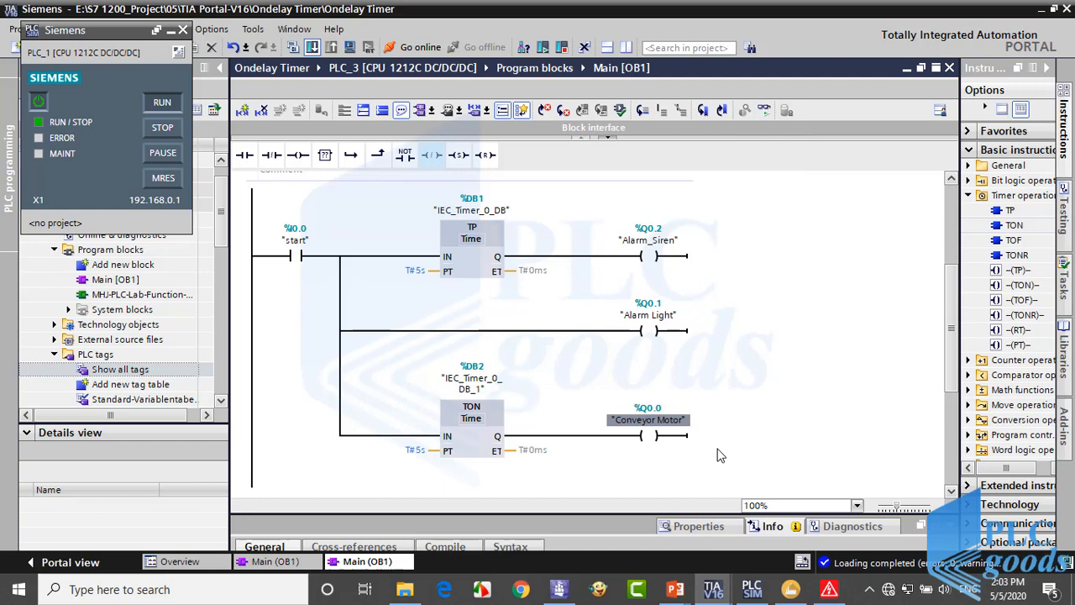
{"action": "mouse_move", "coordinate": [735, 447]}
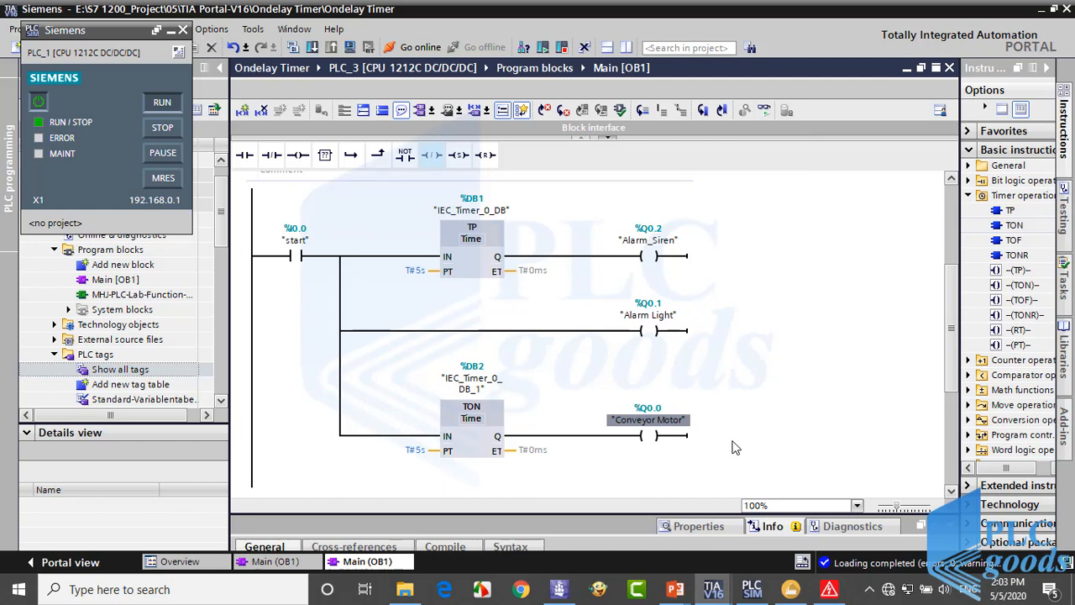
{"action": "key", "text": "alt+tab"}
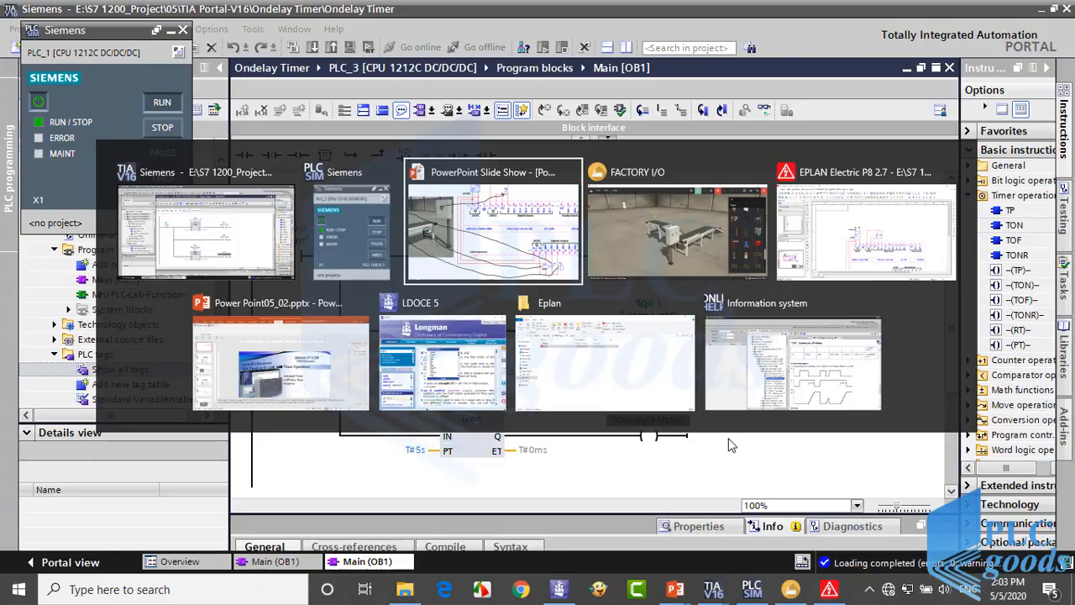
Step: Switch to the Factory I/O window
{"action": "left_click", "coordinate": [677, 231]}
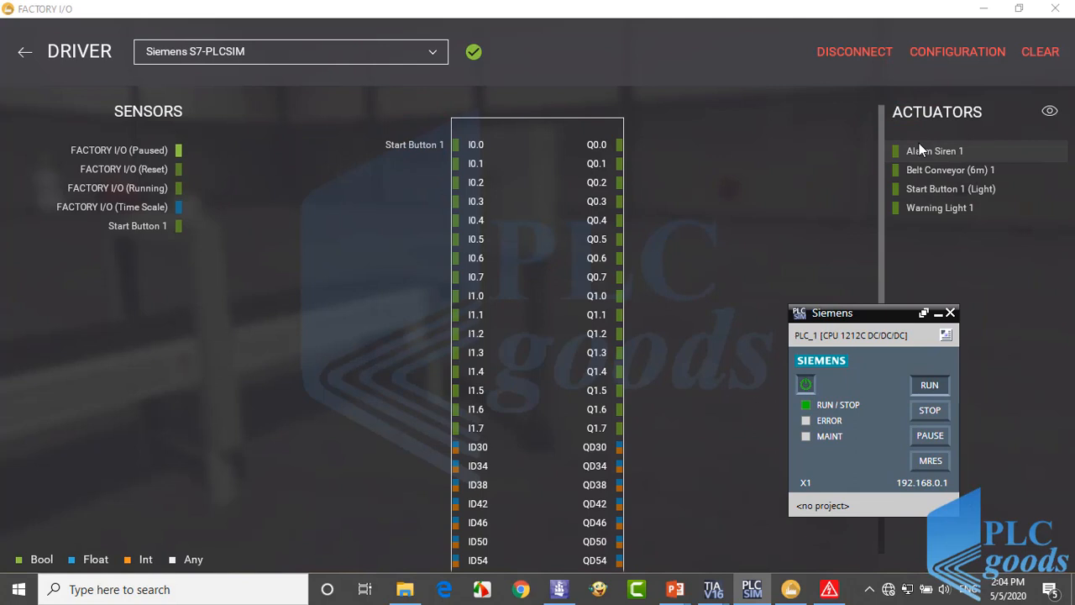
{"action": "mouse_move", "coordinate": [932, 170]}
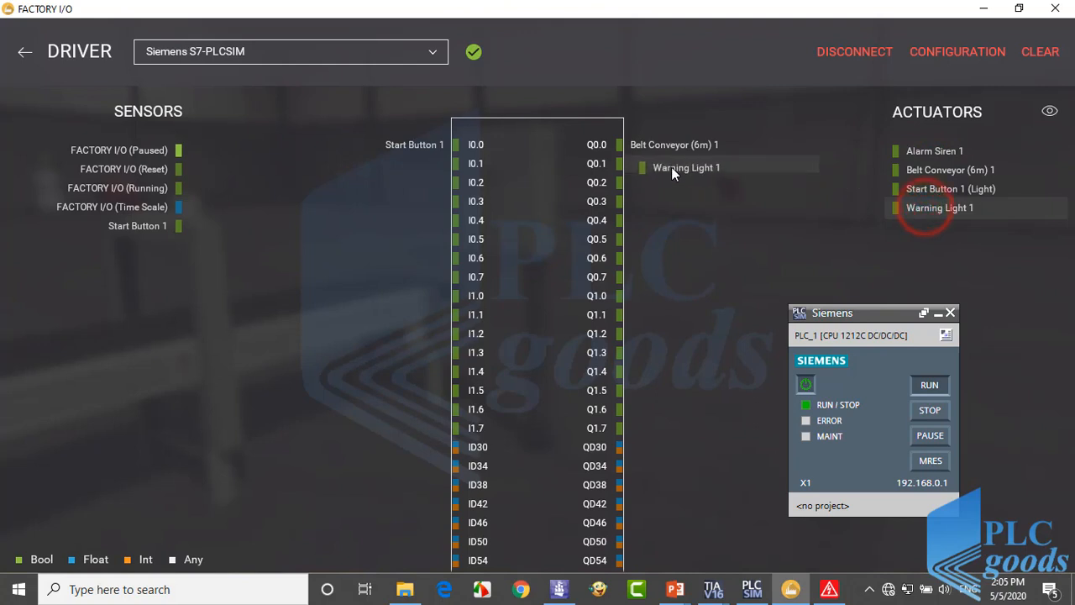
{"action": "mouse_move", "coordinate": [857, 185]}
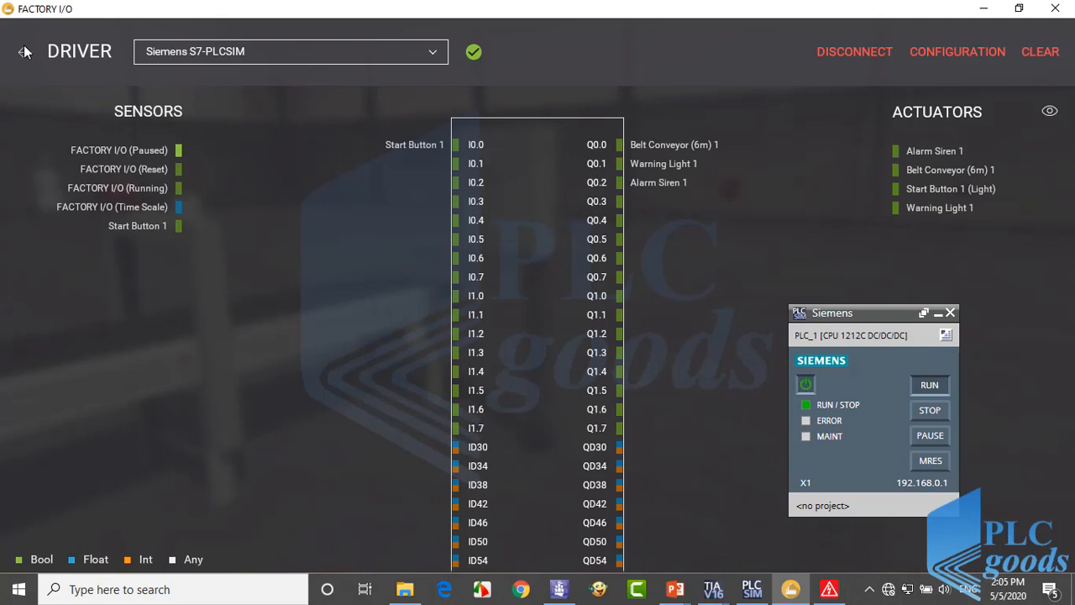
Step: Leave the Factory I/O driver page and start the conveyor scene running
{"action": "left_click", "coordinate": [24, 51]}
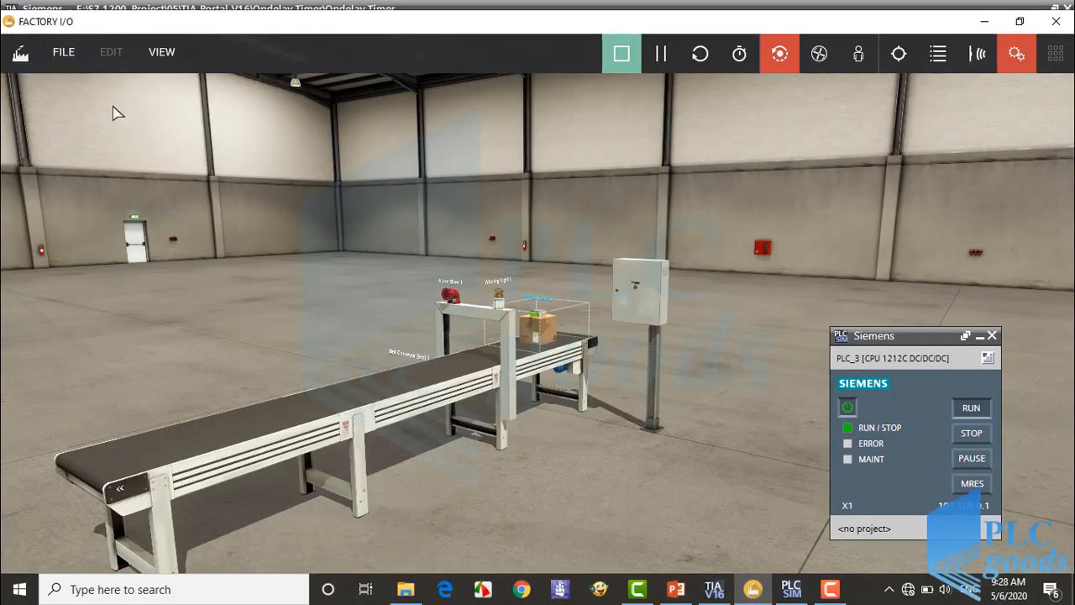
{"action": "left_click", "coordinate": [713, 588]}
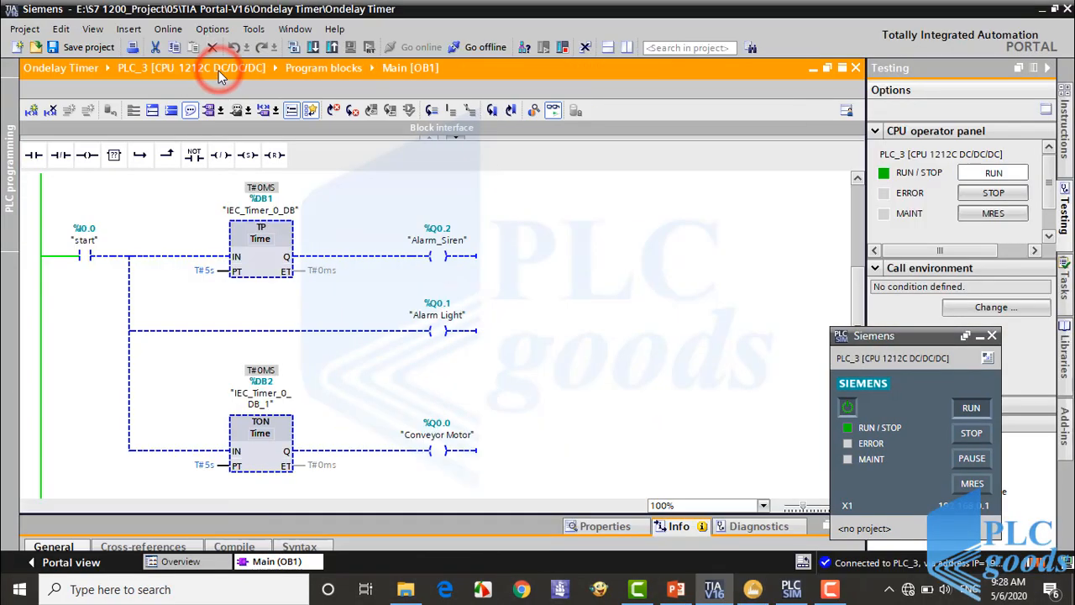
{"action": "key", "text": "alt+tab"}
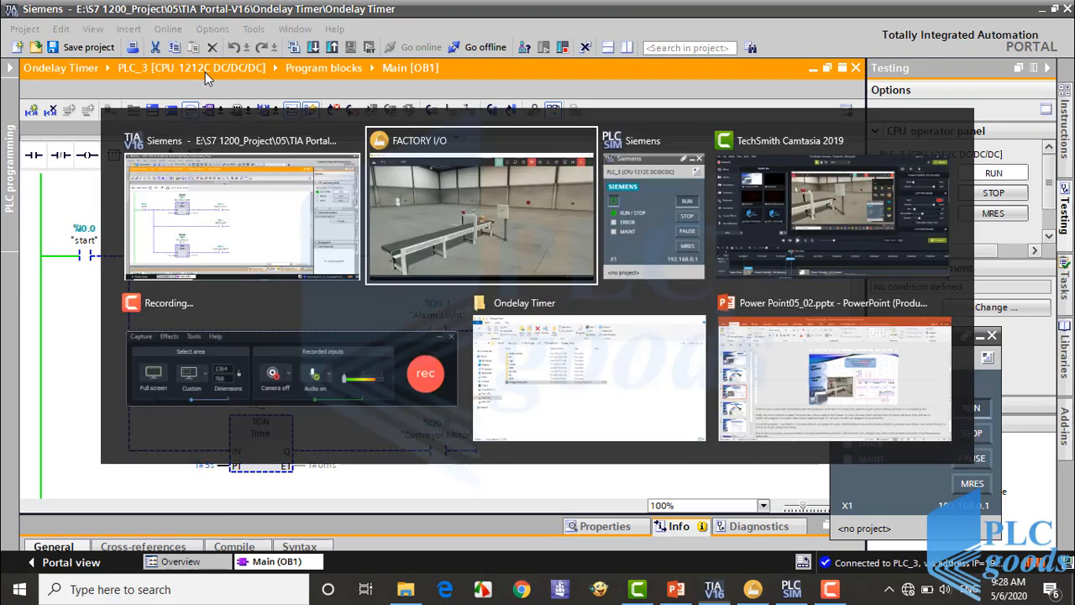
{"action": "left_click", "coordinate": [481, 205]}
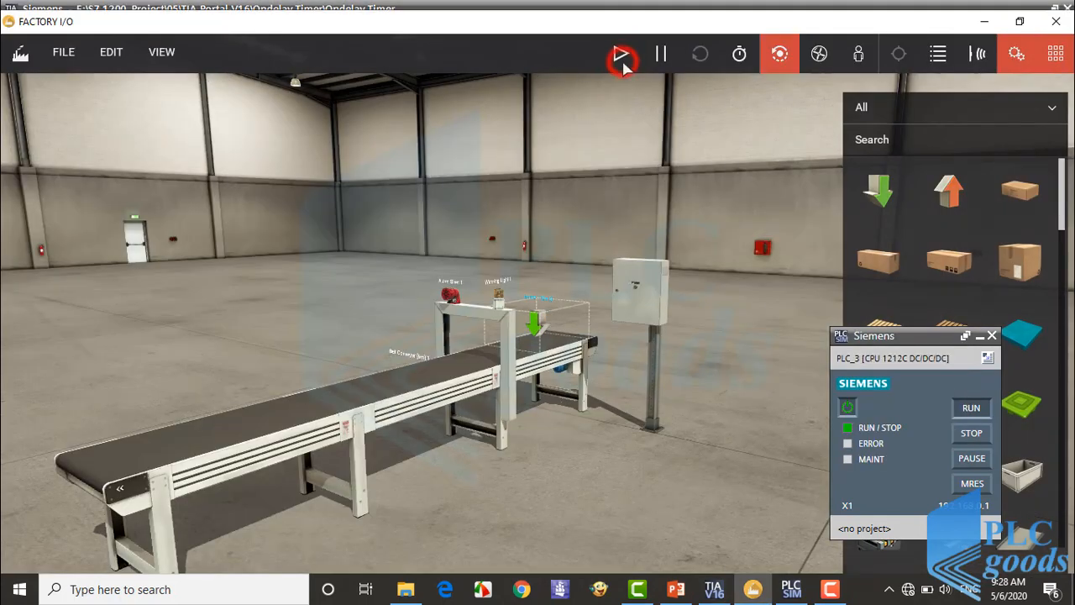
{"action": "left_click", "coordinate": [621, 54]}
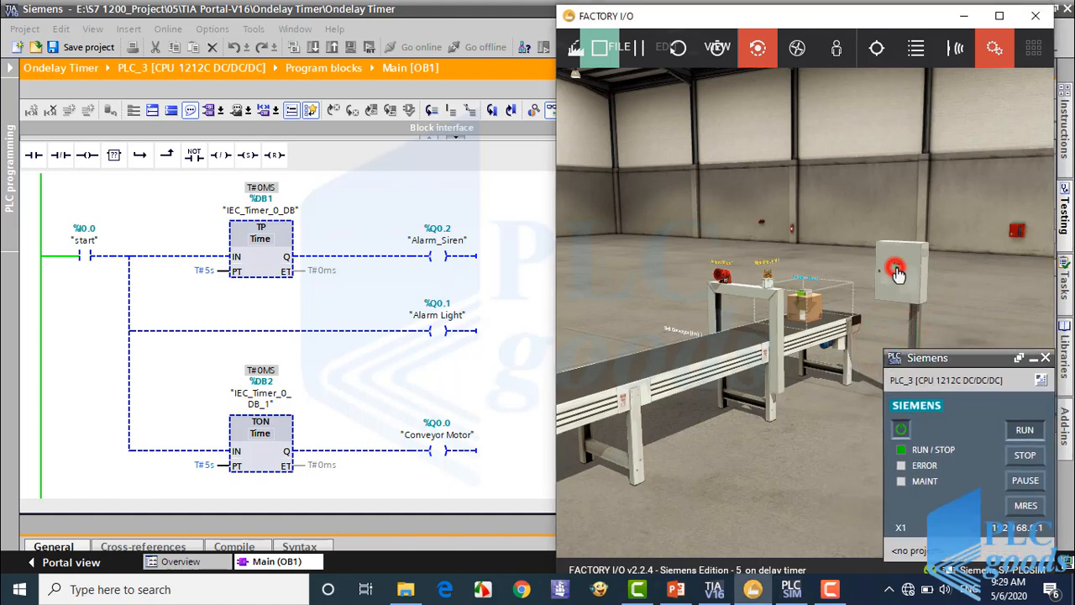
Step: Press the Start pushbutton on the Factory I/O control panel twice to run the conveyor
{"action": "left_click", "coordinate": [899, 273]}
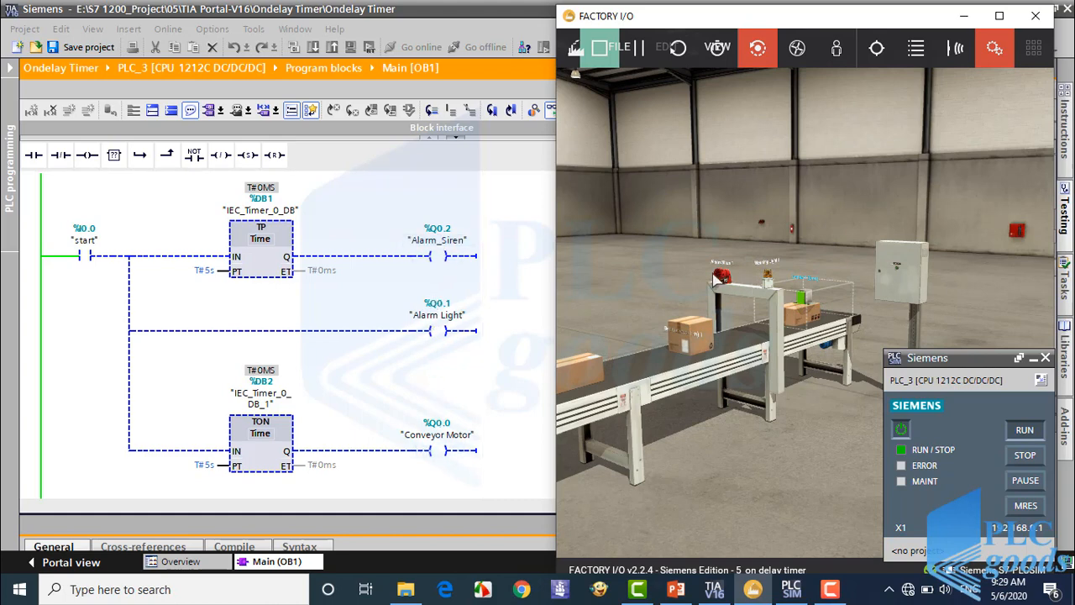
{"action": "mouse_move", "coordinate": [765, 311]}
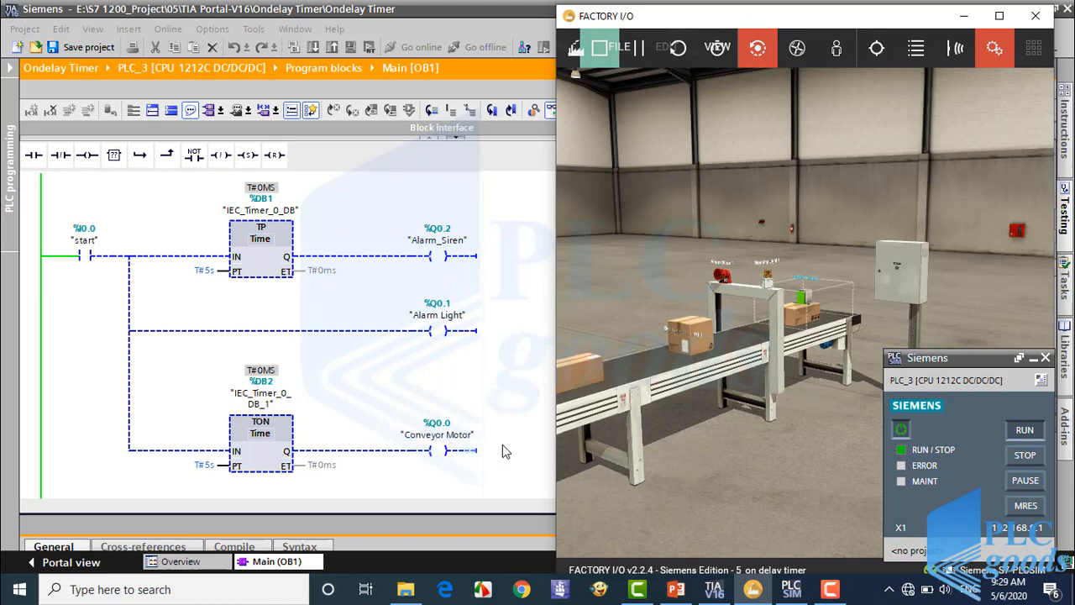
{"action": "mouse_move", "coordinate": [853, 338]}
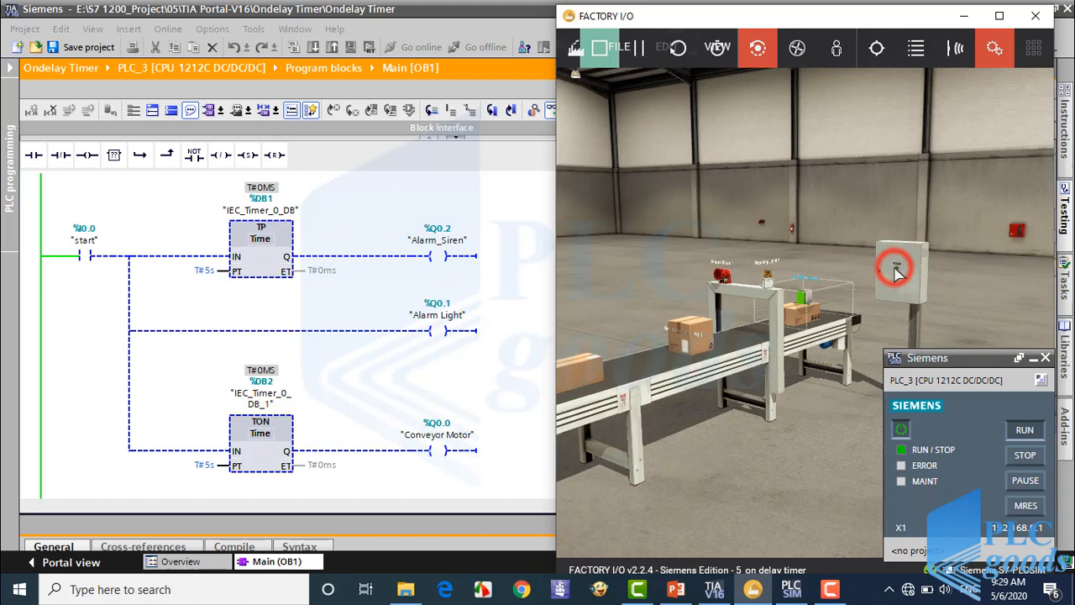
{"action": "left_click", "coordinate": [899, 268]}
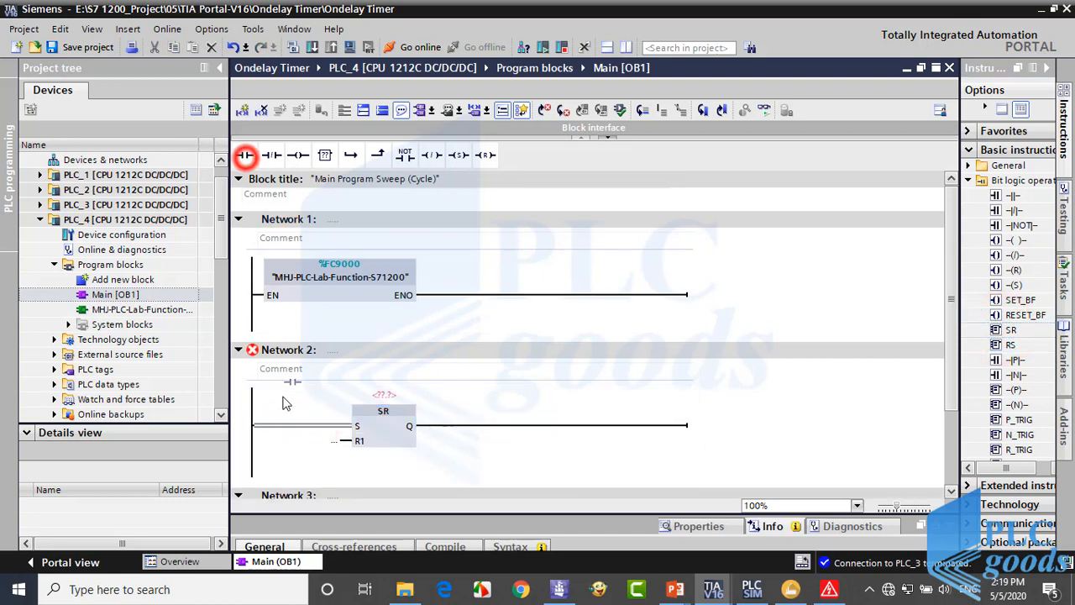
Step: Add a %I0.0 contact on the SR set input and rename its tag to start
{"action": "left_click", "coordinate": [292, 410]}
{"action": "type", "text": "i0.0"}
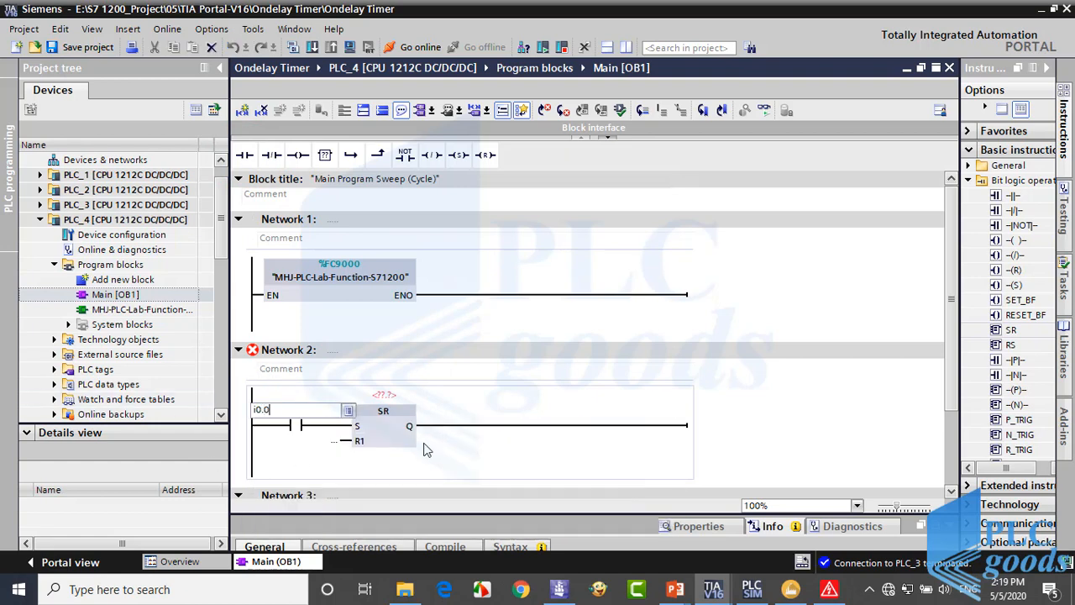
{"action": "right_click", "coordinate": [294, 409]}
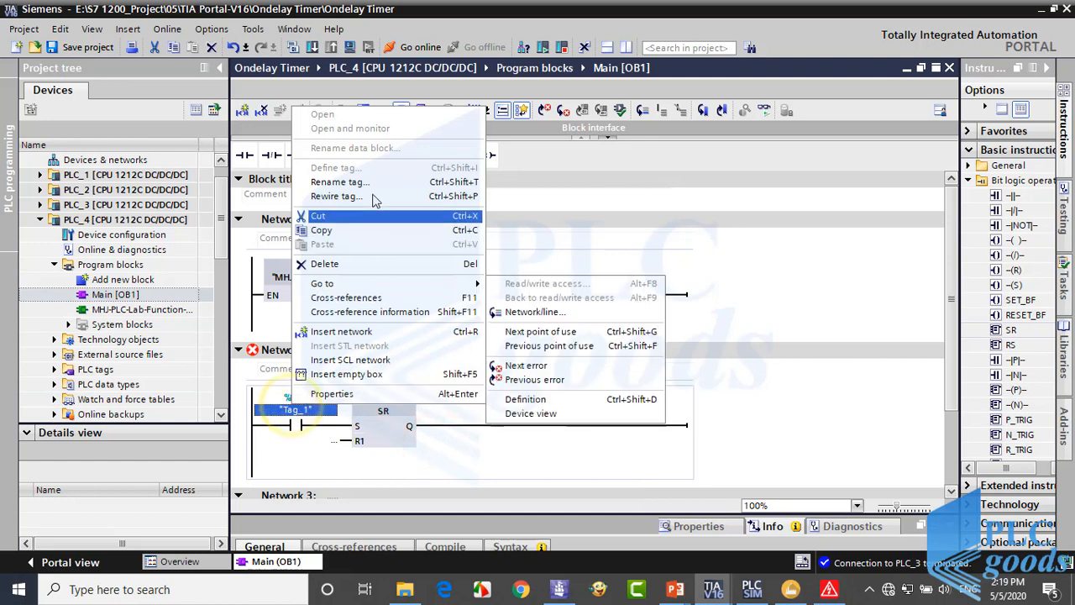
{"action": "left_click", "coordinate": [340, 181]}
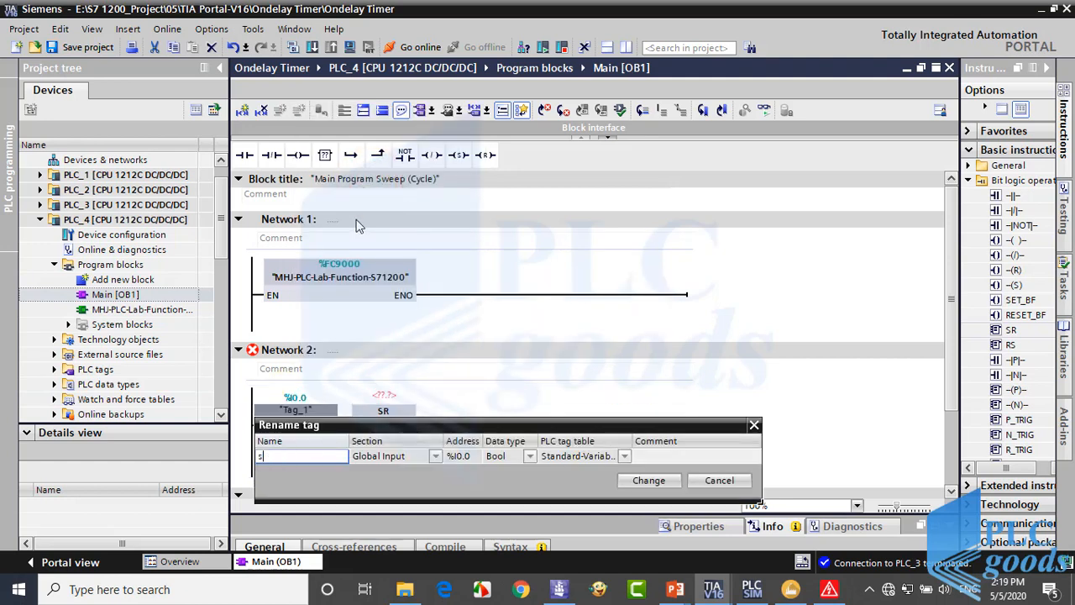
{"action": "type", "text": "tart"}
{"action": "type", "text": "i0.1"}
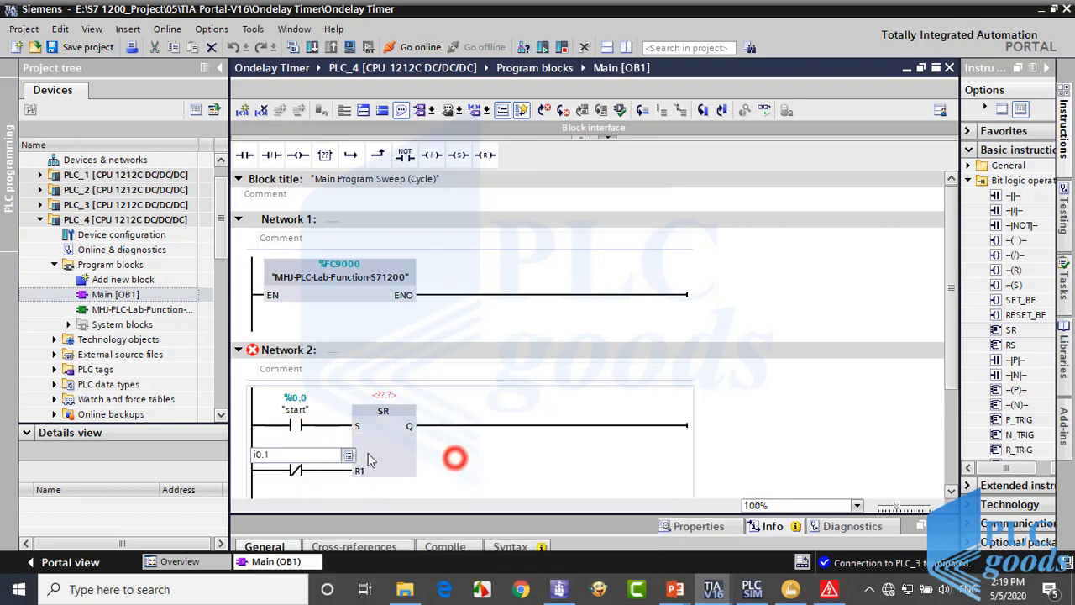
Step: Rename the %I0.1 reset contact's tag to stop
{"action": "right_click", "coordinate": [294, 454]}
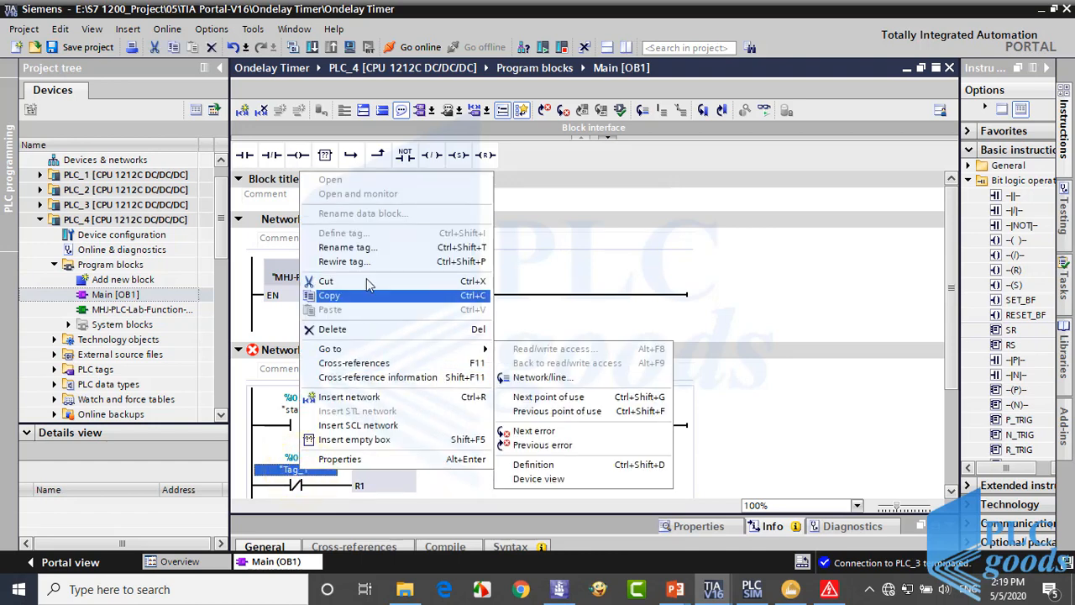
{"action": "left_click", "coordinate": [348, 247]}
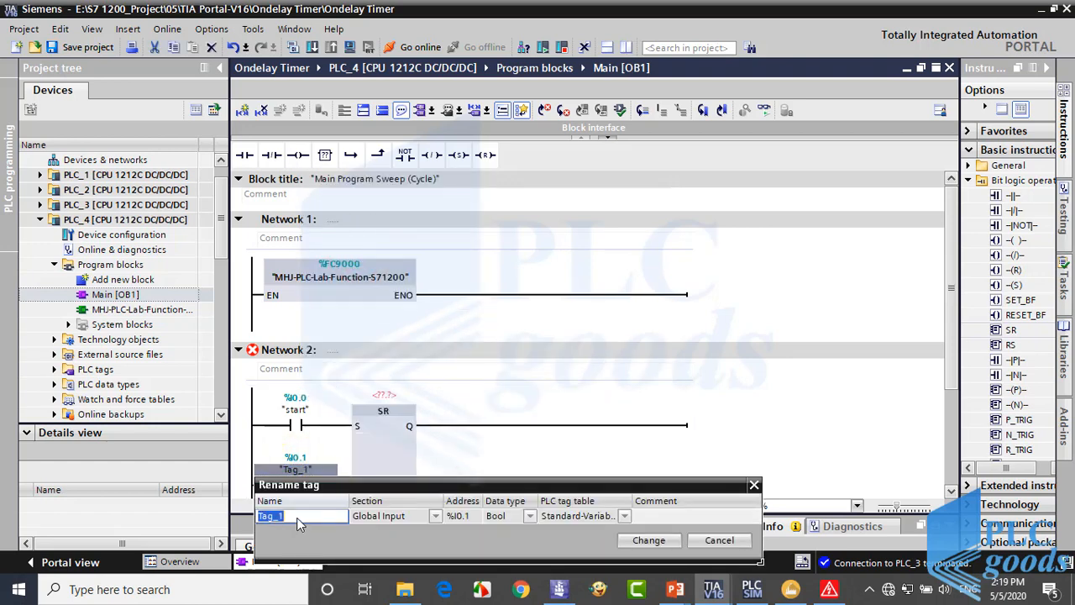
{"action": "type", "text": "stop"}
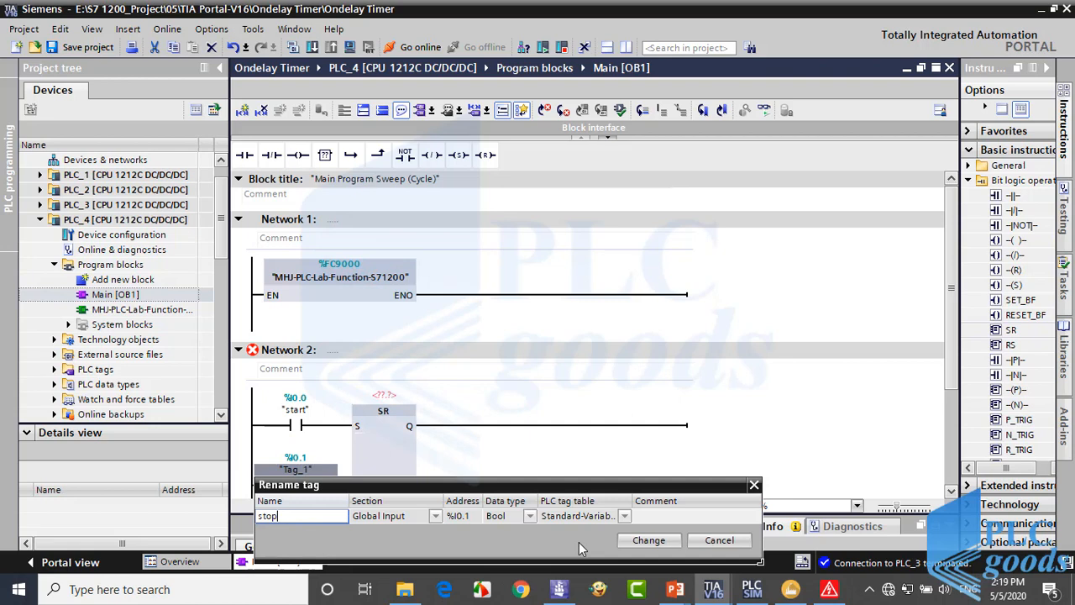
{"action": "left_click", "coordinate": [647, 540]}
{"action": "type", "text": "%M0.0"}
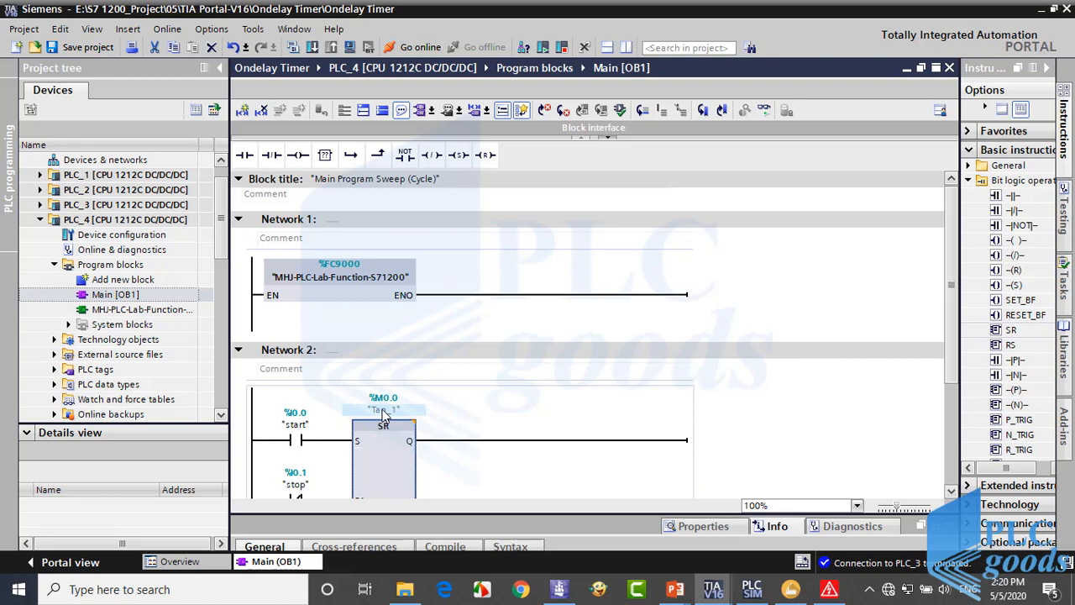
Step: Rename the SR block's %M0.0 memory bit tag to Start_Stop
{"action": "right_click", "coordinate": [383, 410]}
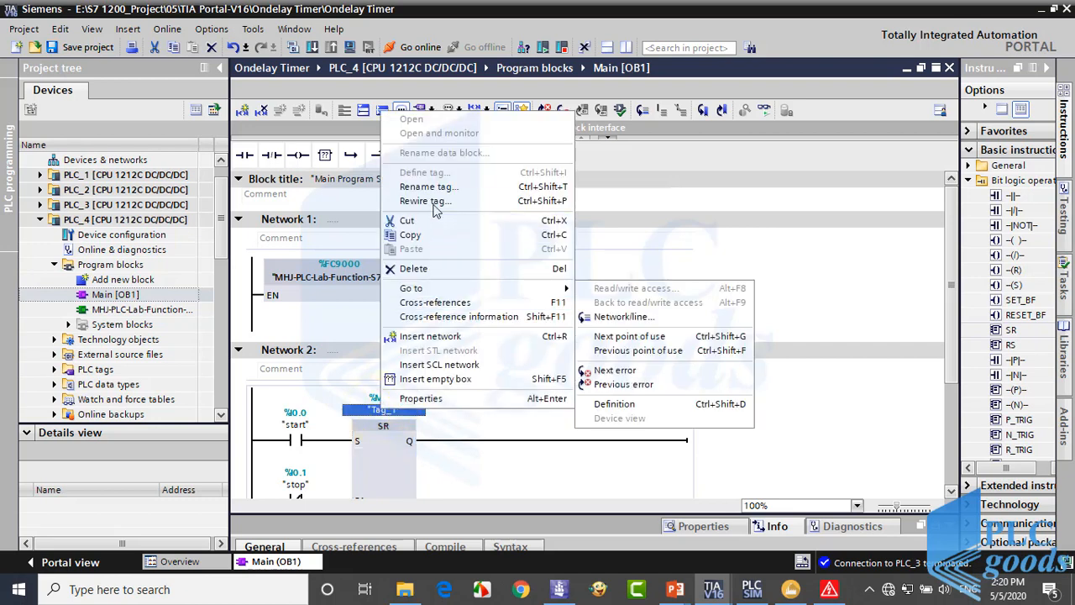
{"action": "left_click", "coordinate": [428, 186]}
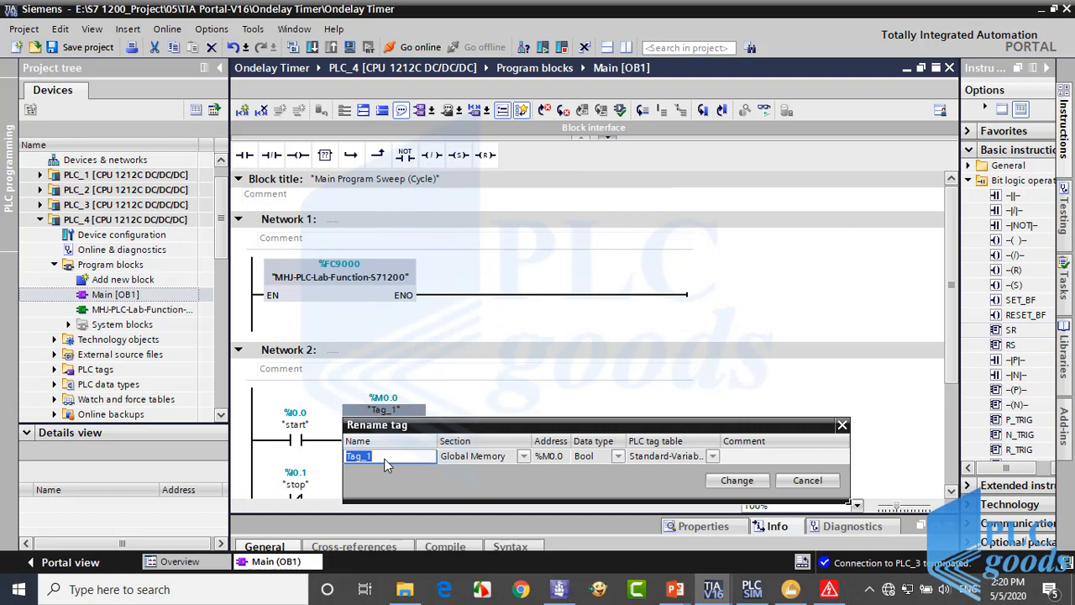
{"action": "type", "text": "Start"}
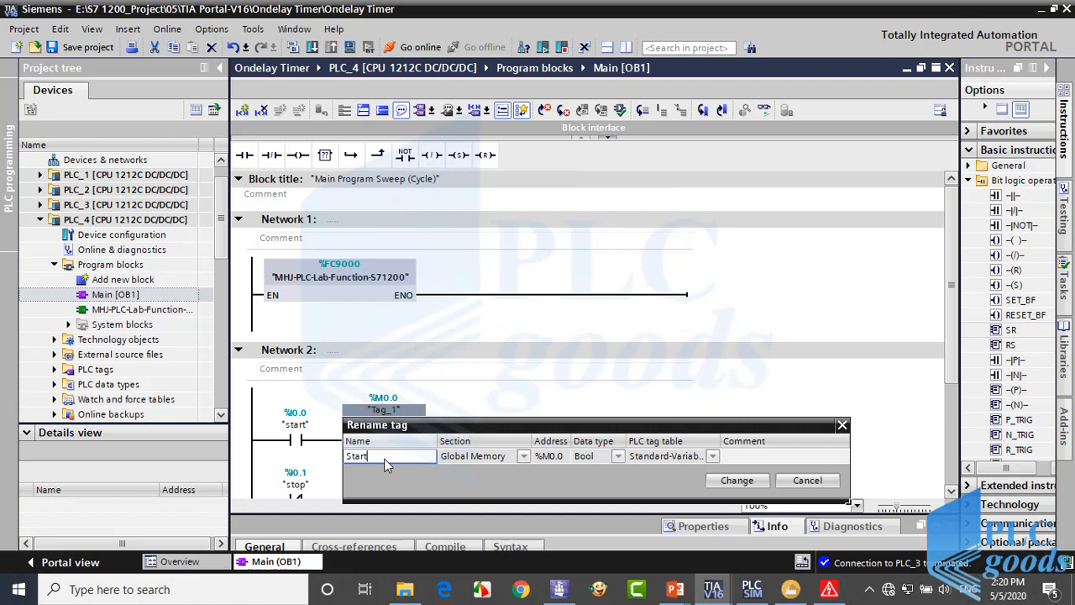
{"action": "type", "text": "_Sto"}
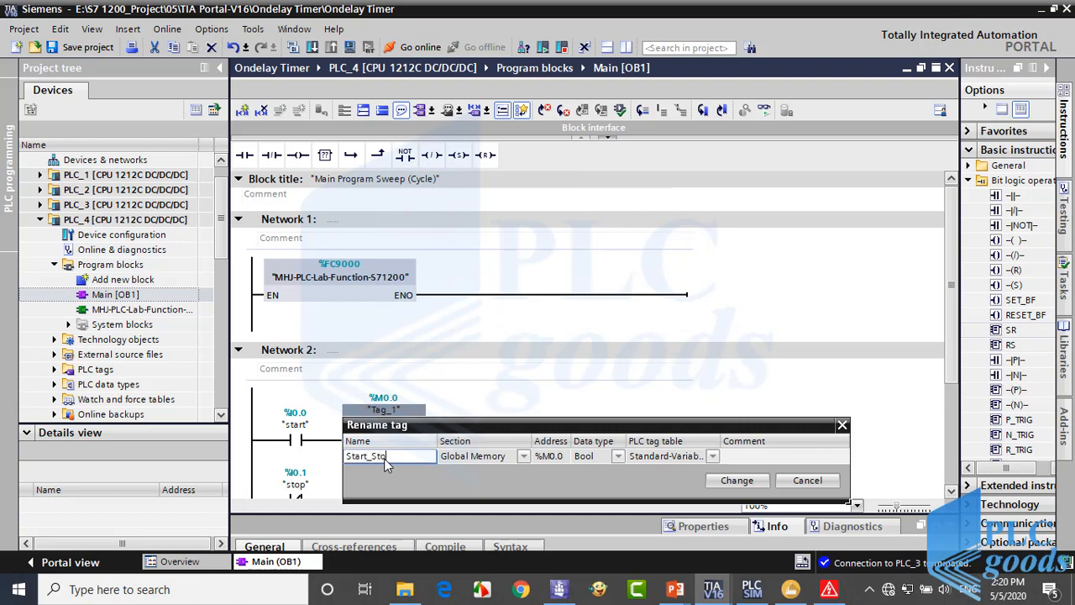
{"action": "type", "text": "p"}
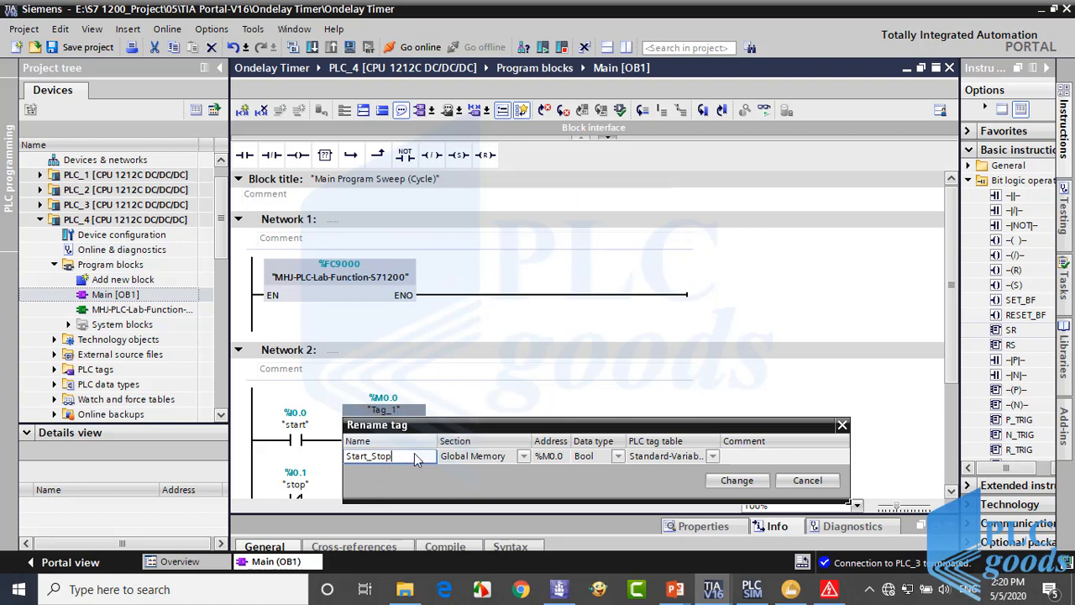
{"action": "left_click", "coordinate": [736, 480]}
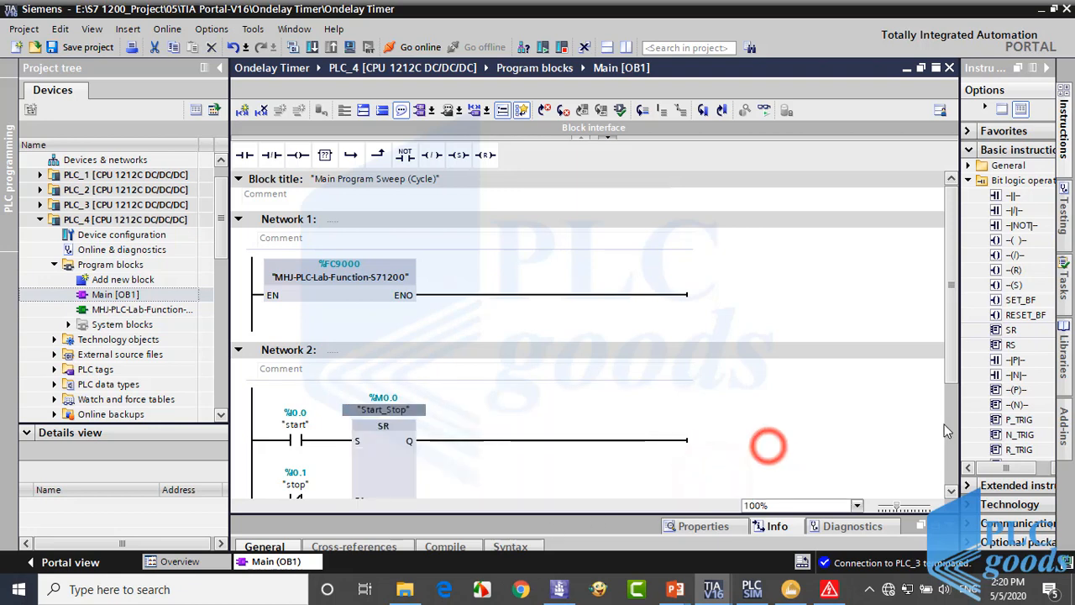
{"action": "scroll", "scroll_direction": "down", "scroll_amount": 3}
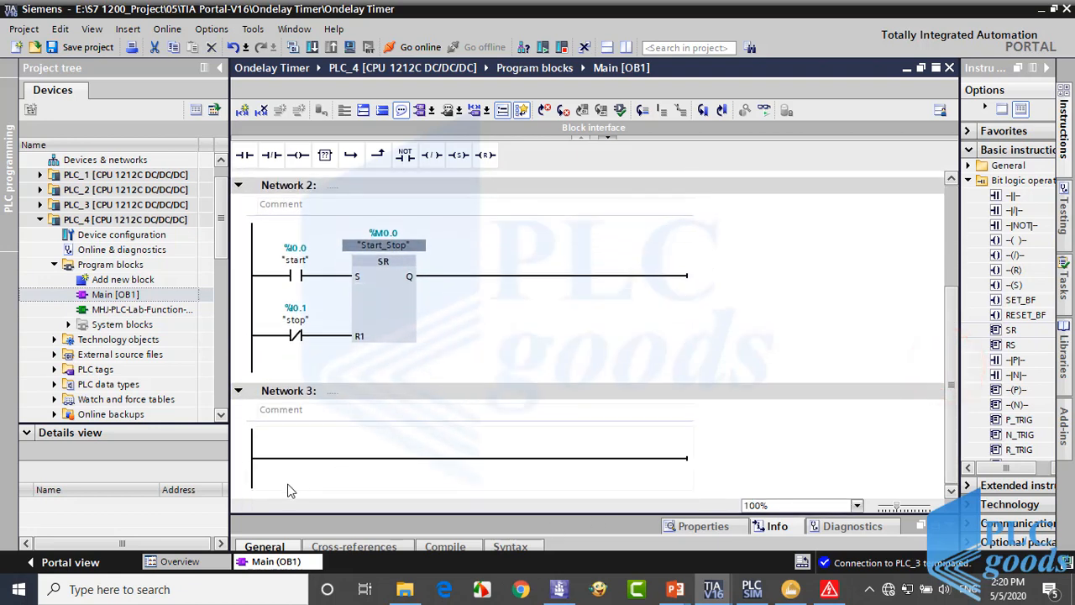
Step: Title Network 2 'Store Start and stop request in a bit of memory'
{"action": "left_click", "coordinate": [264, 458]}
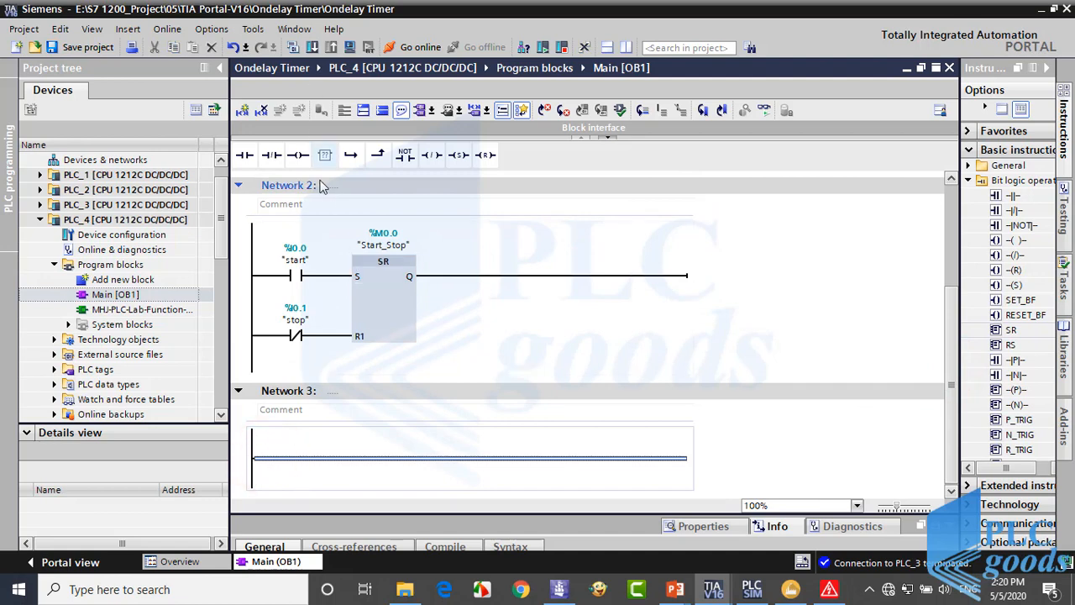
{"action": "left_click", "coordinate": [327, 185]}
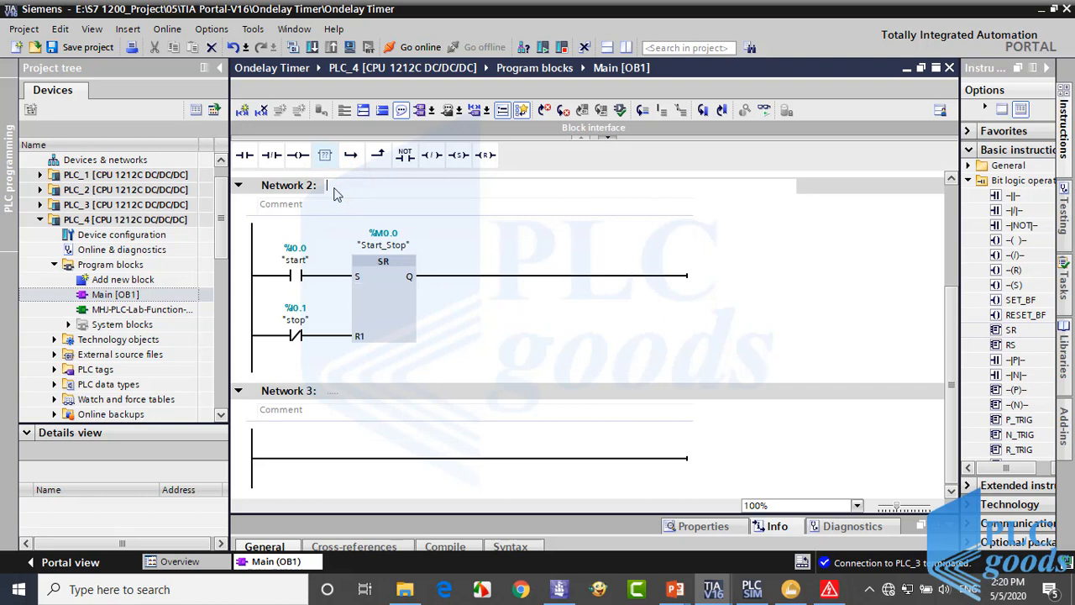
{"action": "type", "text": "Store"}
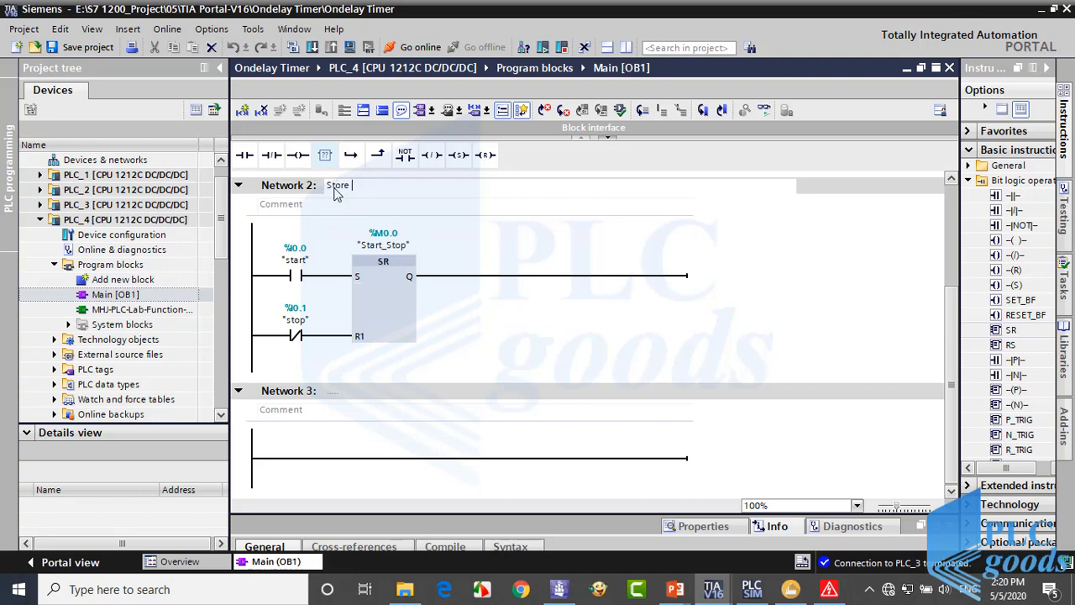
{"action": "type", "text": "Start"}
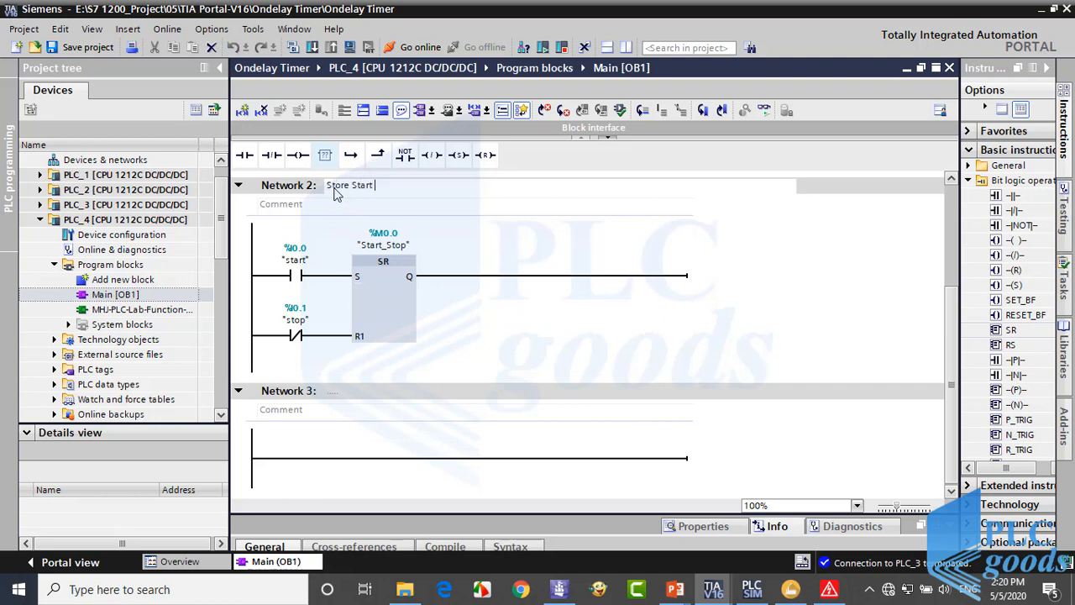
{"action": "type", "text": "and stop"}
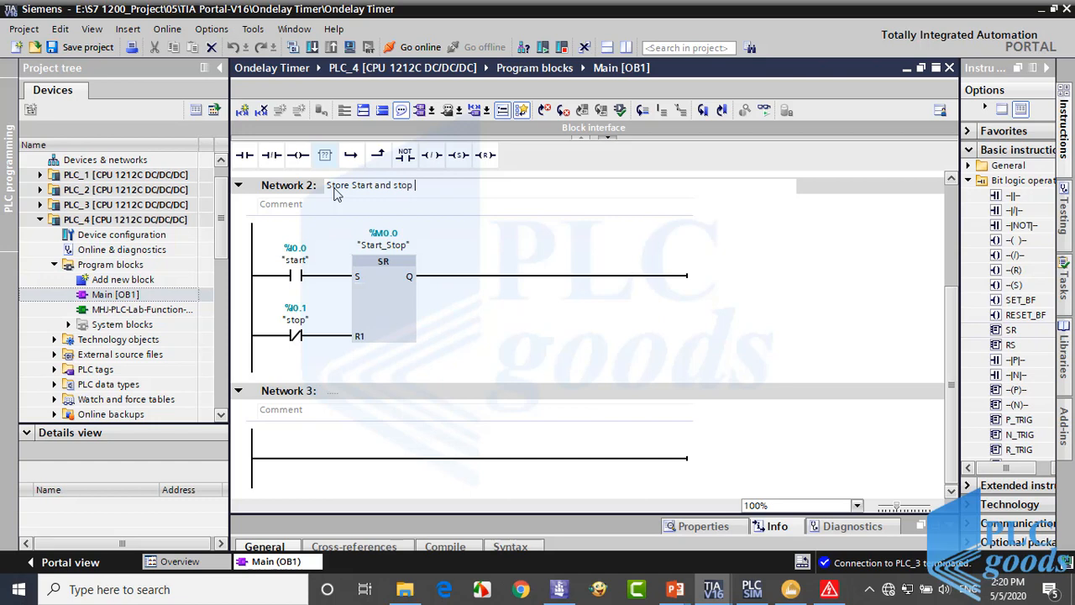
{"action": "type", "text": "request"}
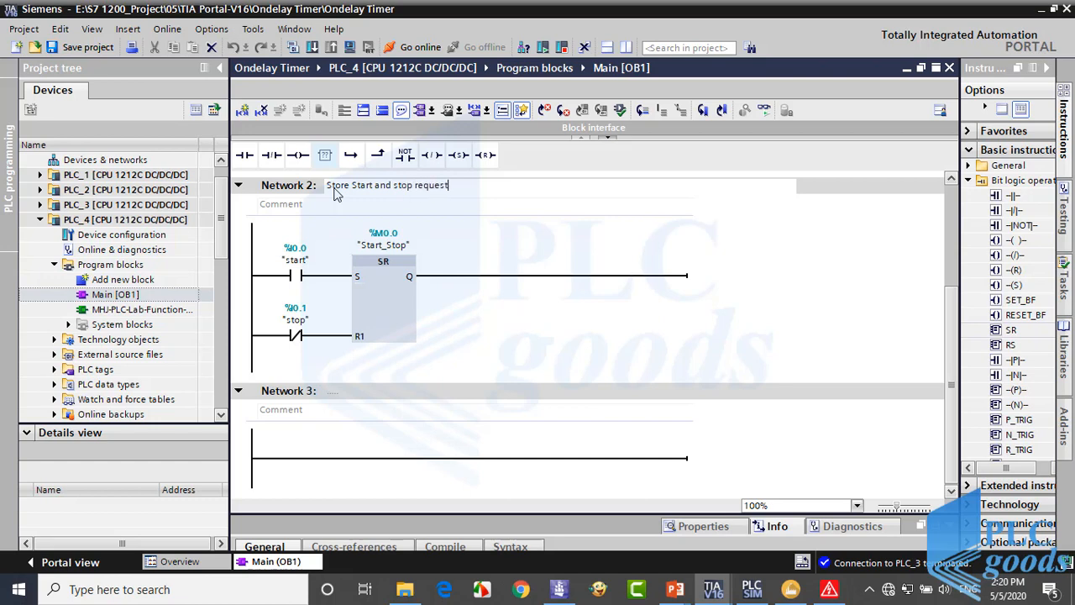
{"action": "type", "text": "in"}
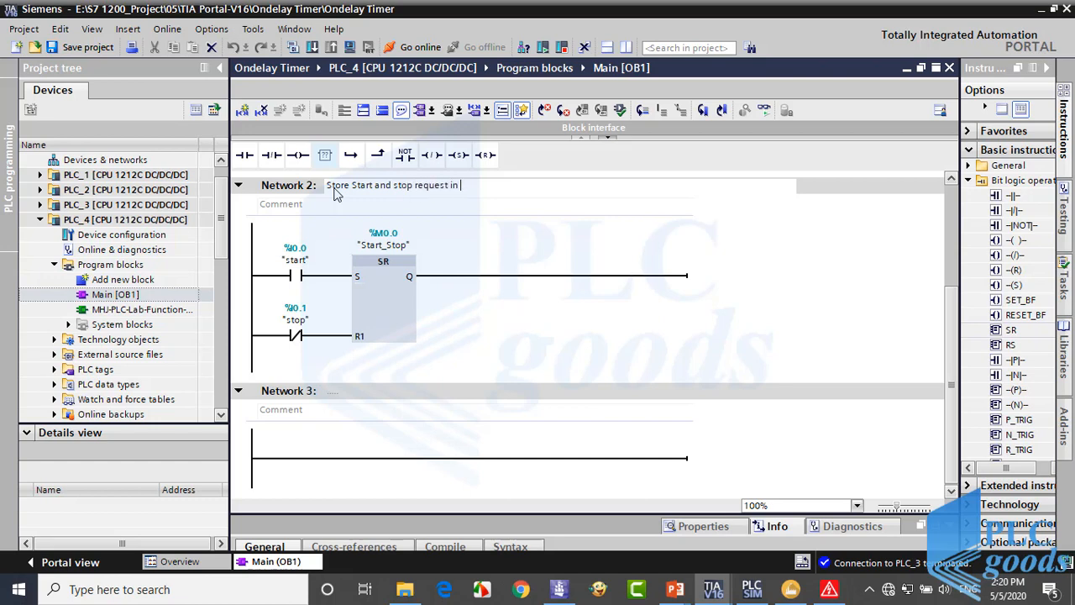
{"action": "type", "text": "M0.0 bi"}
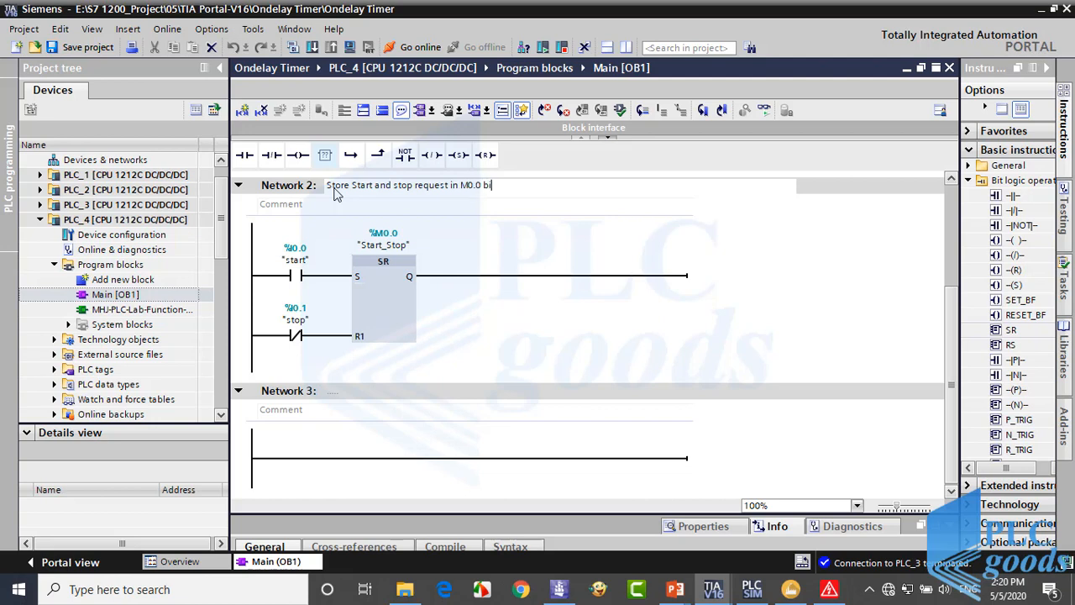
{"action": "key", "text": "BackSpace"}
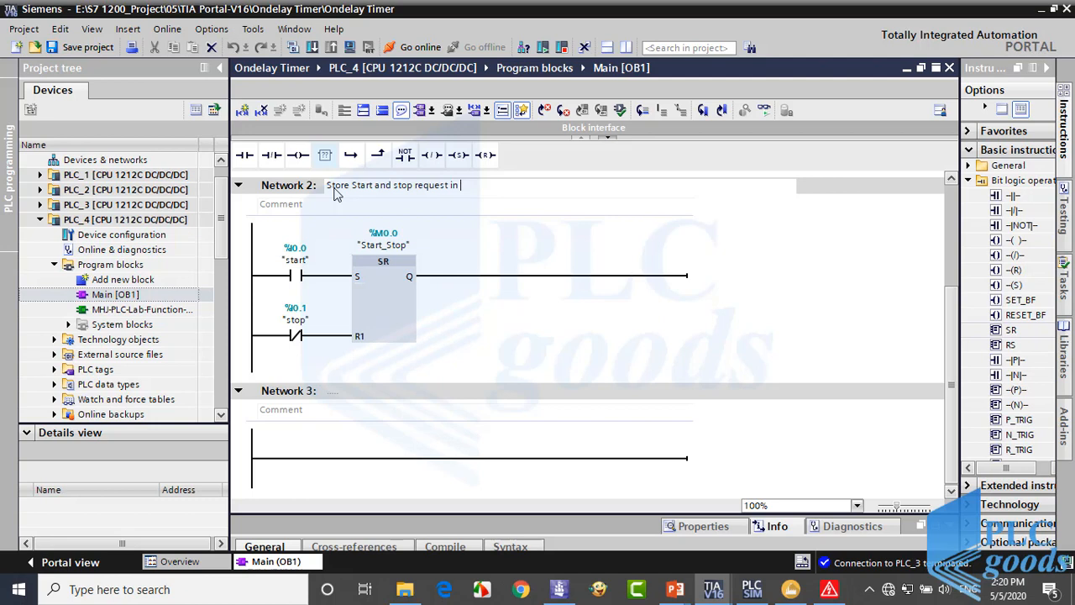
{"action": "type", "text": "a bit of"}
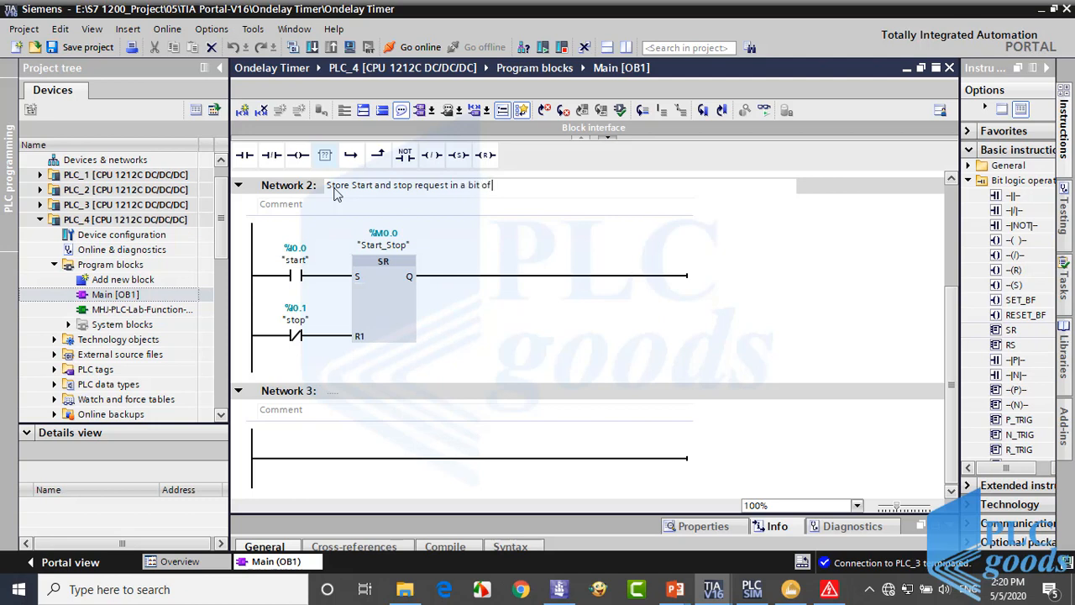
{"action": "type", "text": "memory"}
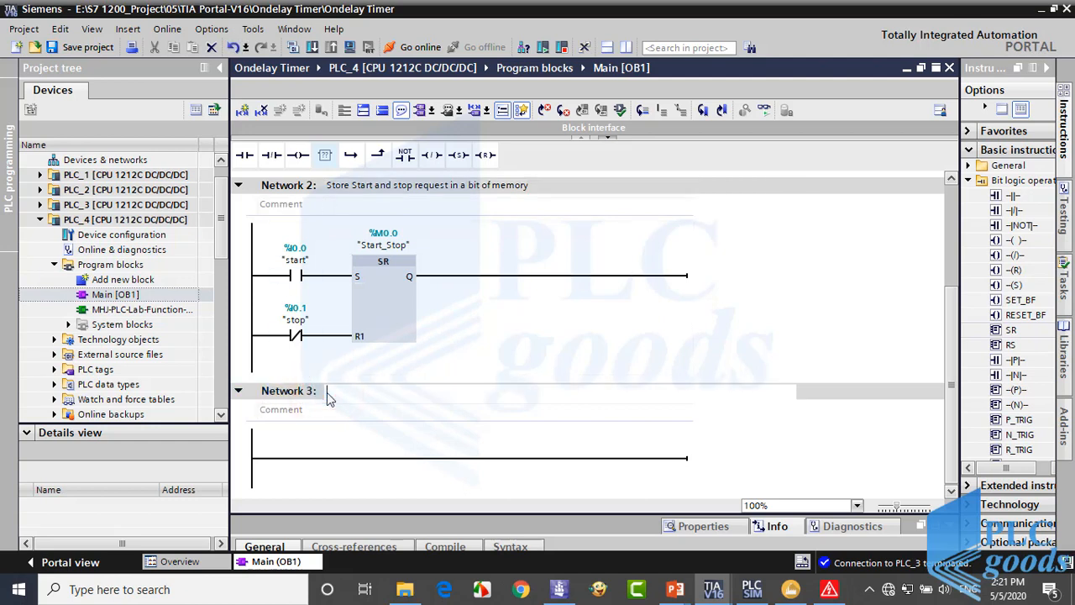
Step: Title Network 3 'Motor and its Fan' and select its rung
{"action": "type", "text": "Motor and"}
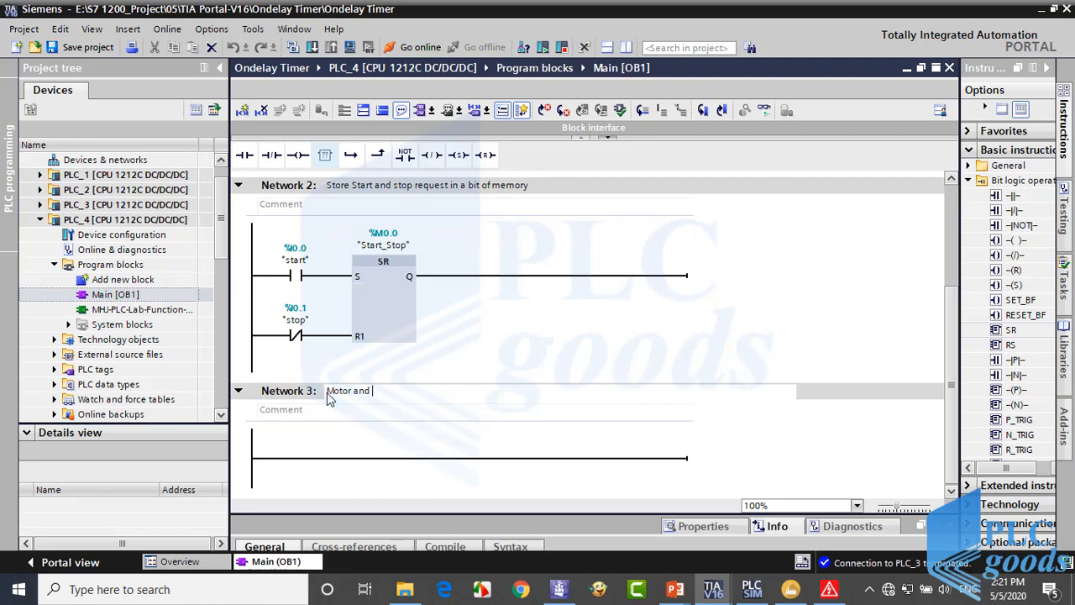
{"action": "type", "text": "its Fan"}
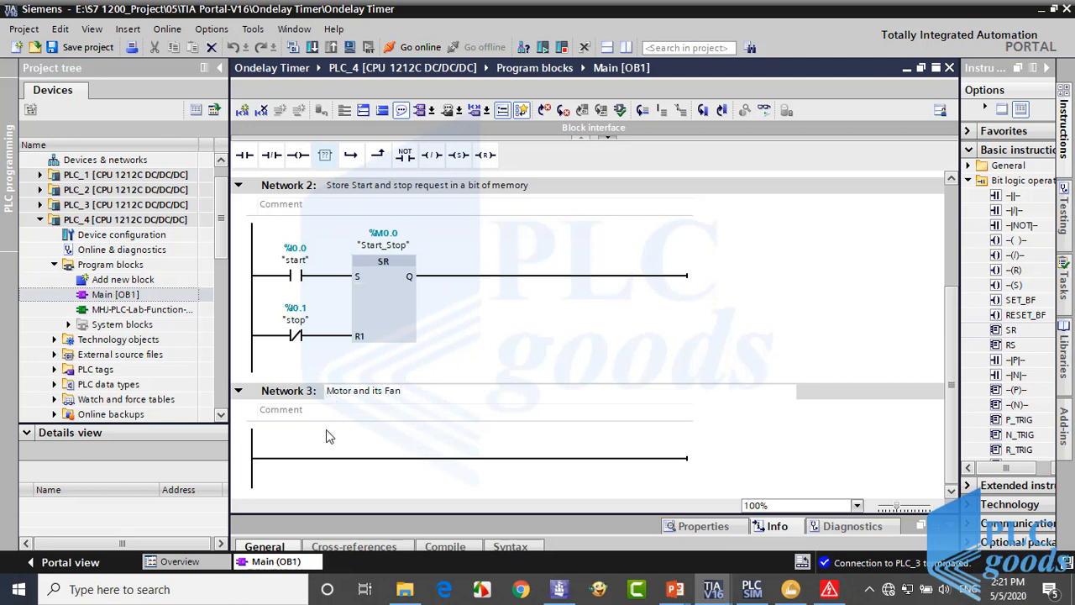
{"action": "left_click", "coordinate": [327, 458]}
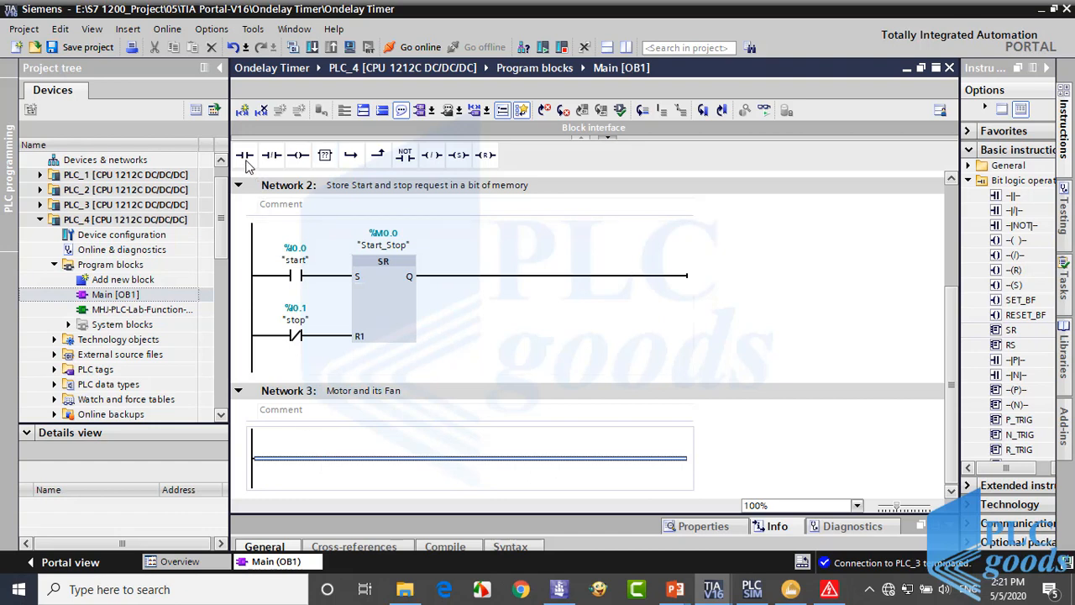
{"action": "left_click", "coordinate": [245, 154]}
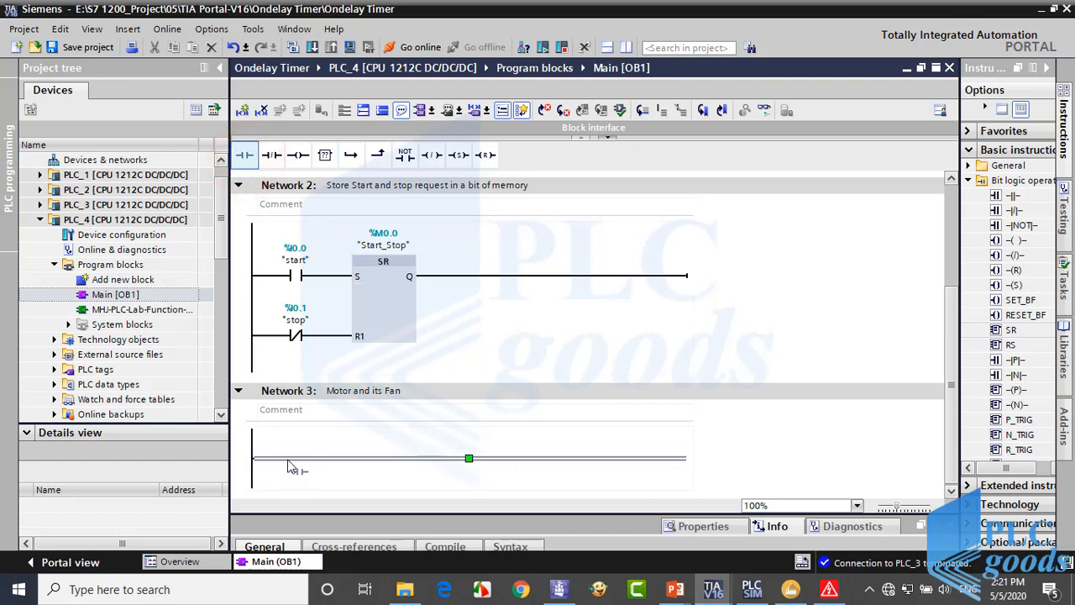
Step: Wire a Start_Stop %M0.0 contact in Network 3 to drive a %Q0.0 coil
{"action": "left_click", "coordinate": [294, 458]}
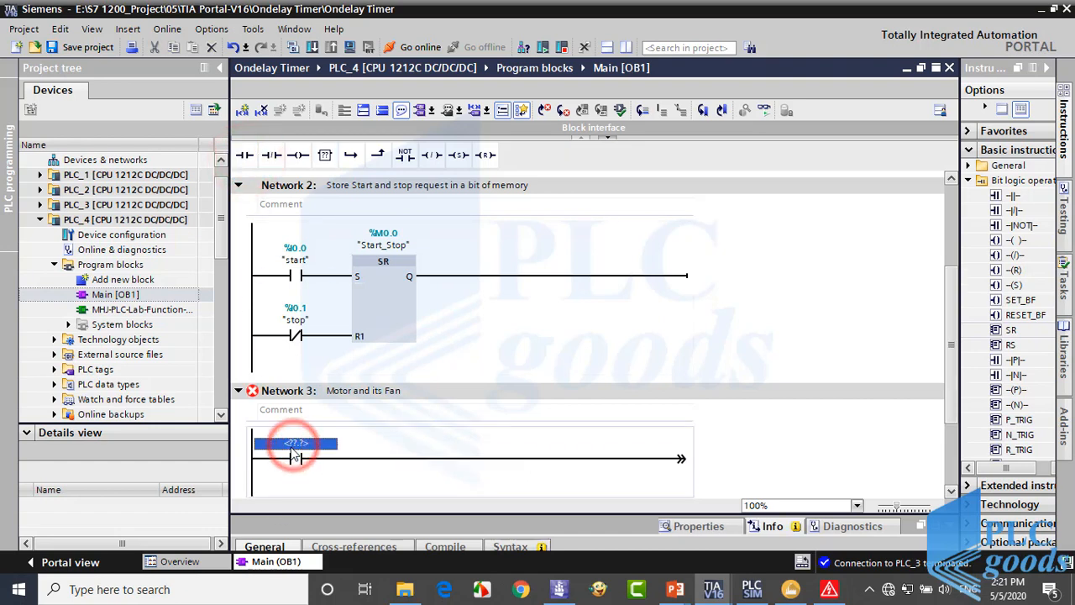
{"action": "type", "text": "m0.0"}
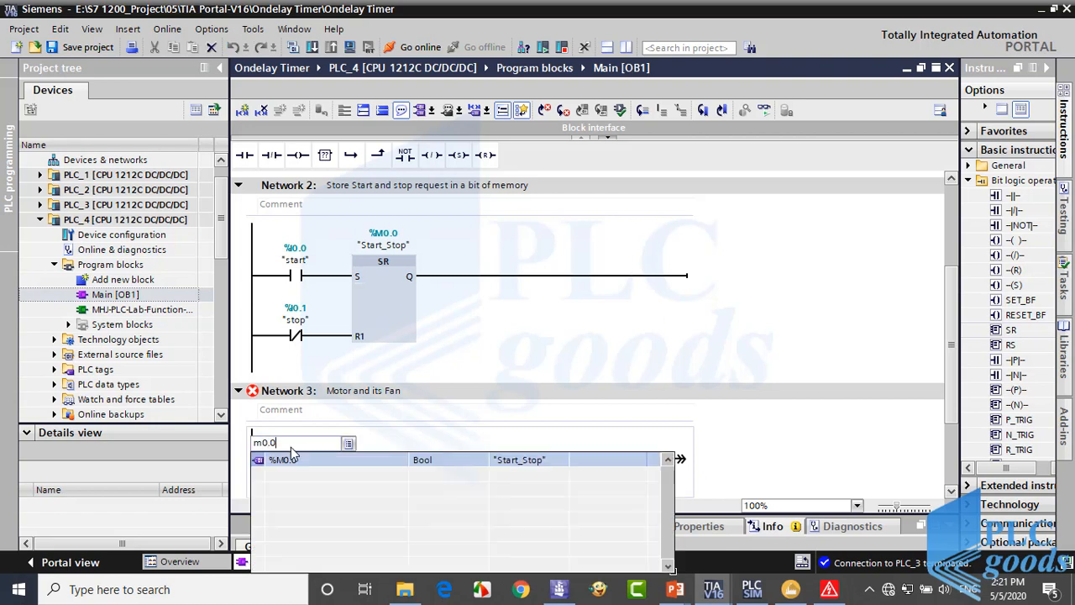
{"action": "left_click", "coordinate": [294, 460]}
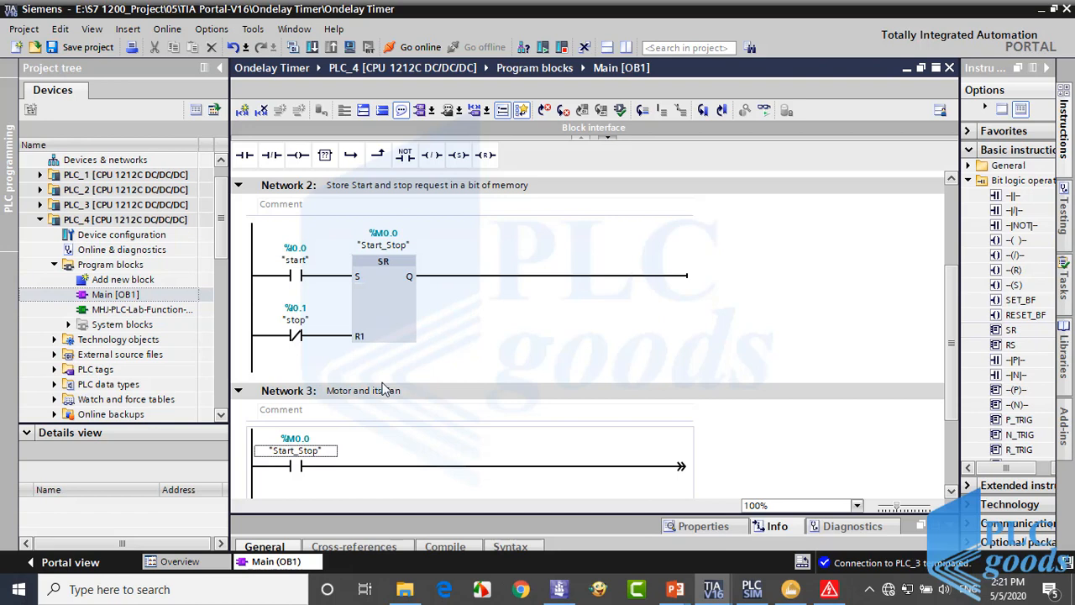
{"action": "left_click", "coordinate": [298, 155]}
{"action": "type", "text": "%Q0.0"}
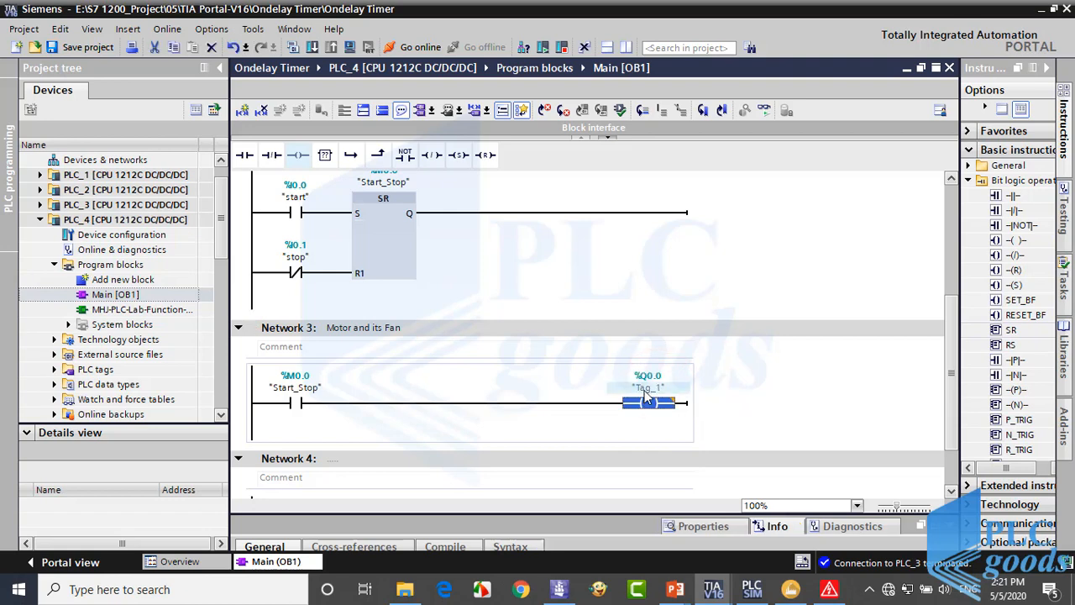
{"action": "key", "text": "alt+tab"}
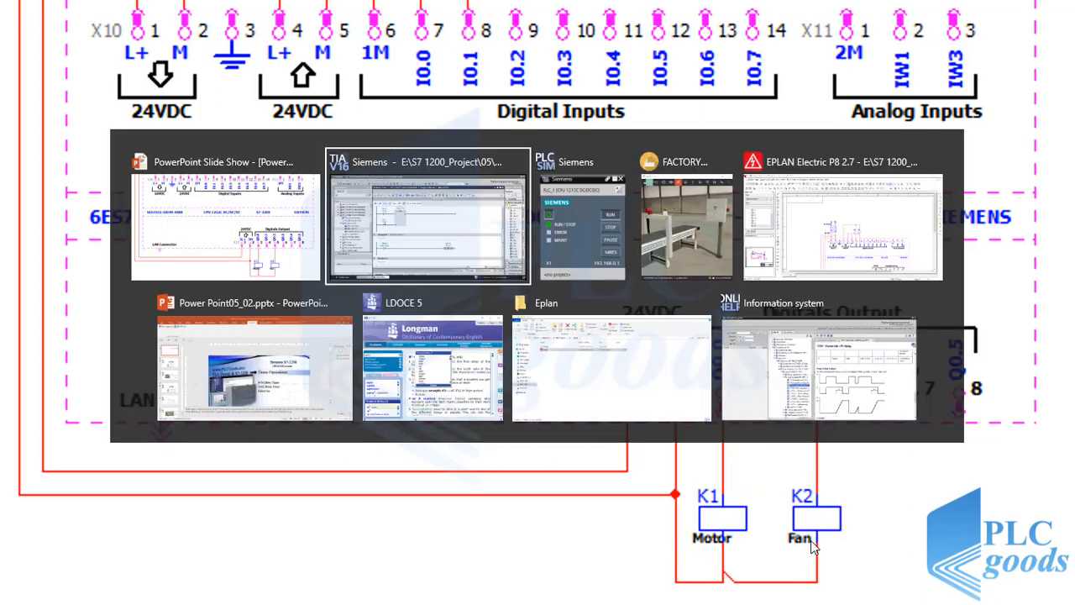
{"action": "left_click", "coordinate": [428, 218]}
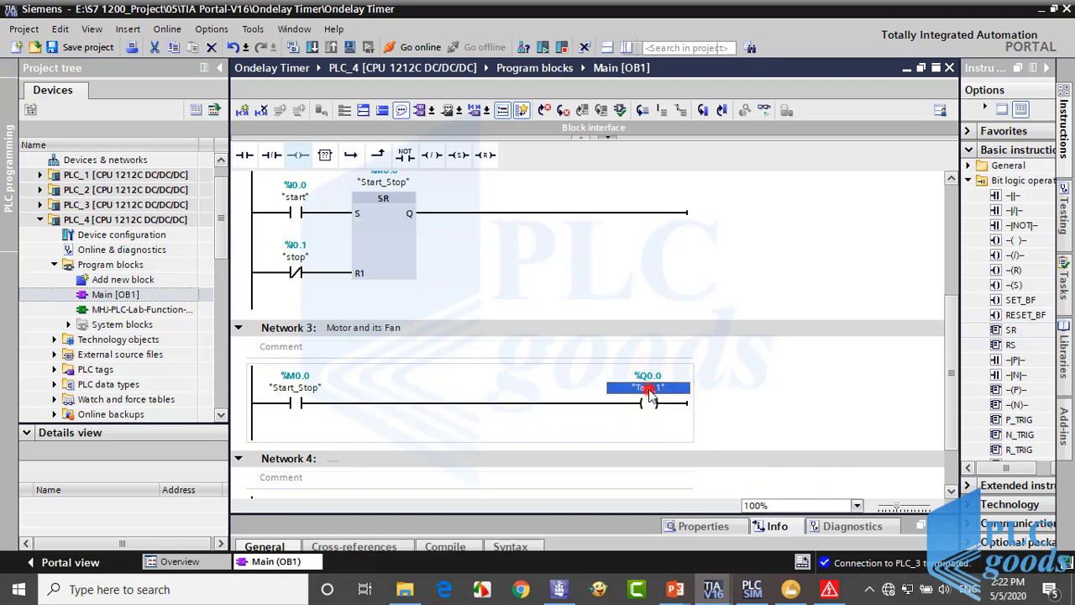
Step: Rename the %Q0.0 coil's tag from Tag_1 to Motor
{"action": "right_click", "coordinate": [648, 387]}
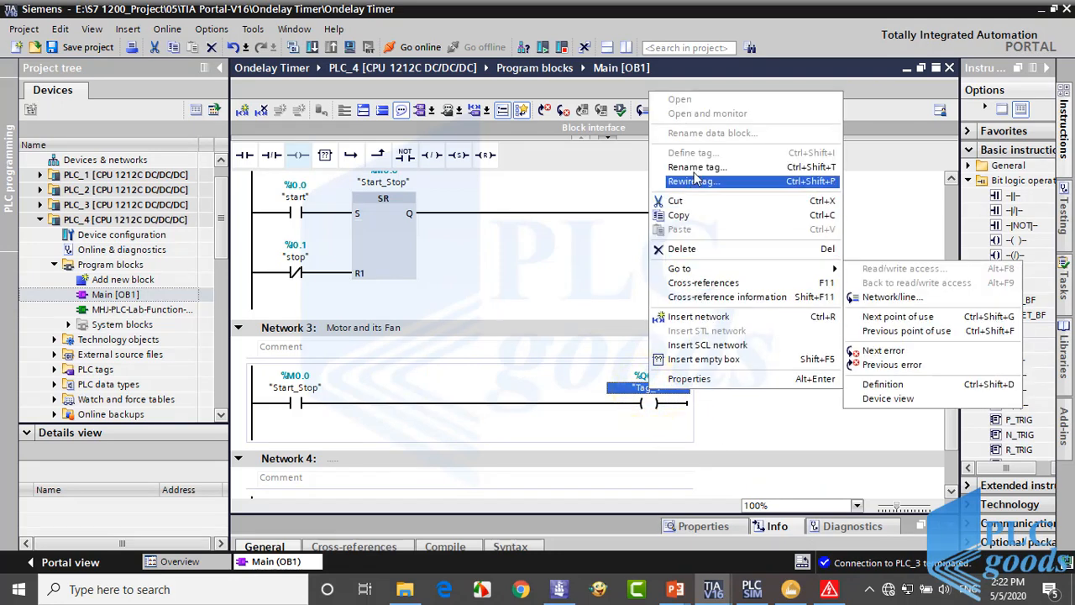
{"action": "left_click", "coordinate": [697, 167]}
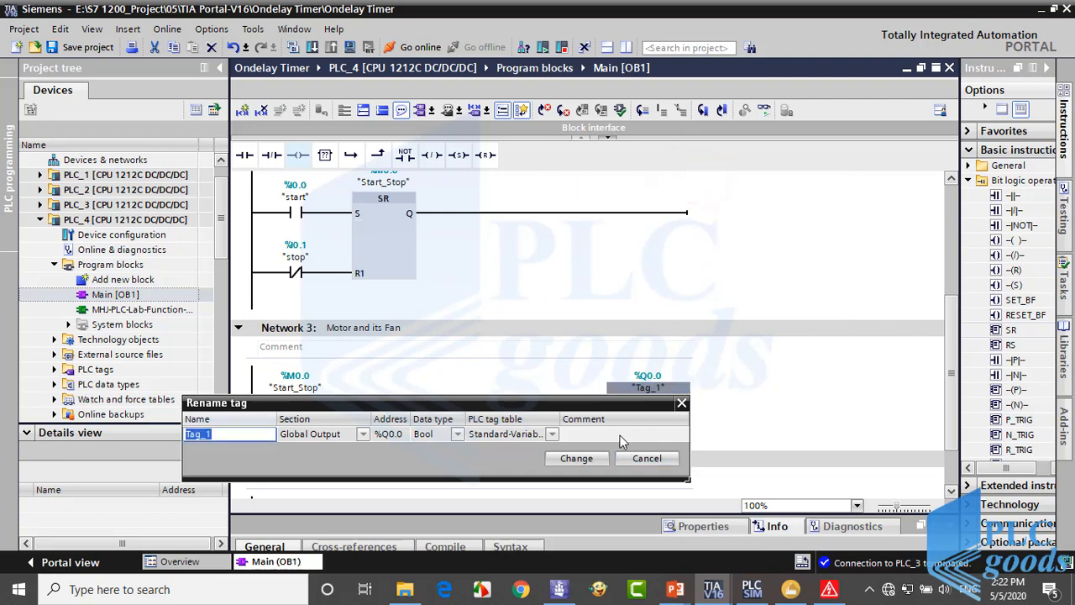
{"action": "type", "text": "Motor"}
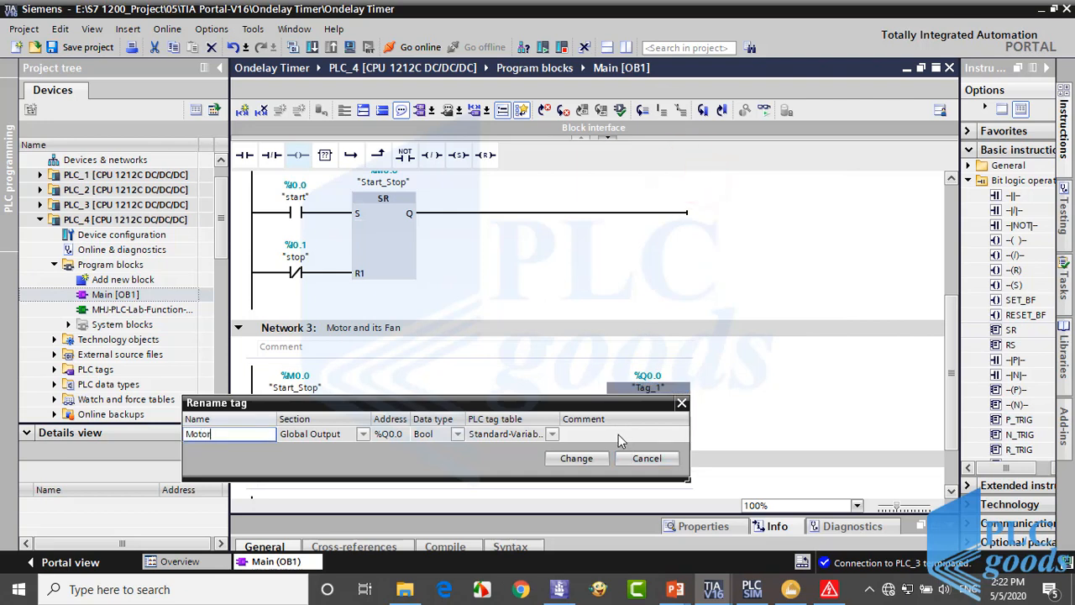
{"action": "left_click", "coordinate": [576, 458]}
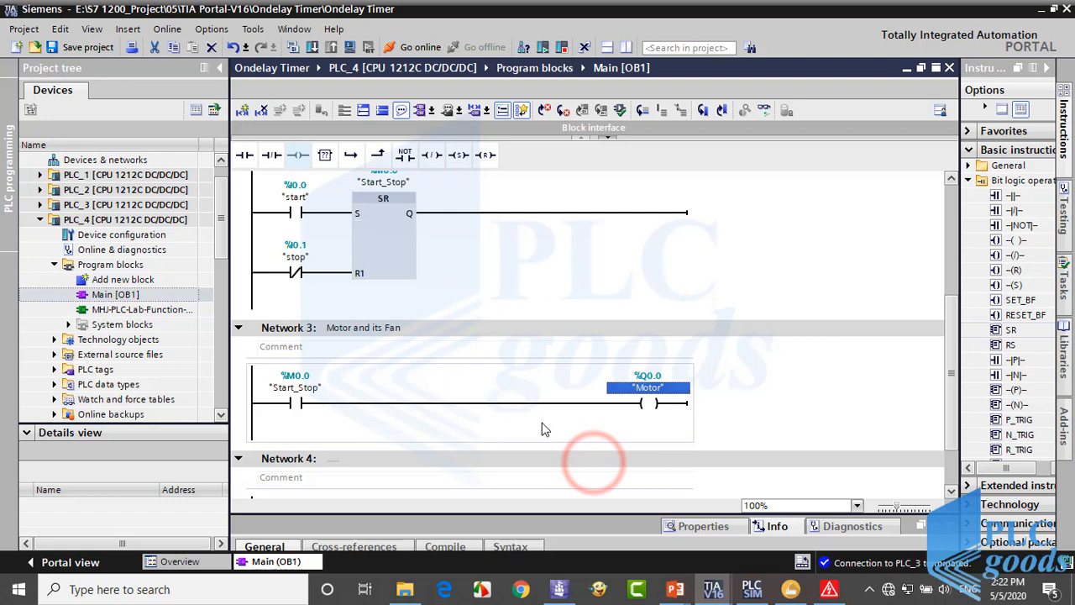
{"action": "left_click", "coordinate": [529, 403]}
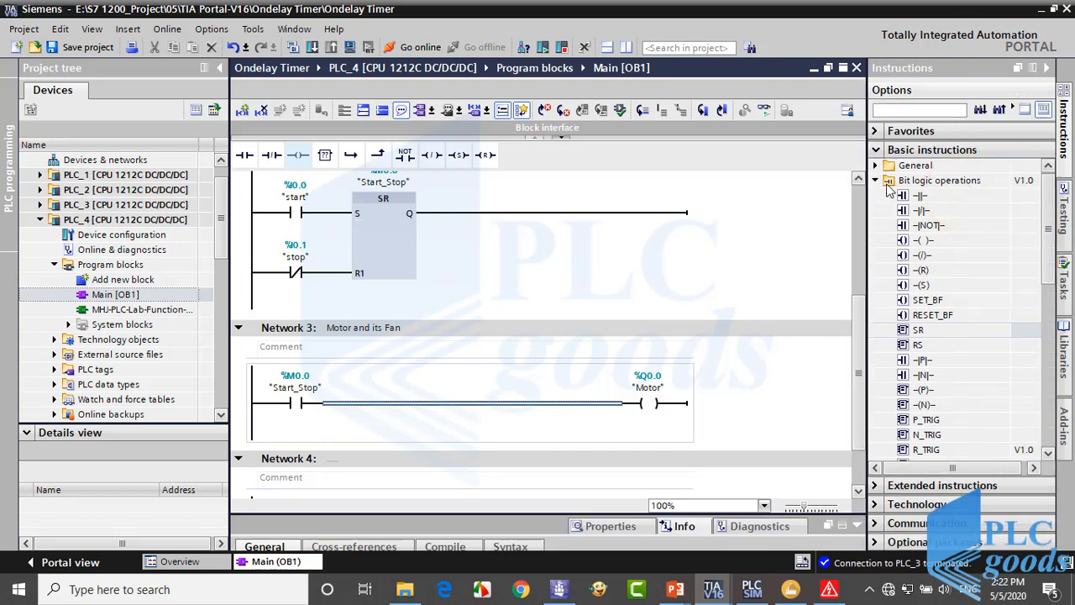
Step: Branch a TOF off-delay timer below the Motor coil, feeding a coil at %Q0.2
{"action": "left_click", "coordinate": [875, 180]}
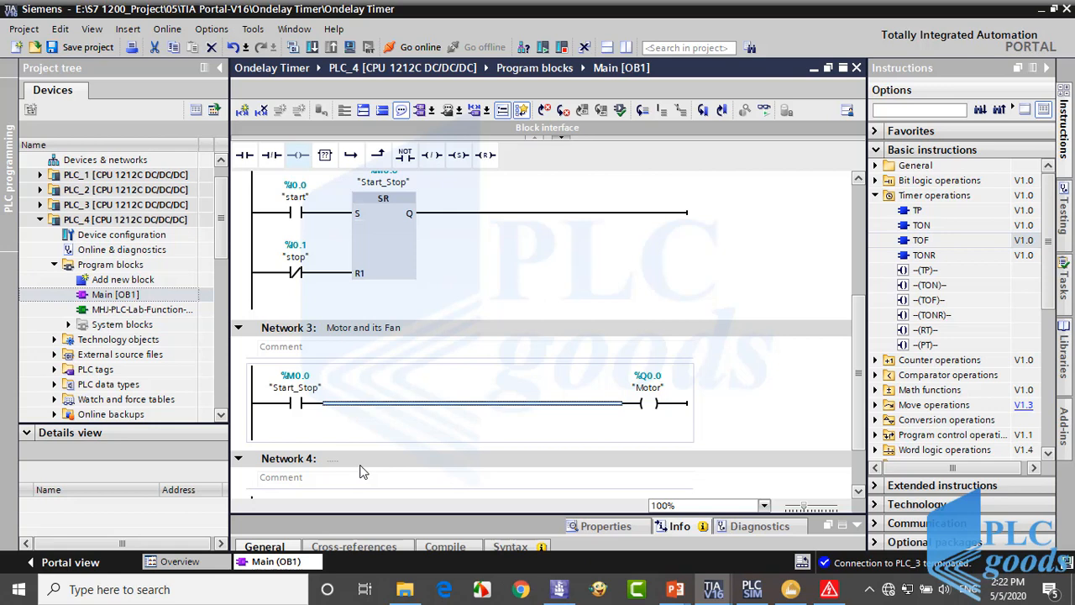
{"action": "left_click", "coordinate": [424, 403]}
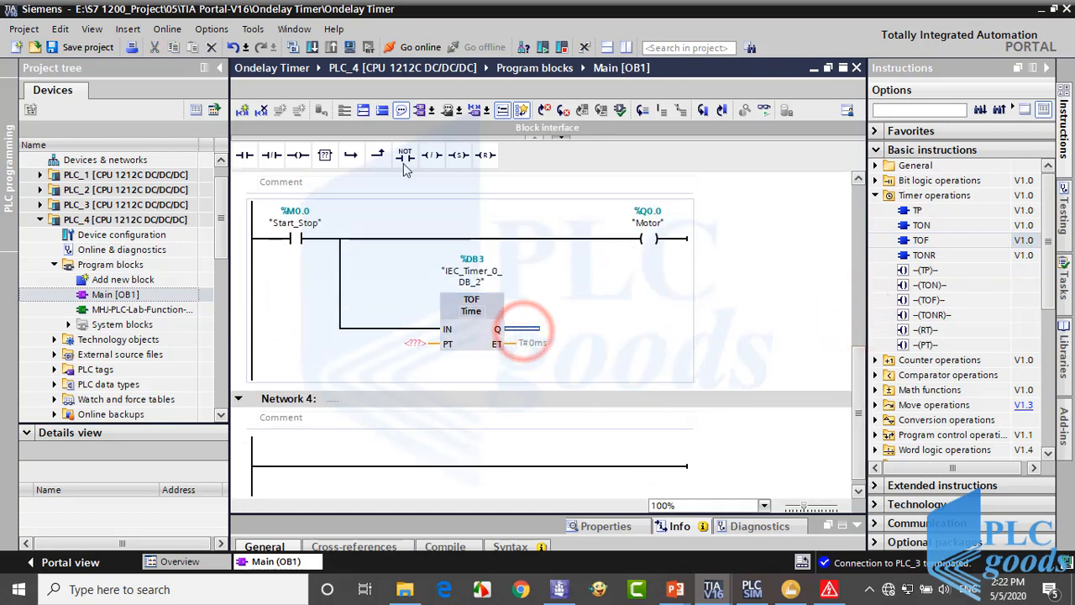
{"action": "left_click", "coordinate": [297, 155]}
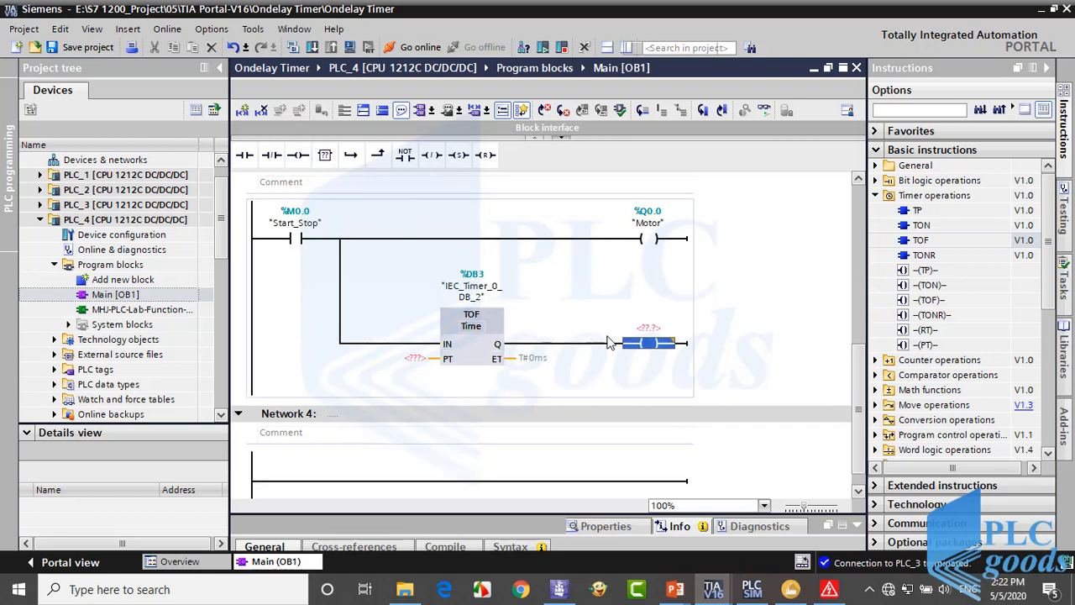
{"action": "left_click", "coordinate": [649, 343]}
{"action": "type", "text": "q0"}
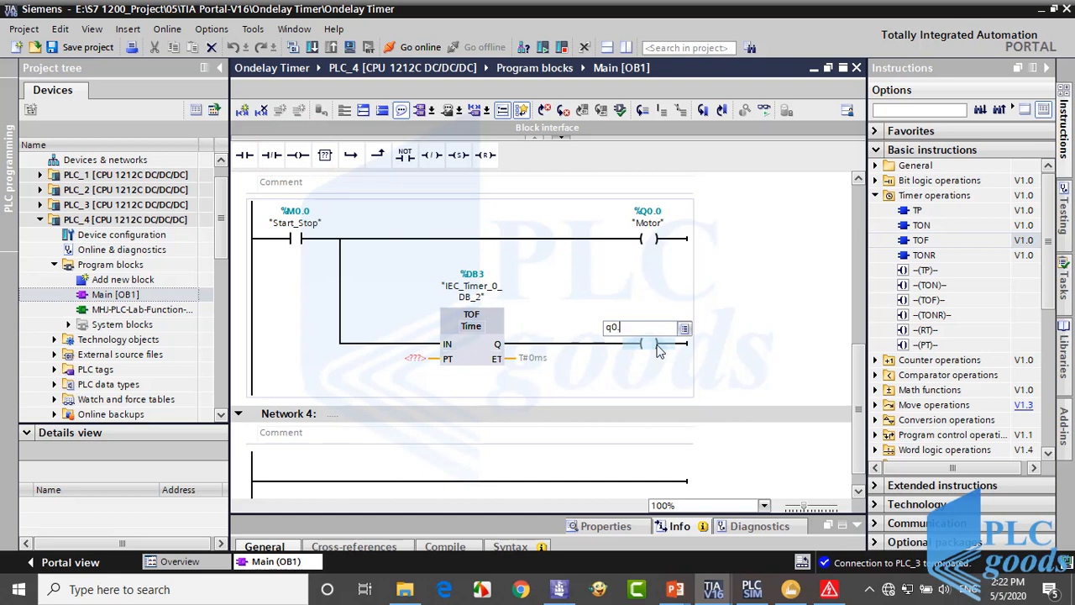
{"action": "type", "text": ".2"}
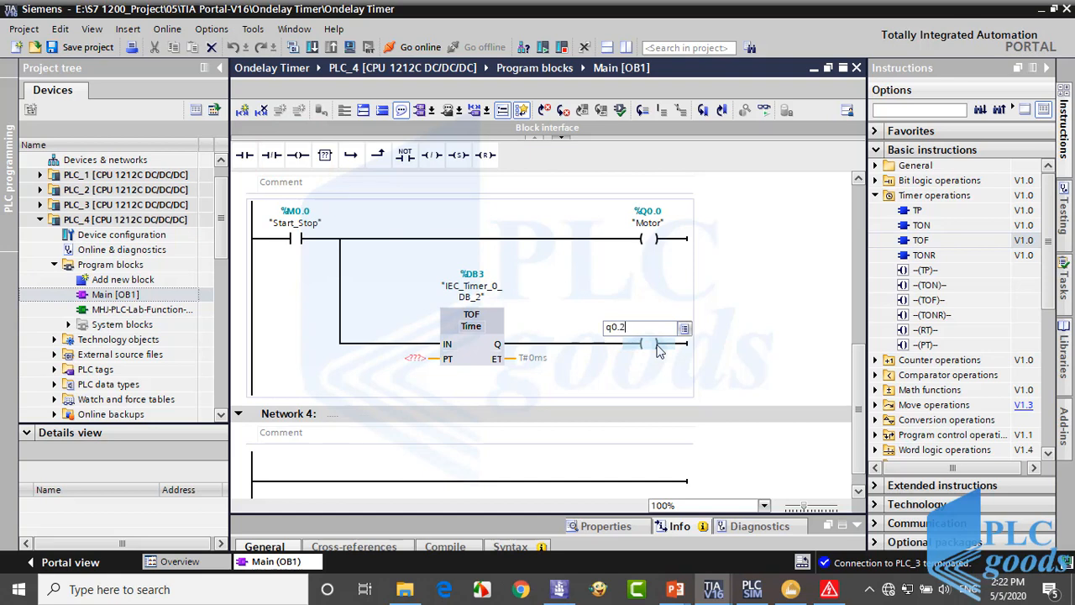
{"action": "right_click", "coordinate": [651, 328]}
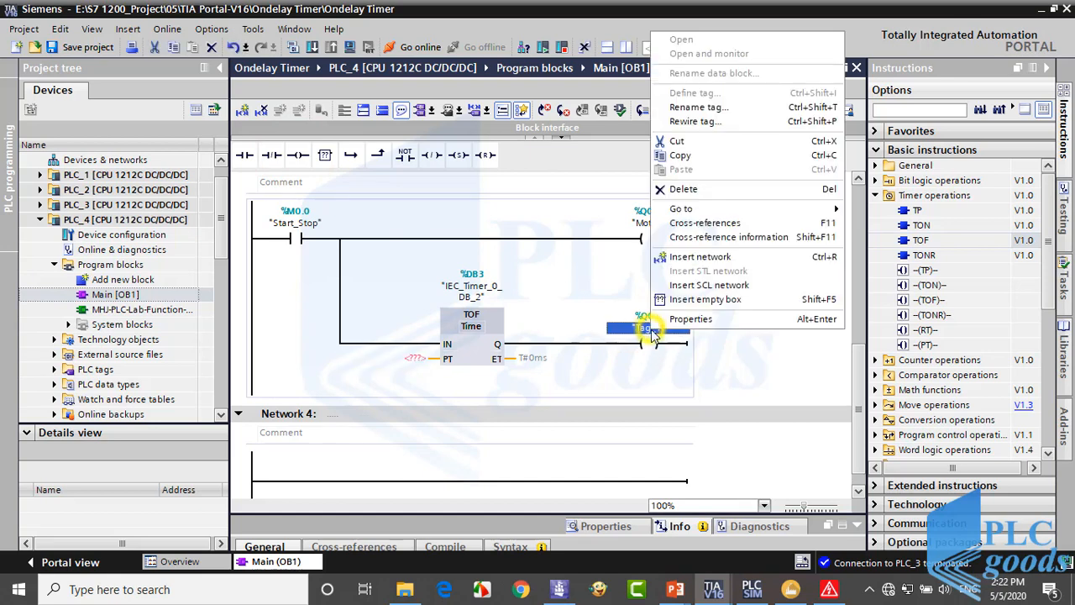
Step: Tag the %Q0.2 coil Fan, set the TOF preset to T#1m, and launch PLCSIM
{"action": "left_click", "coordinate": [698, 106]}
{"action": "type", "text": "Fan"}
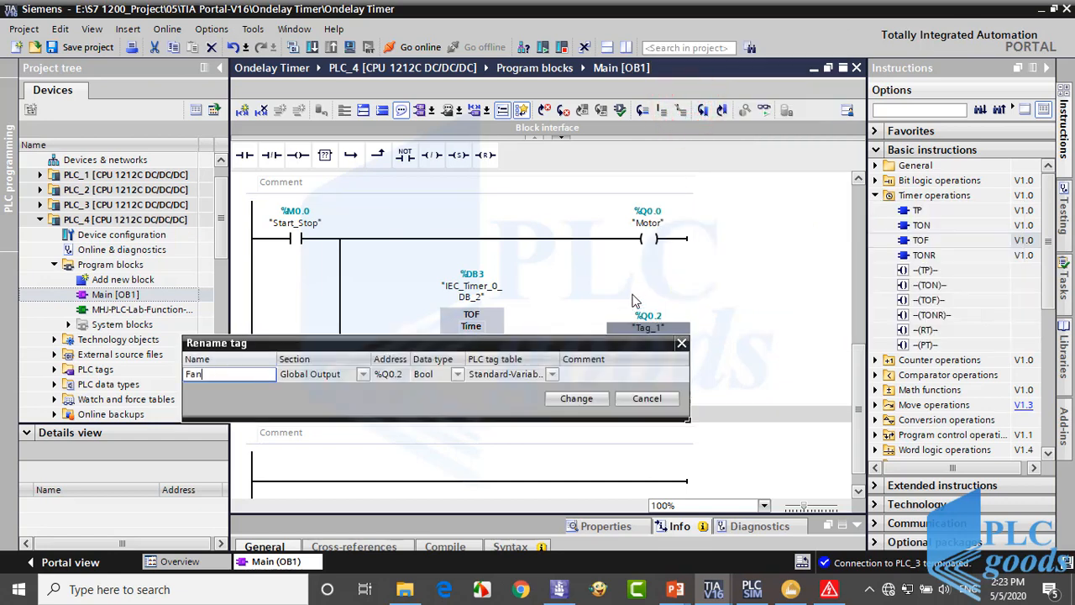
{"action": "left_click", "coordinate": [576, 398]}
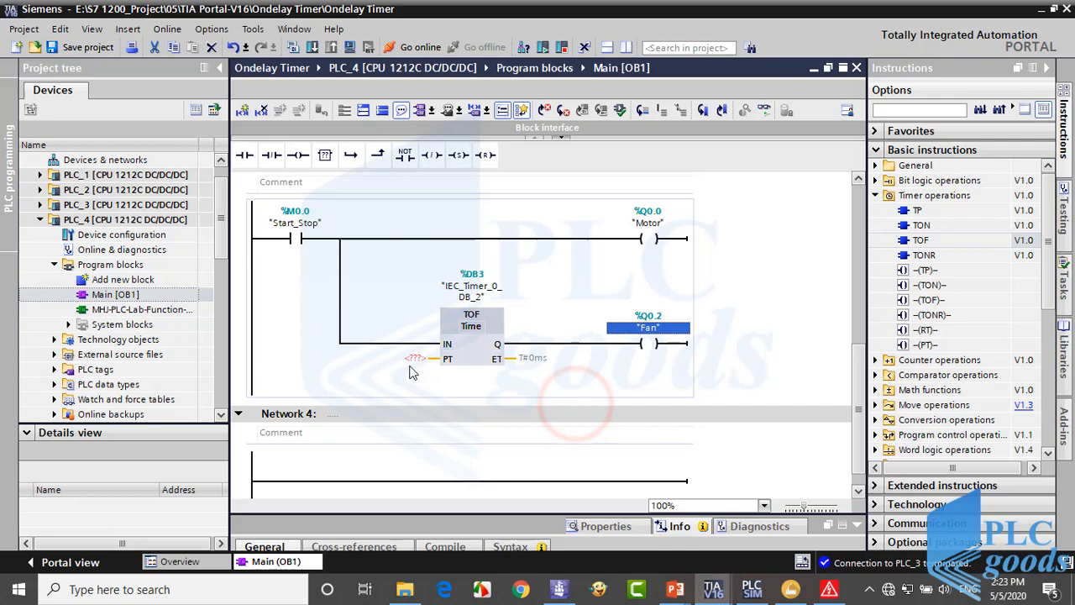
{"action": "key", "text": "alt+tab"}
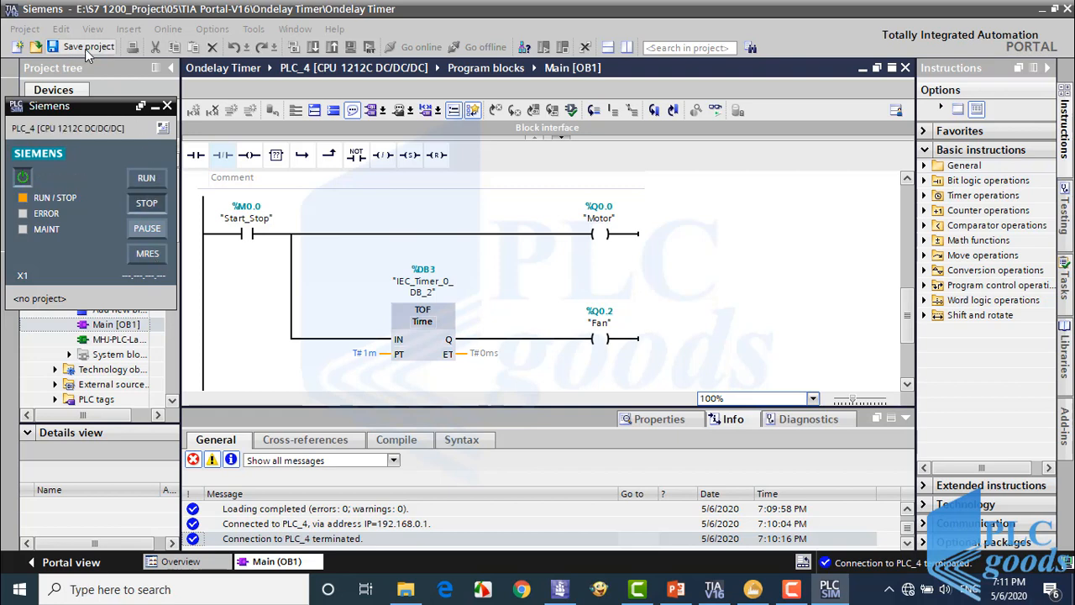
Step: Save, compile and download the program to PLC_4, starting the module afterward
{"action": "left_click", "coordinate": [511, 353]}
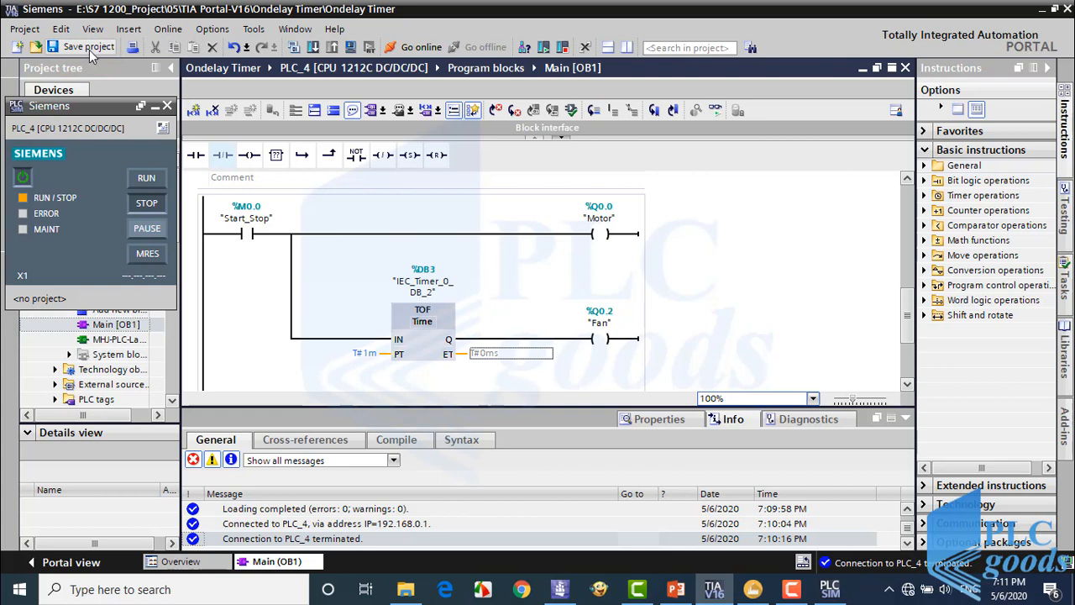
{"action": "left_click", "coordinate": [82, 46]}
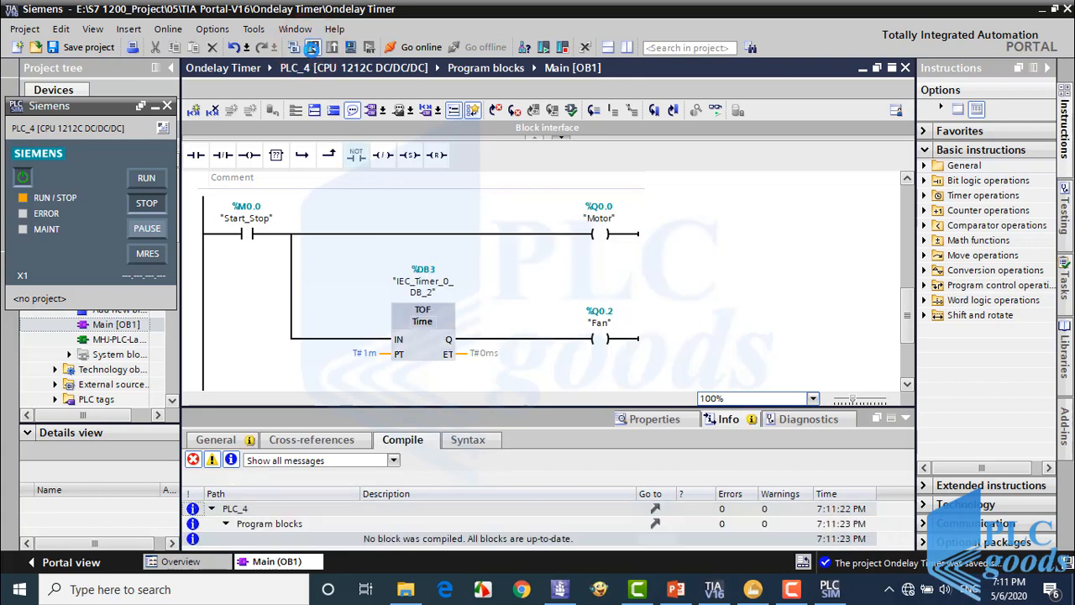
{"action": "left_click", "coordinate": [312, 47]}
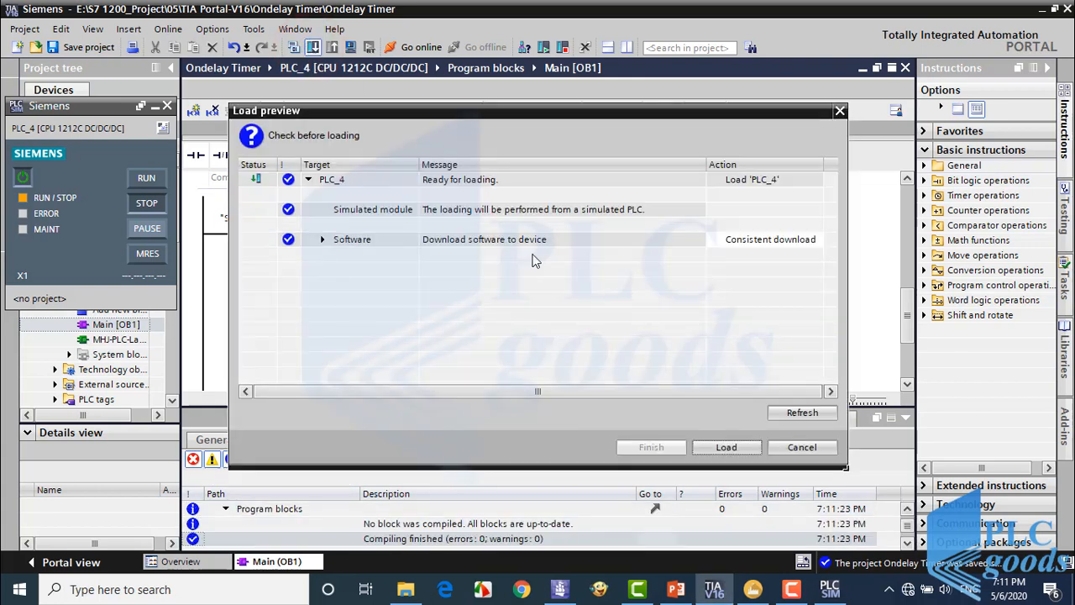
{"action": "left_click", "coordinate": [725, 446]}
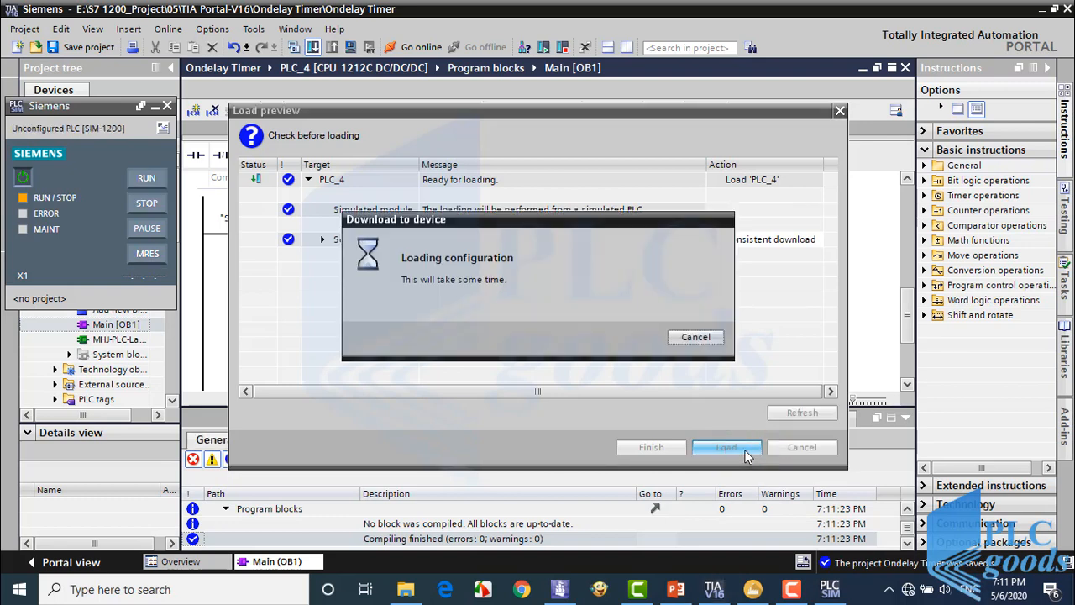
{"action": "left_click", "coordinate": [726, 446]}
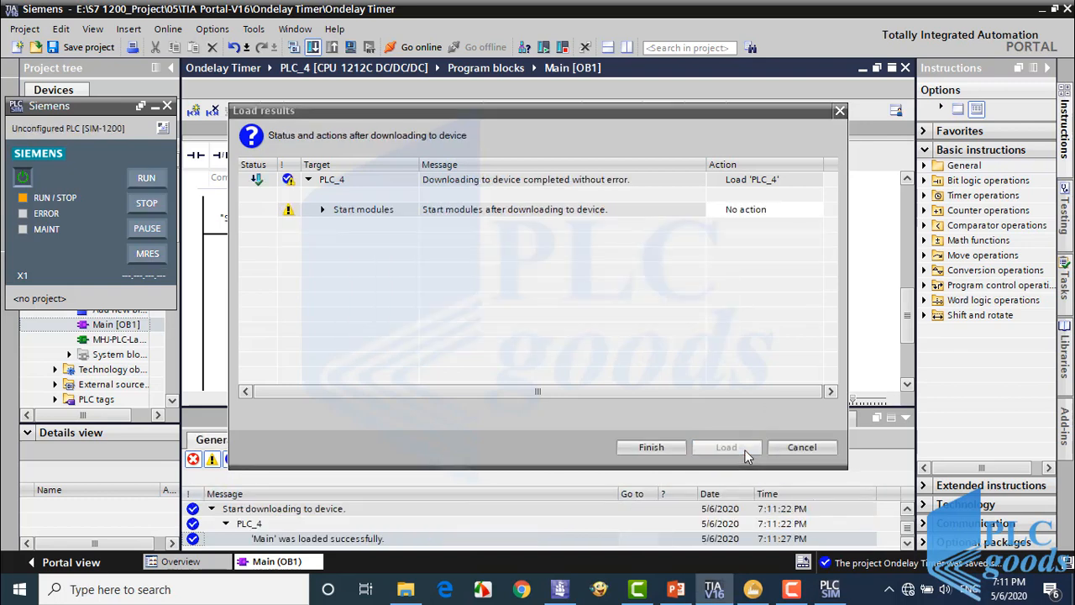
{"action": "left_click", "coordinate": [814, 209]}
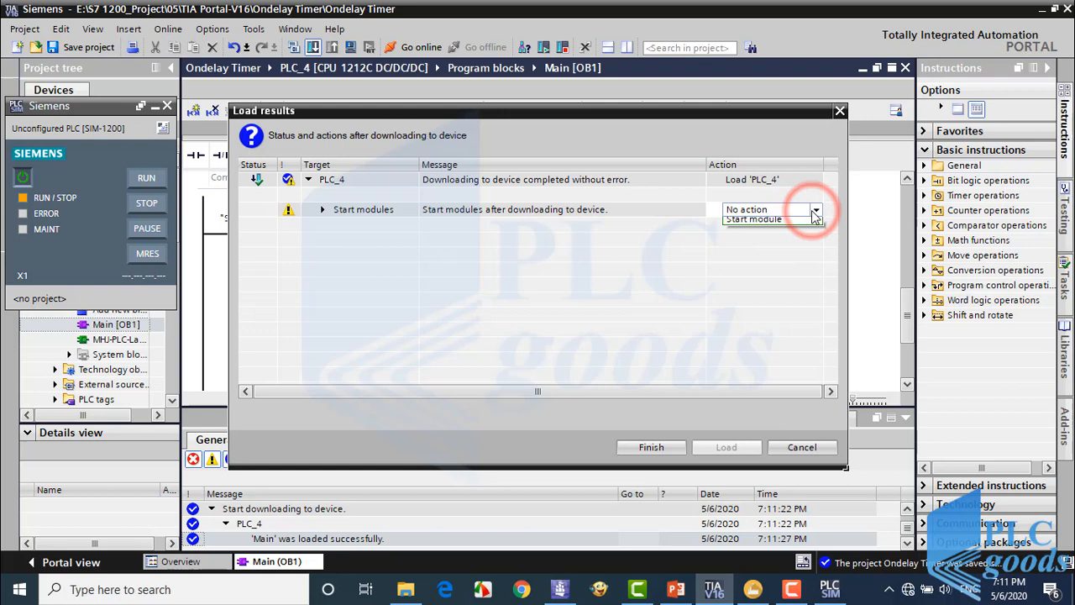
{"action": "left_click", "coordinate": [753, 210]}
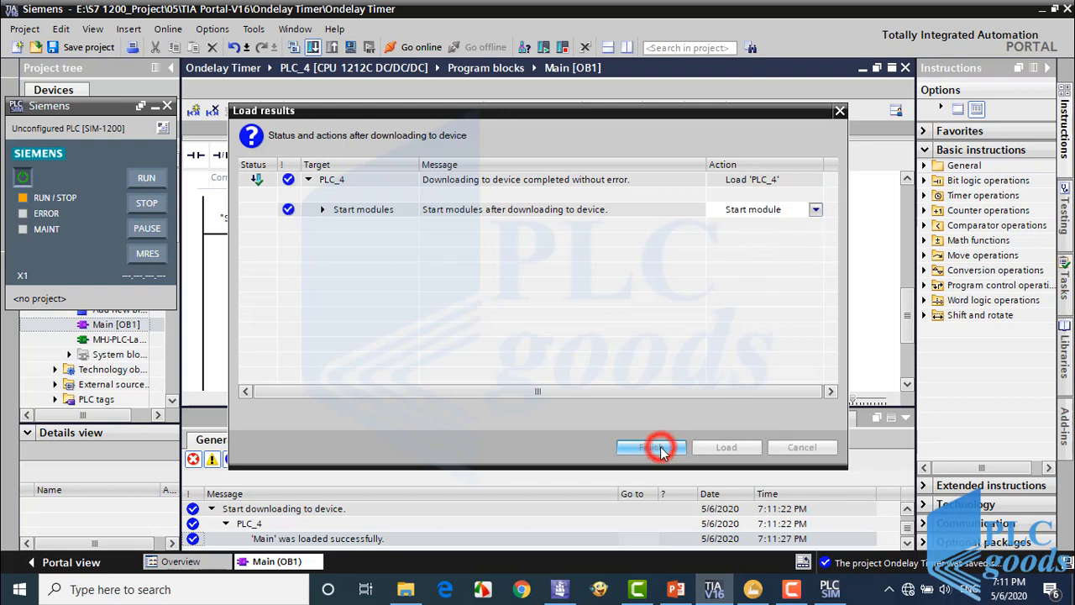
{"action": "left_click", "coordinate": [651, 446]}
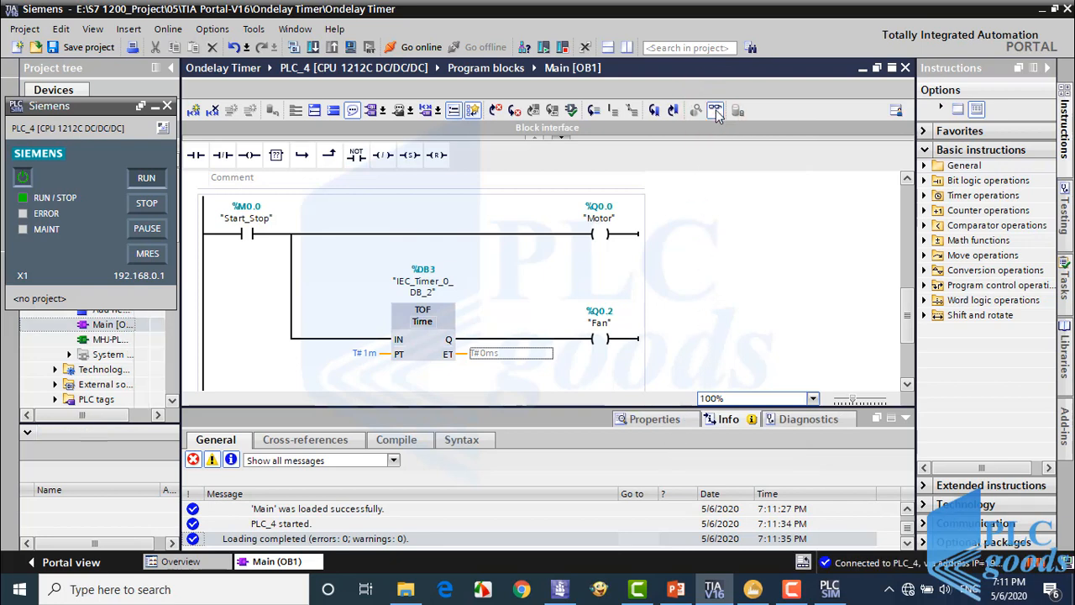
Step: Monitor OB1 online and modify the stop contact in Network 2
{"action": "left_click", "coordinate": [715, 110]}
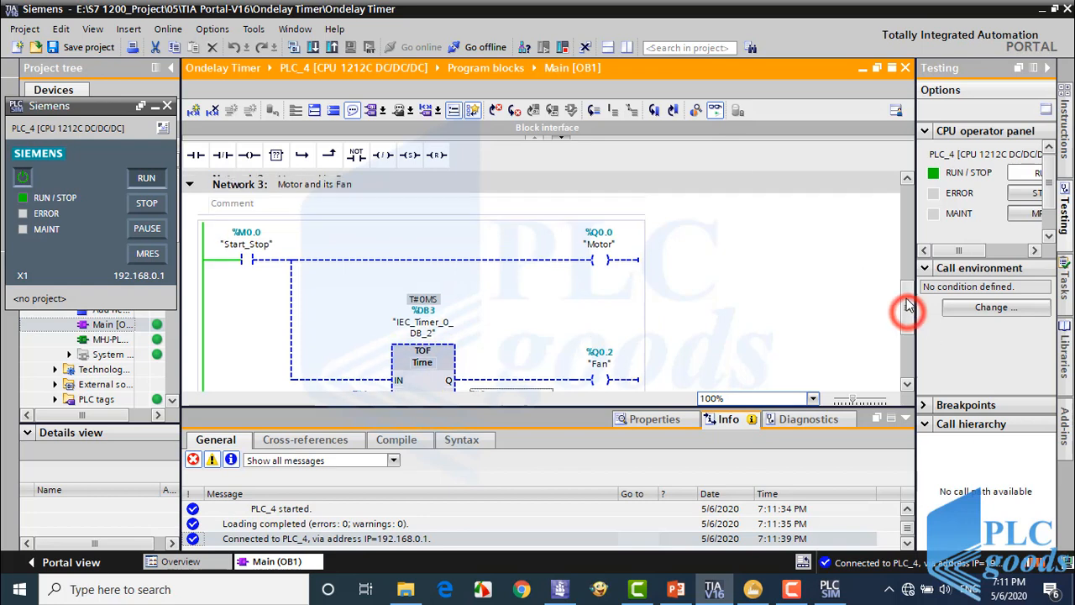
{"action": "scroll", "scroll_direction": "up", "scroll_amount": 3}
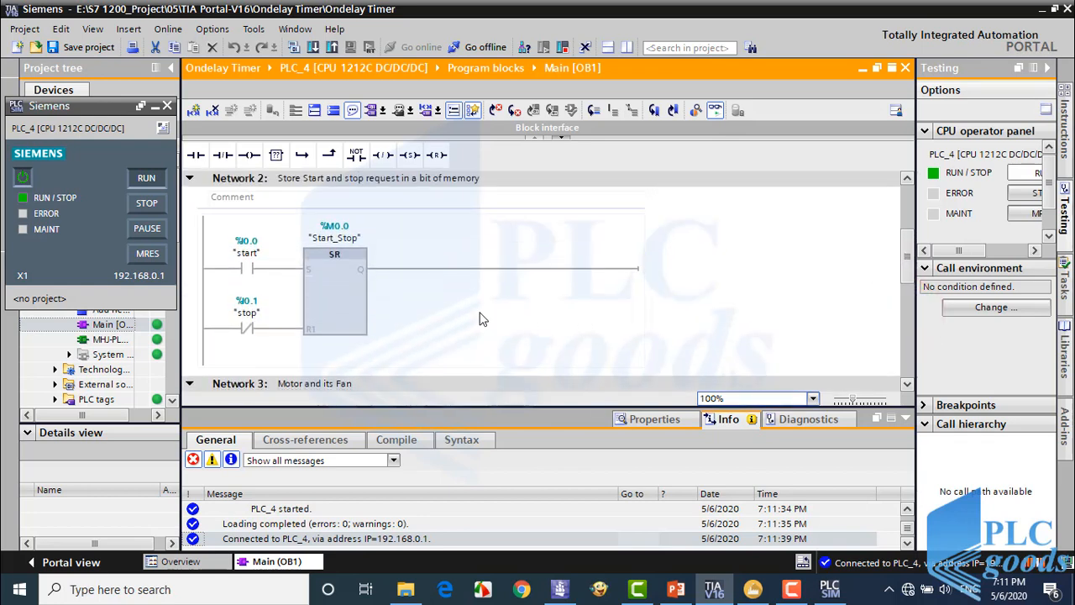
{"action": "left_click", "coordinate": [246, 328]}
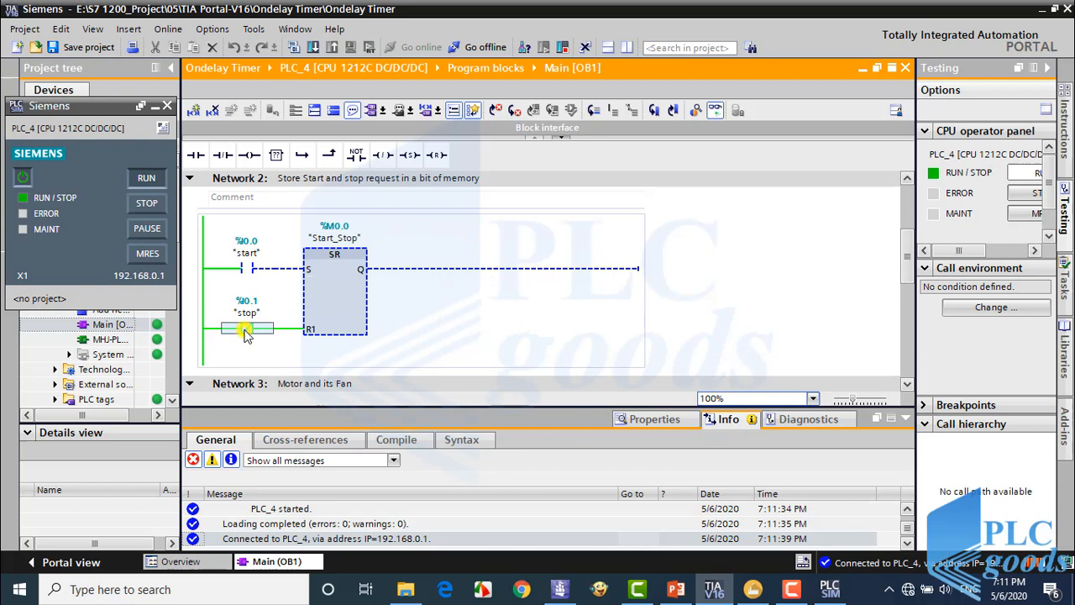
{"action": "right_click", "coordinate": [246, 328]}
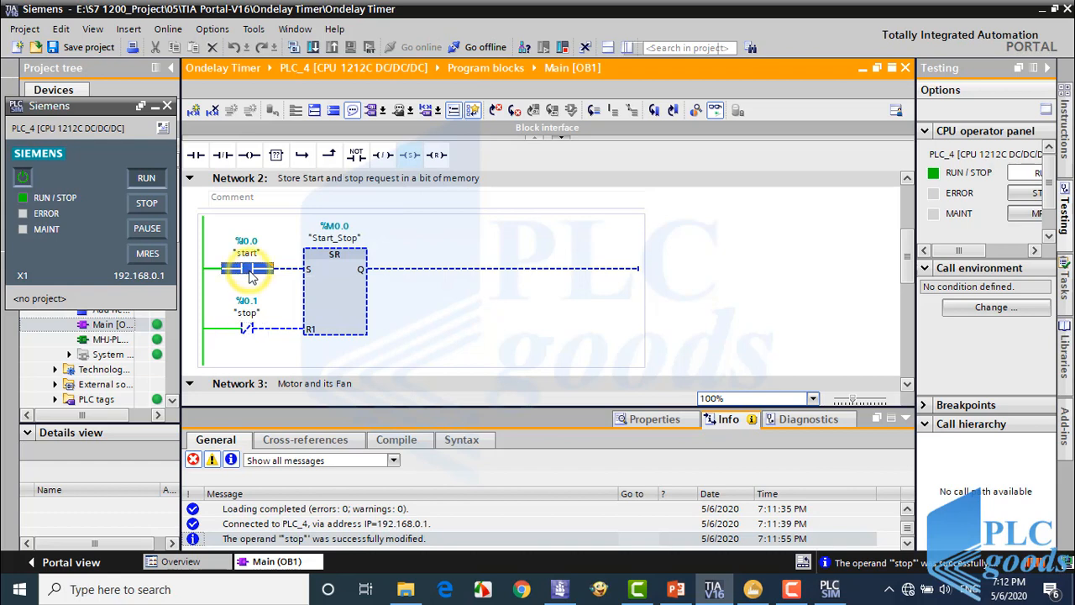
{"action": "right_click", "coordinate": [246, 267]}
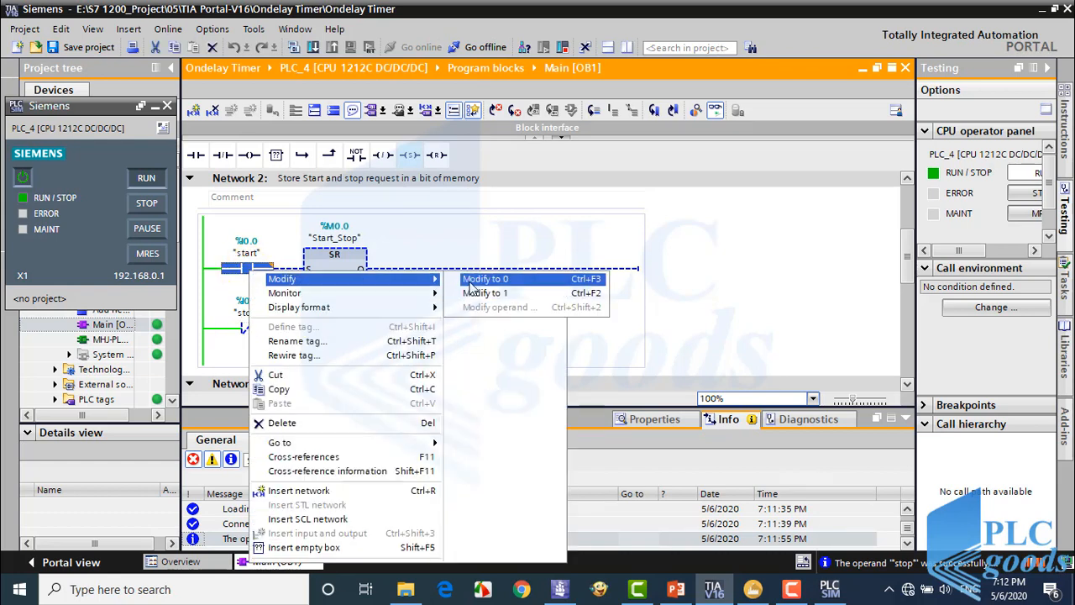
Step: Force the start input to 1 so the SR latch sets Start_Stop, then check Network 3
{"action": "left_click", "coordinate": [485, 278]}
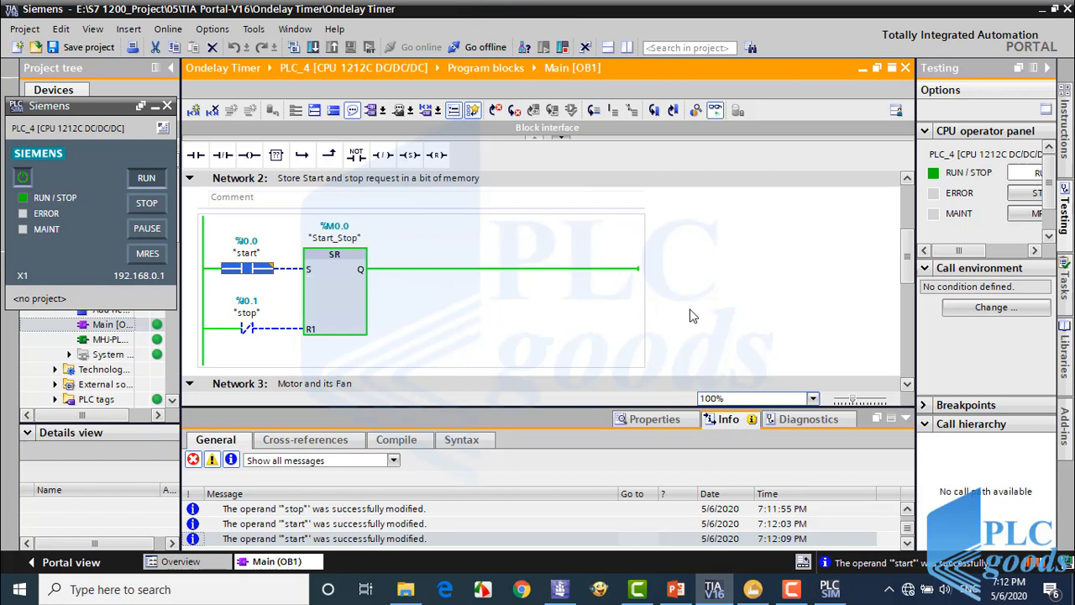
{"action": "scroll", "scroll_direction": "down", "scroll_amount": 3}
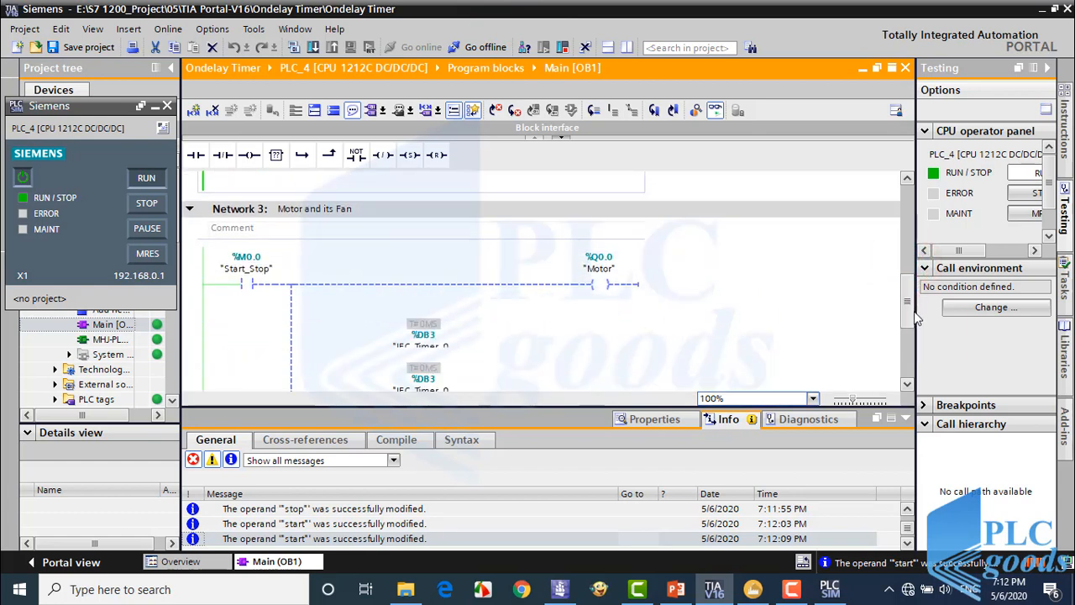
{"action": "scroll", "scroll_direction": "down", "scroll_amount": 3}
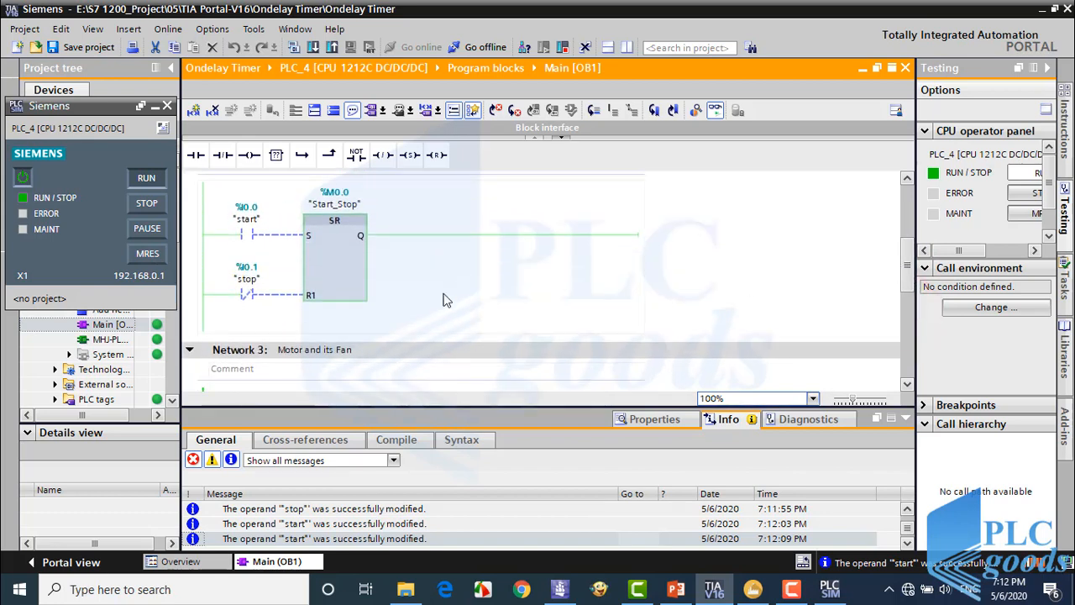
{"action": "right_click", "coordinate": [244, 294]}
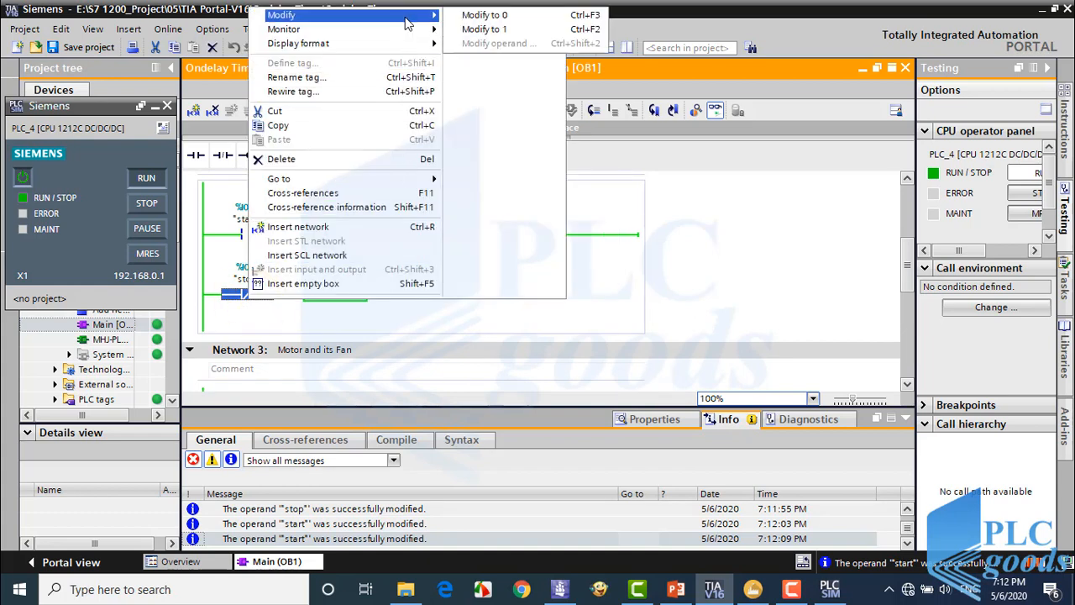
Step: Modify the stop contact to reset the SR latch and check the Motor coil in Network 3
{"action": "left_click", "coordinate": [454, 292]}
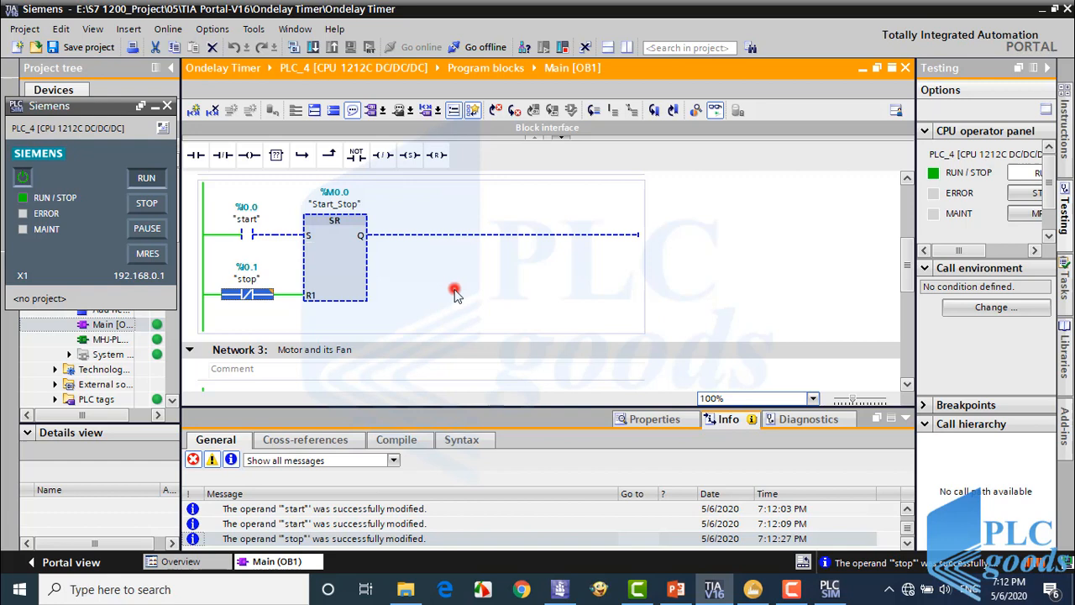
{"action": "scroll", "scroll_direction": "down", "scroll_amount": 3}
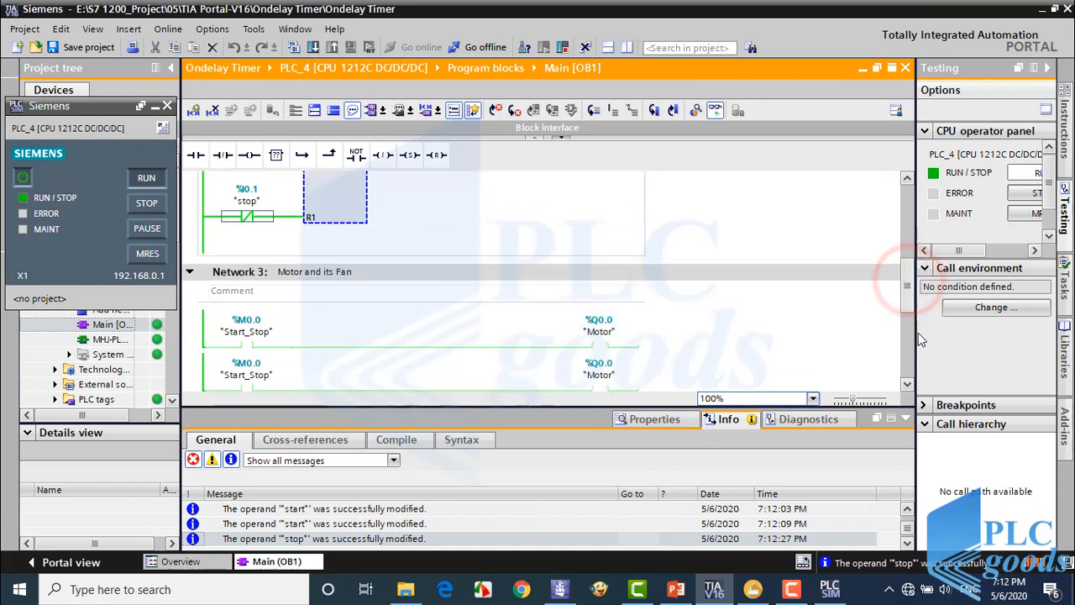